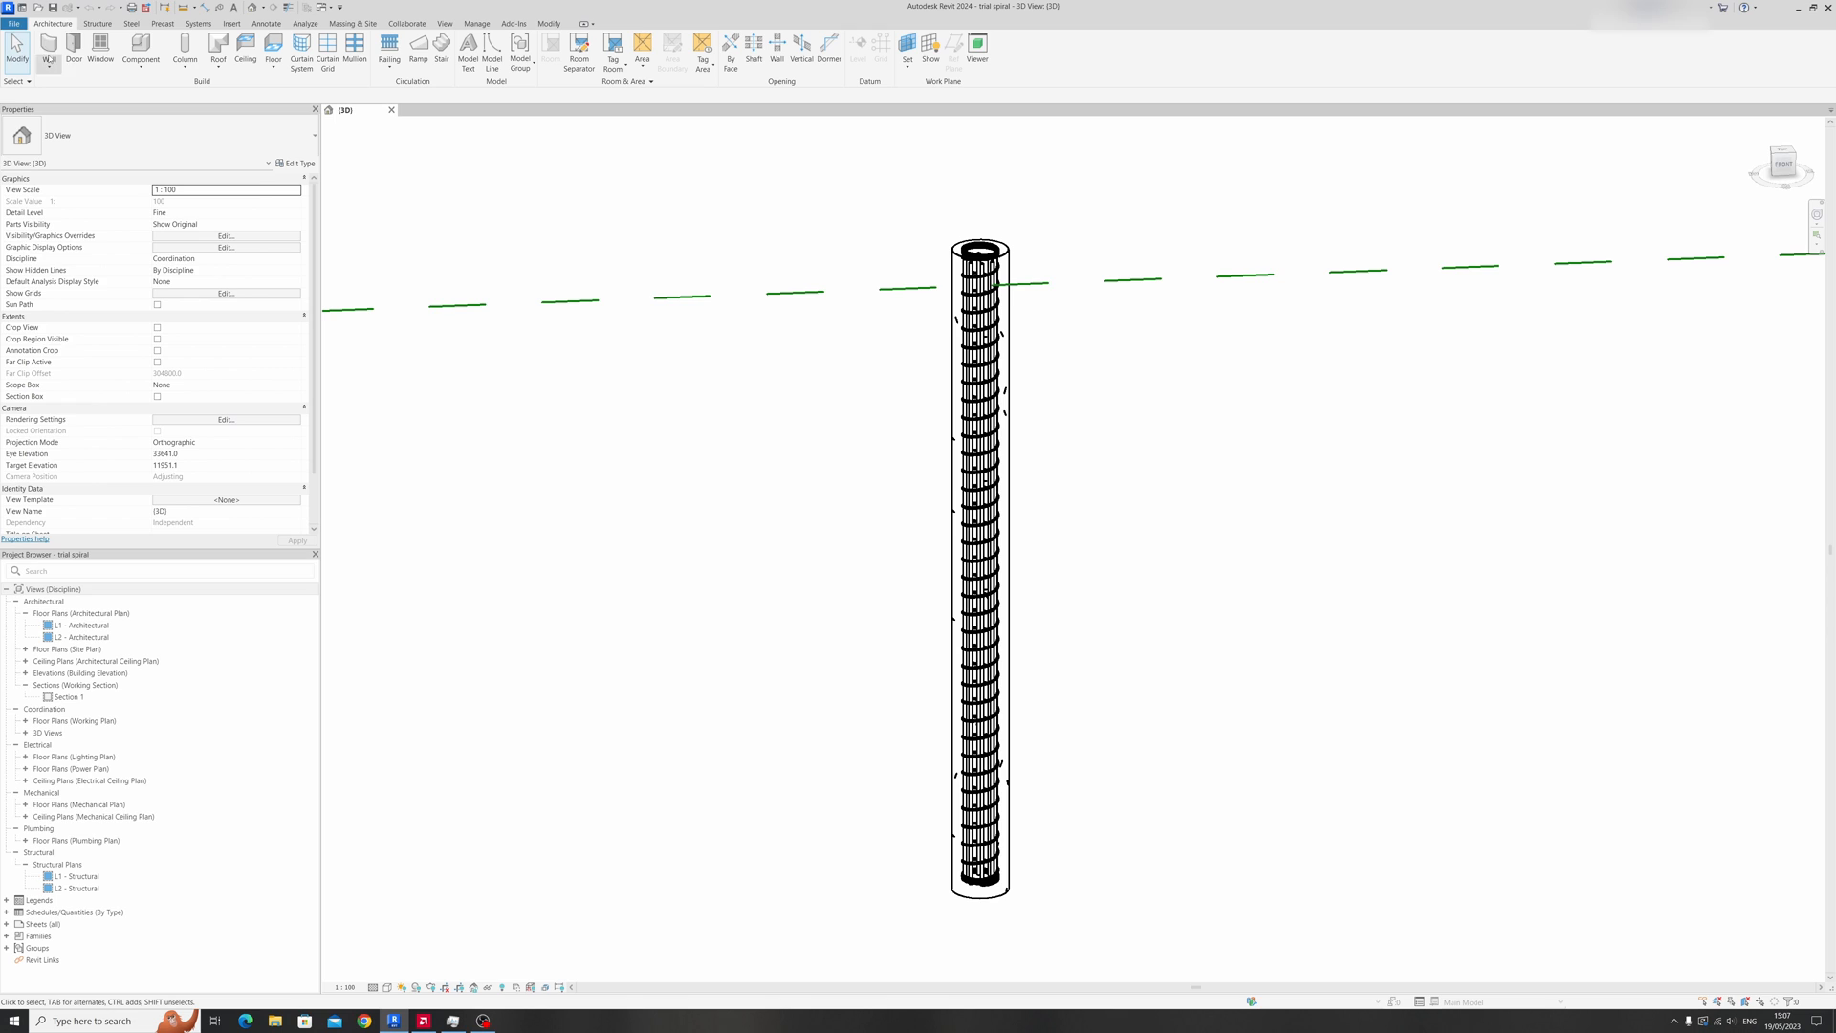
# Open the File application menu to reach the new-project commands.
pyautogui.click(13, 22)
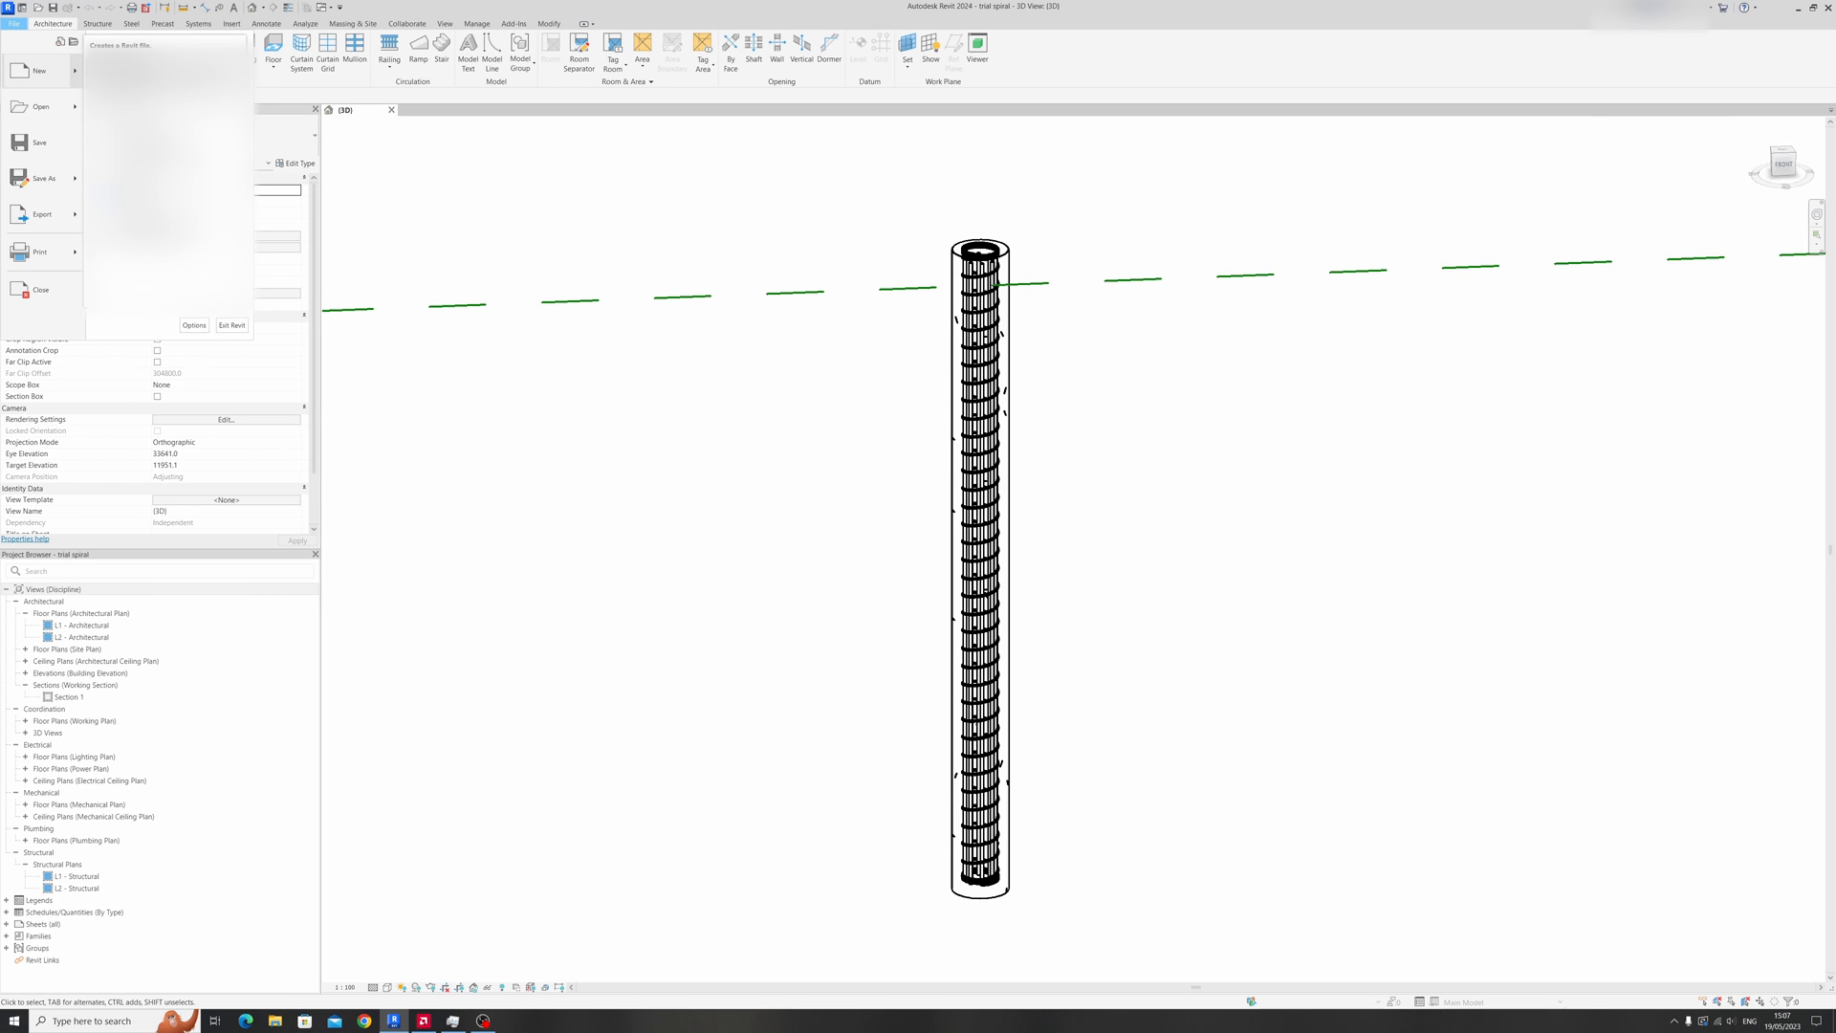
# Create a new project from the English Structural Analysis-DefaultMetric template.
pyautogui.click(40, 70)
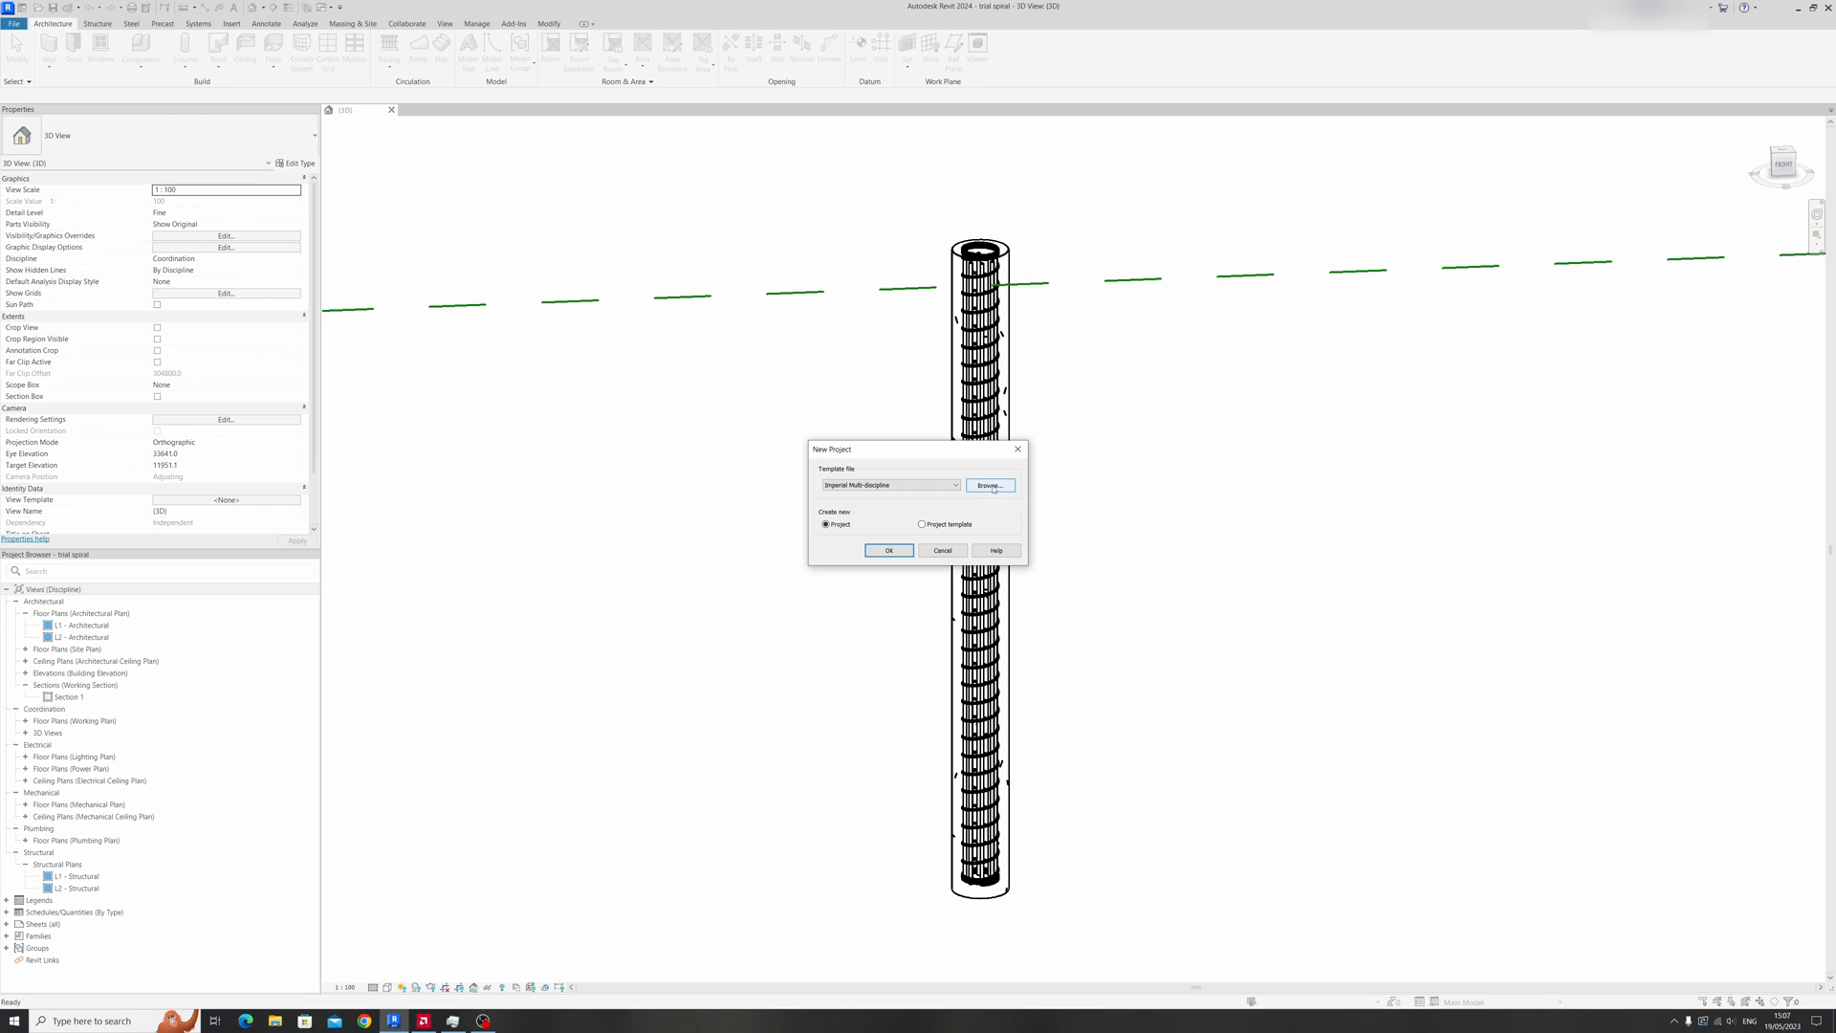
pyautogui.click(990, 485)
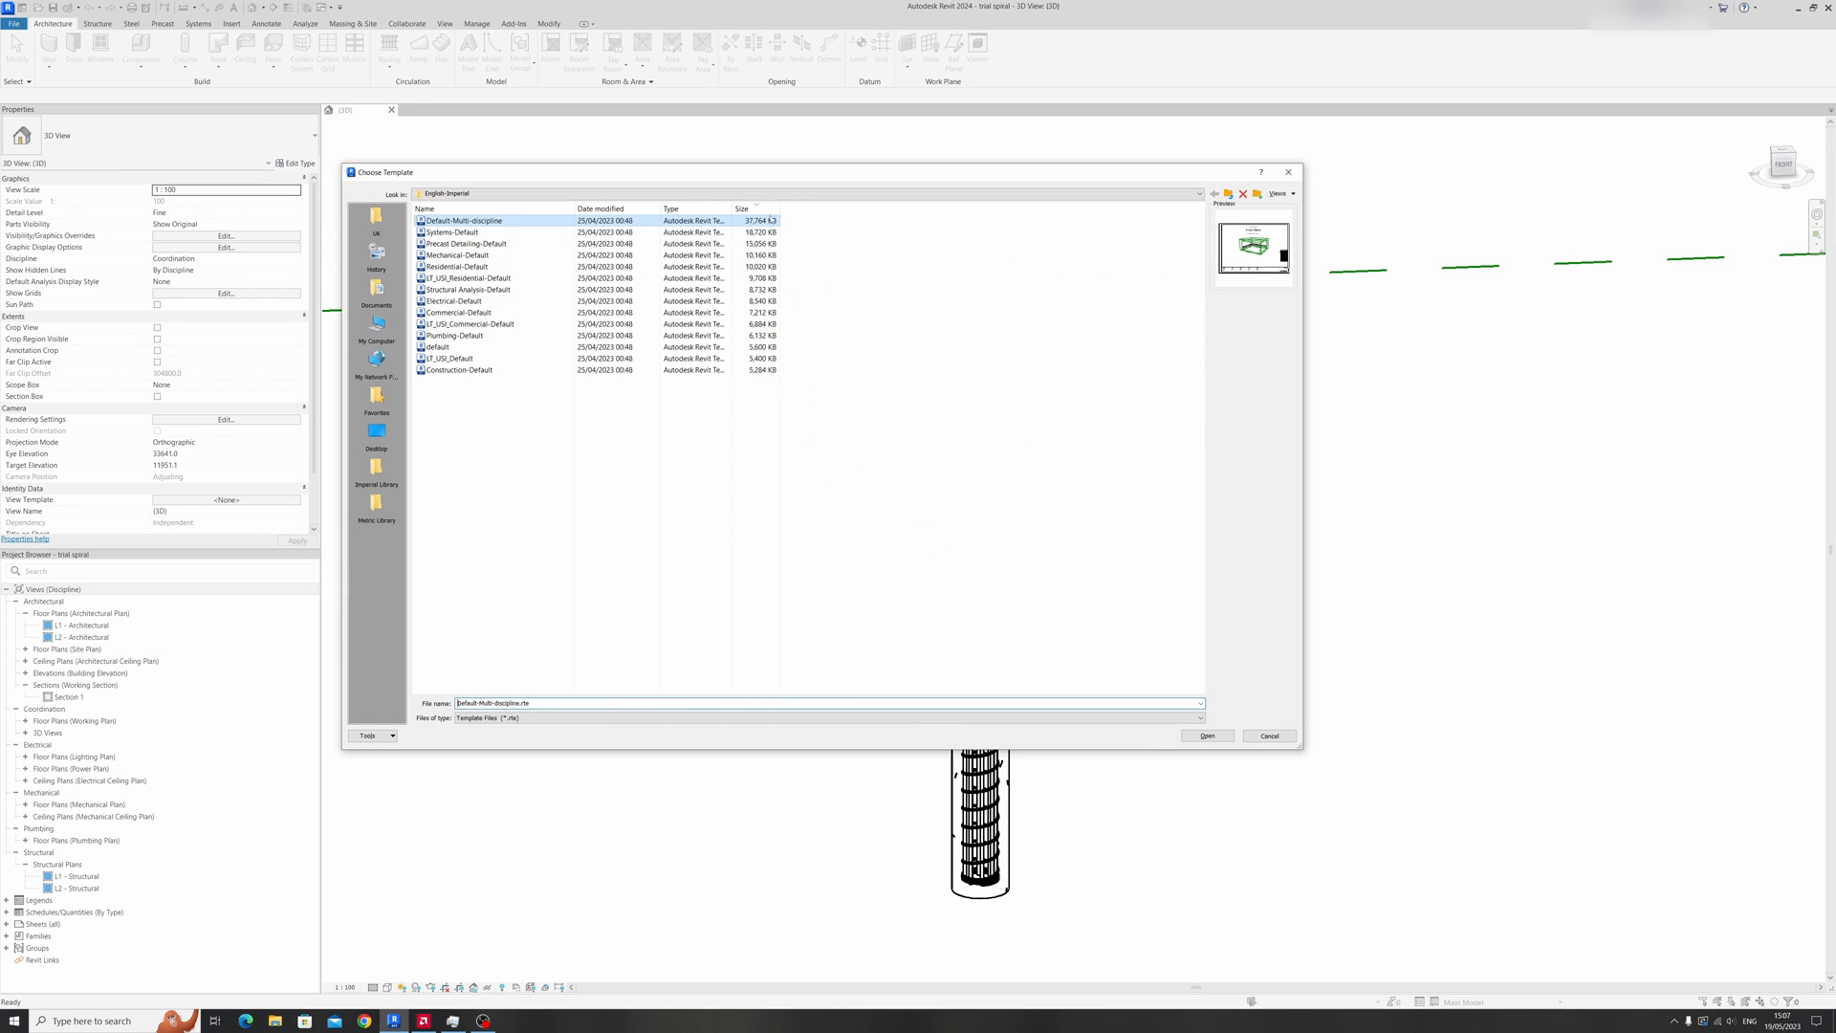
pyautogui.click(1199, 193)
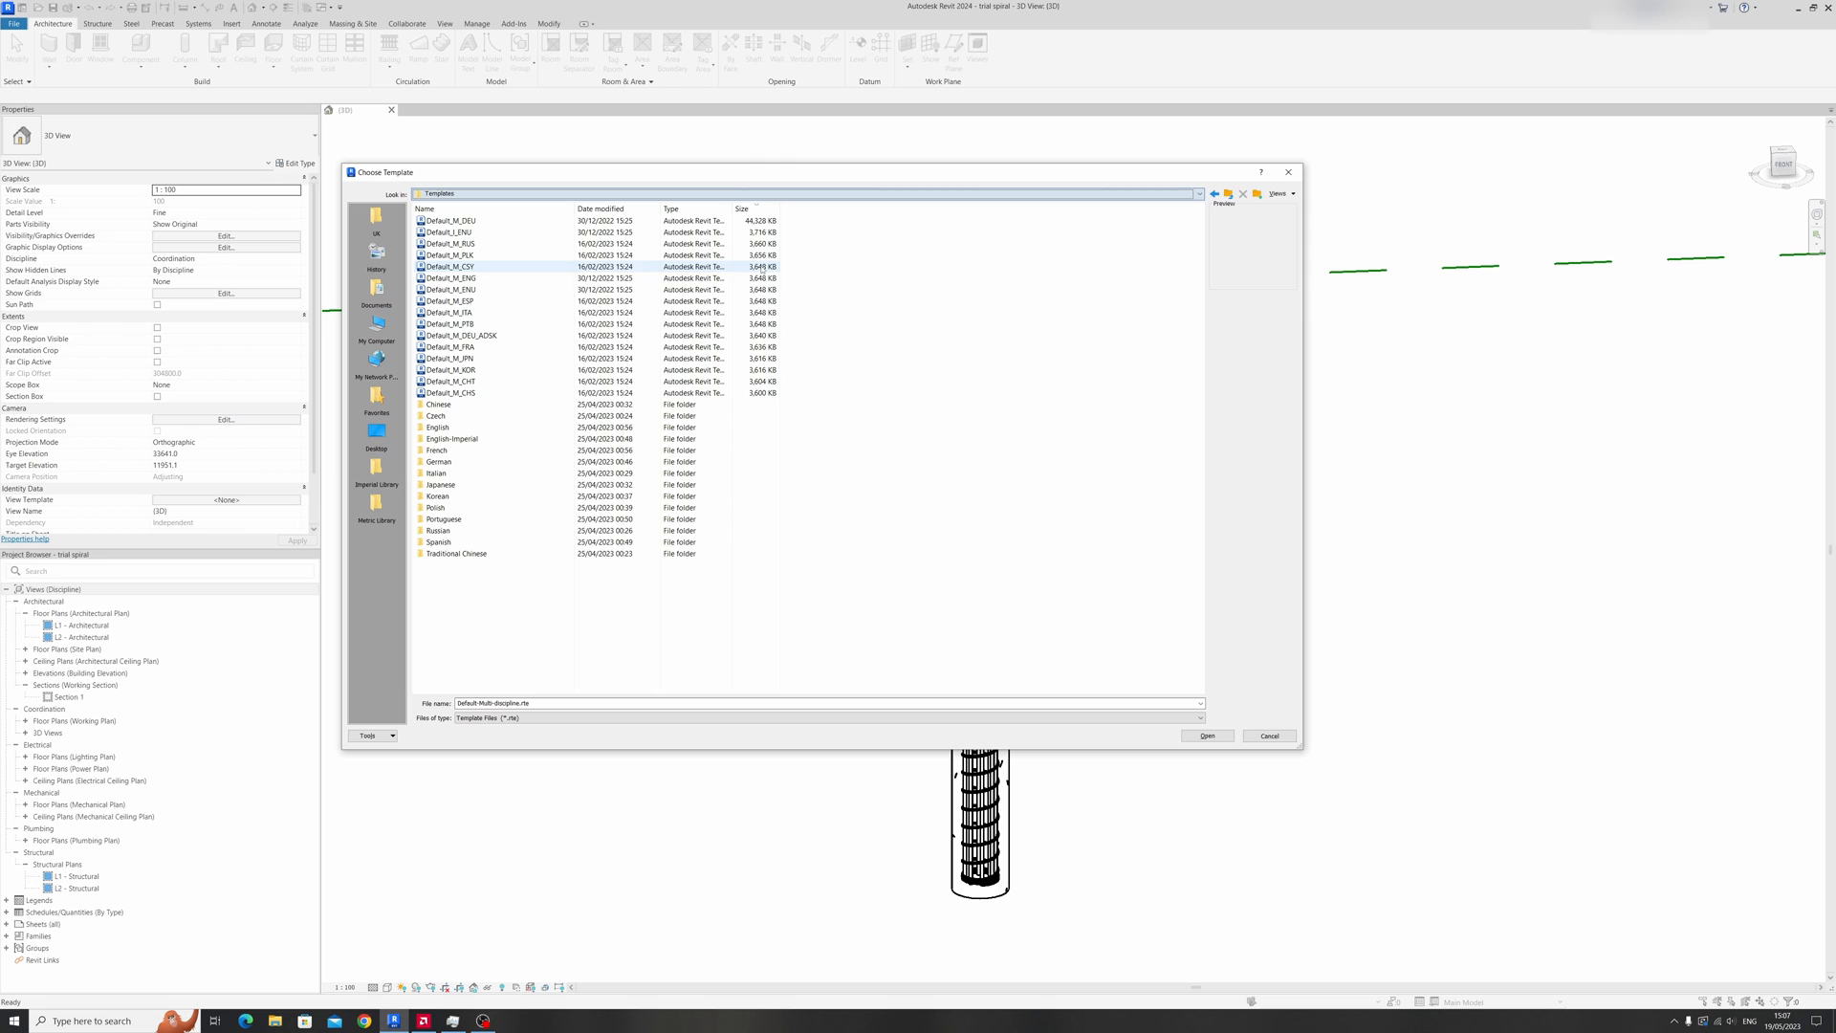
pyautogui.click(451, 439)
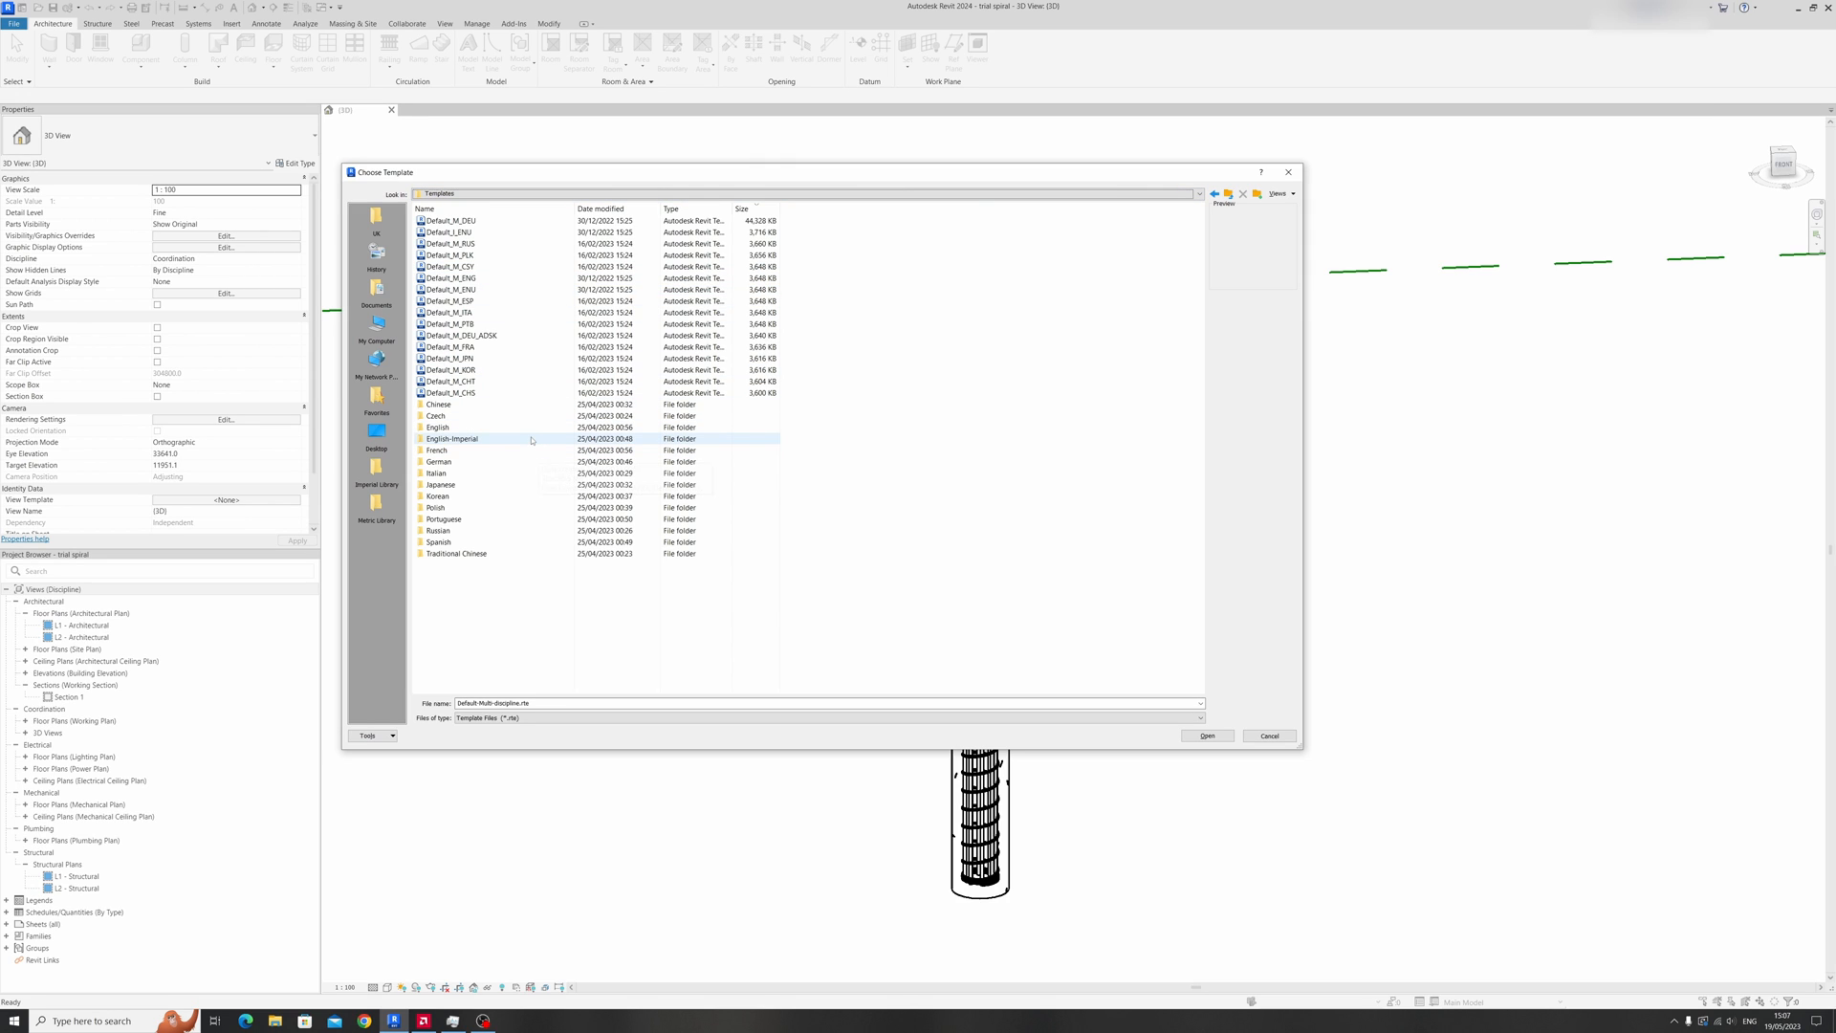
pyautogui.doubleClick(437, 427)
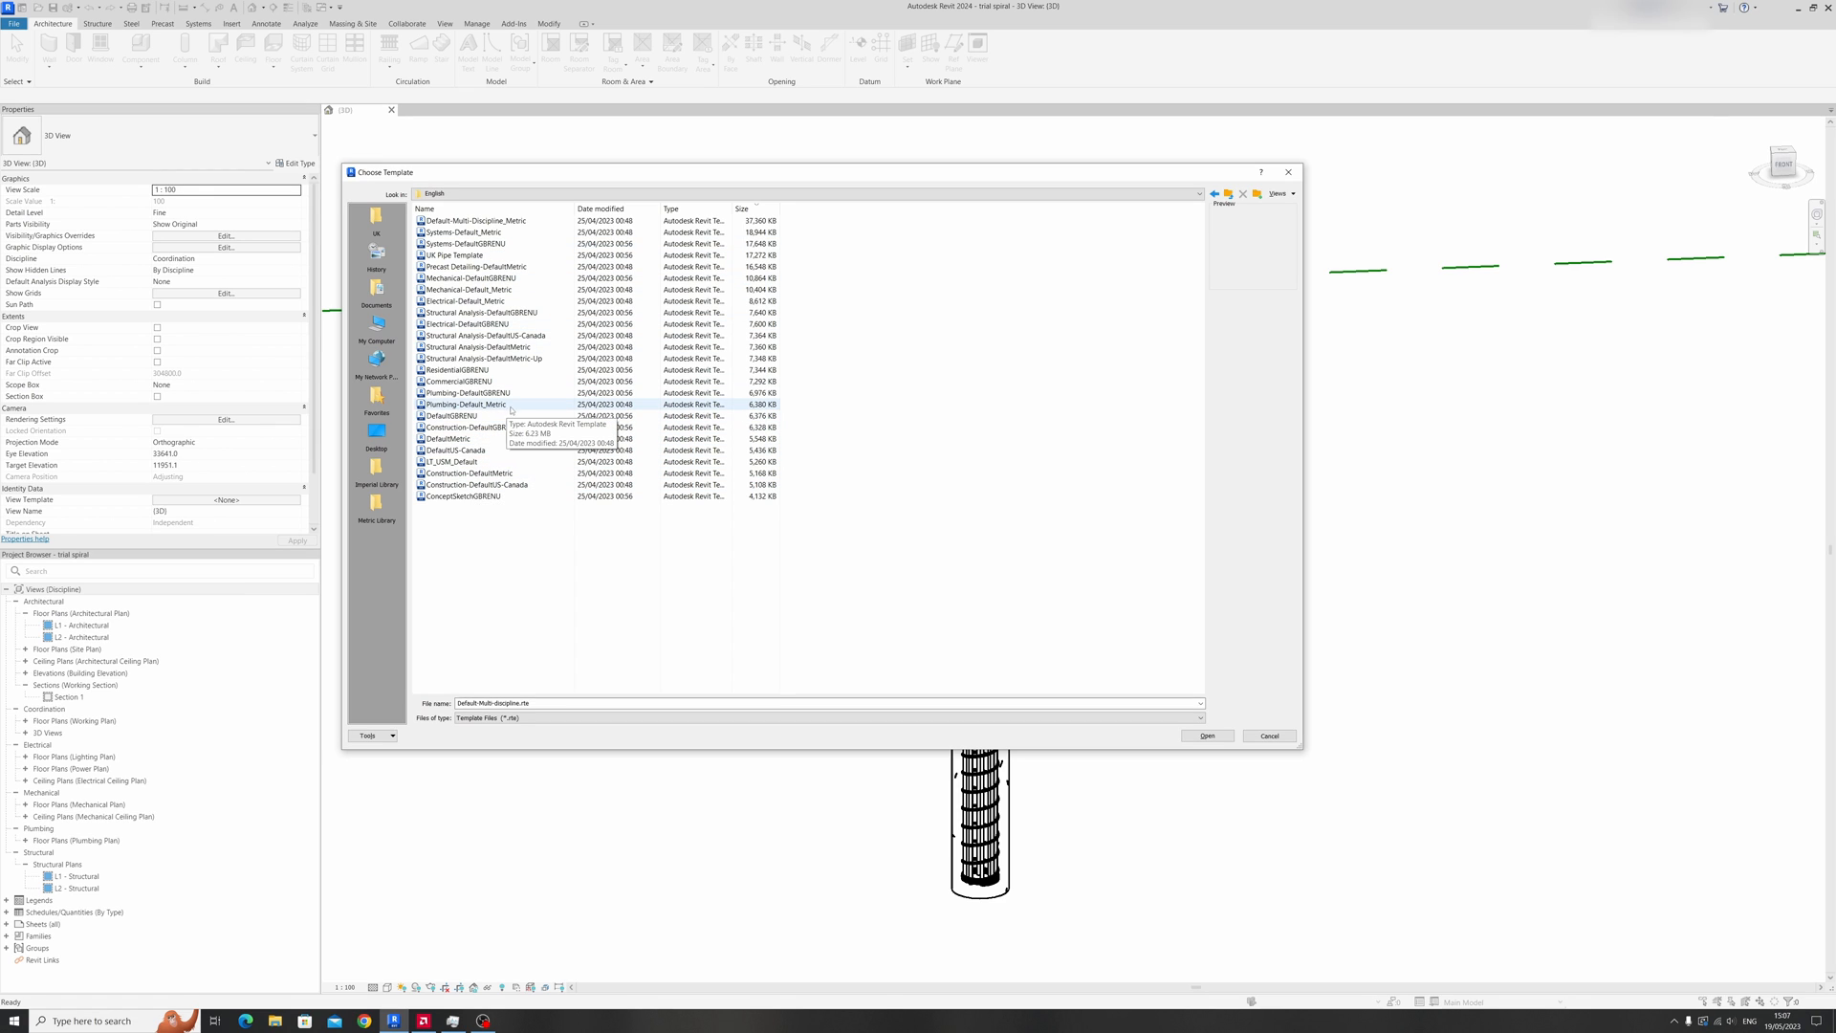
pyautogui.moveTo(475, 346)
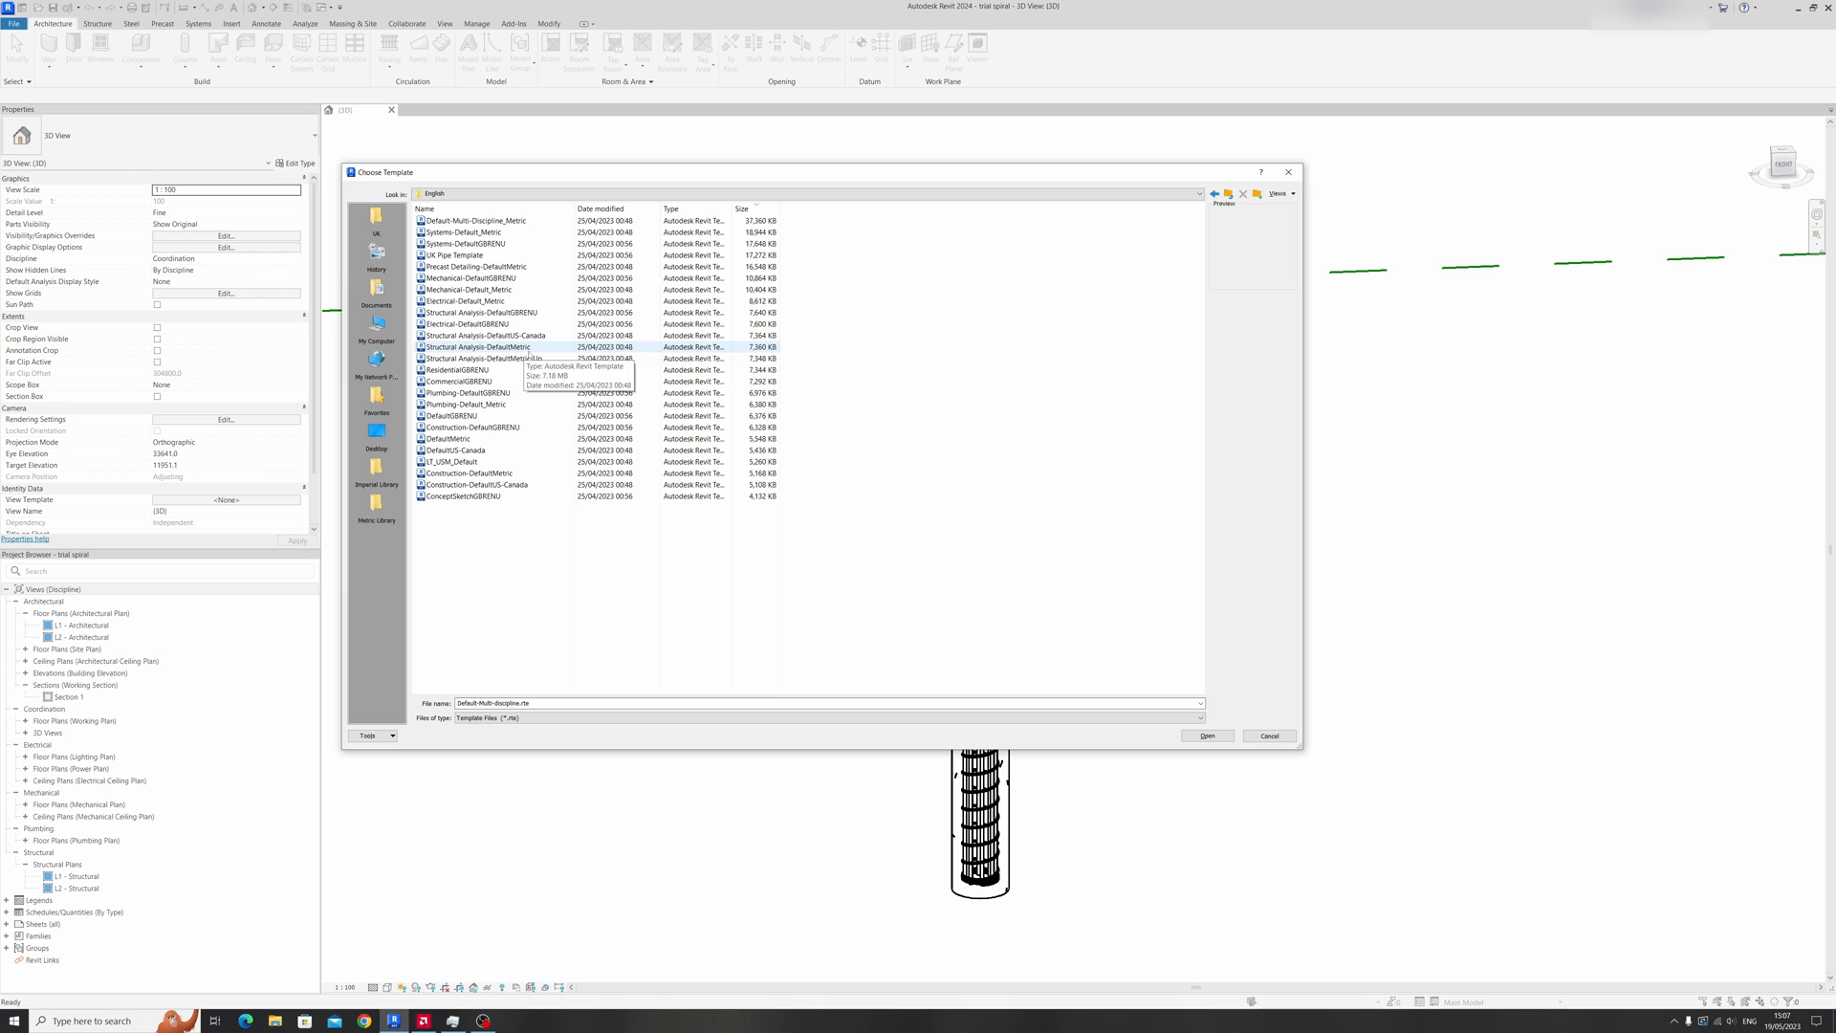
pyautogui.click(474, 346)
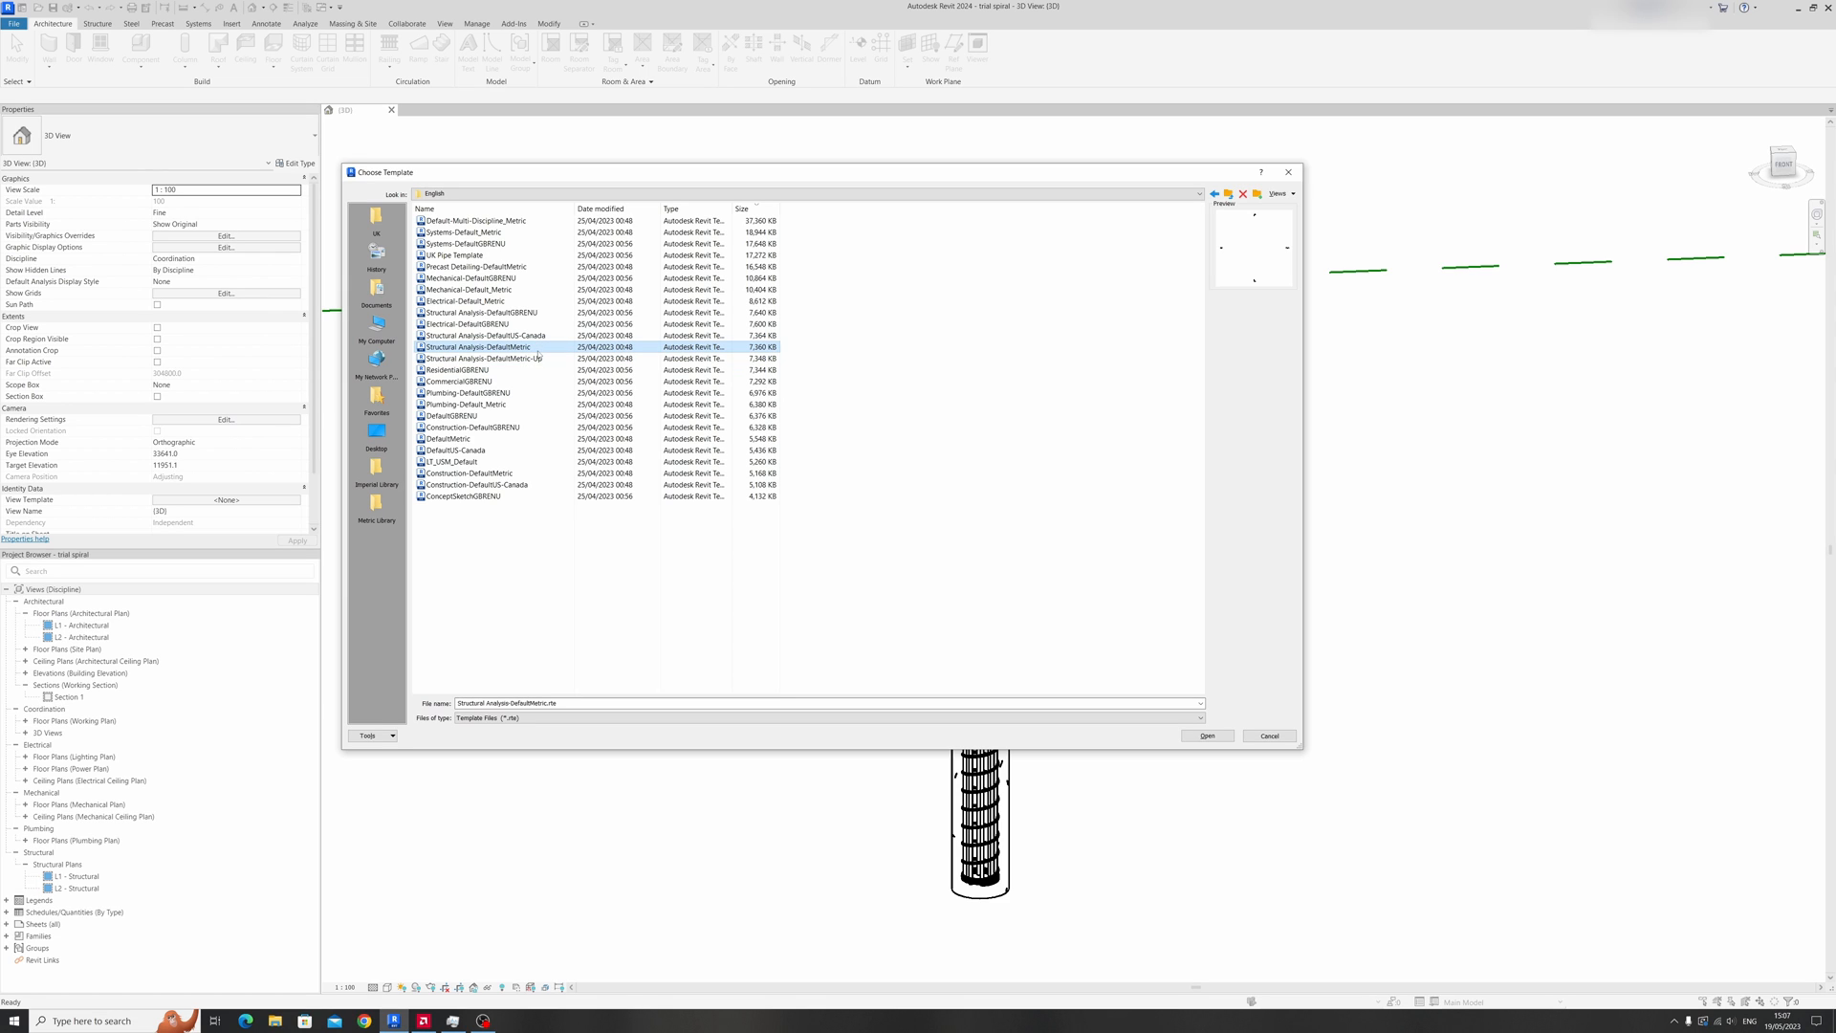
pyautogui.click(1206, 736)
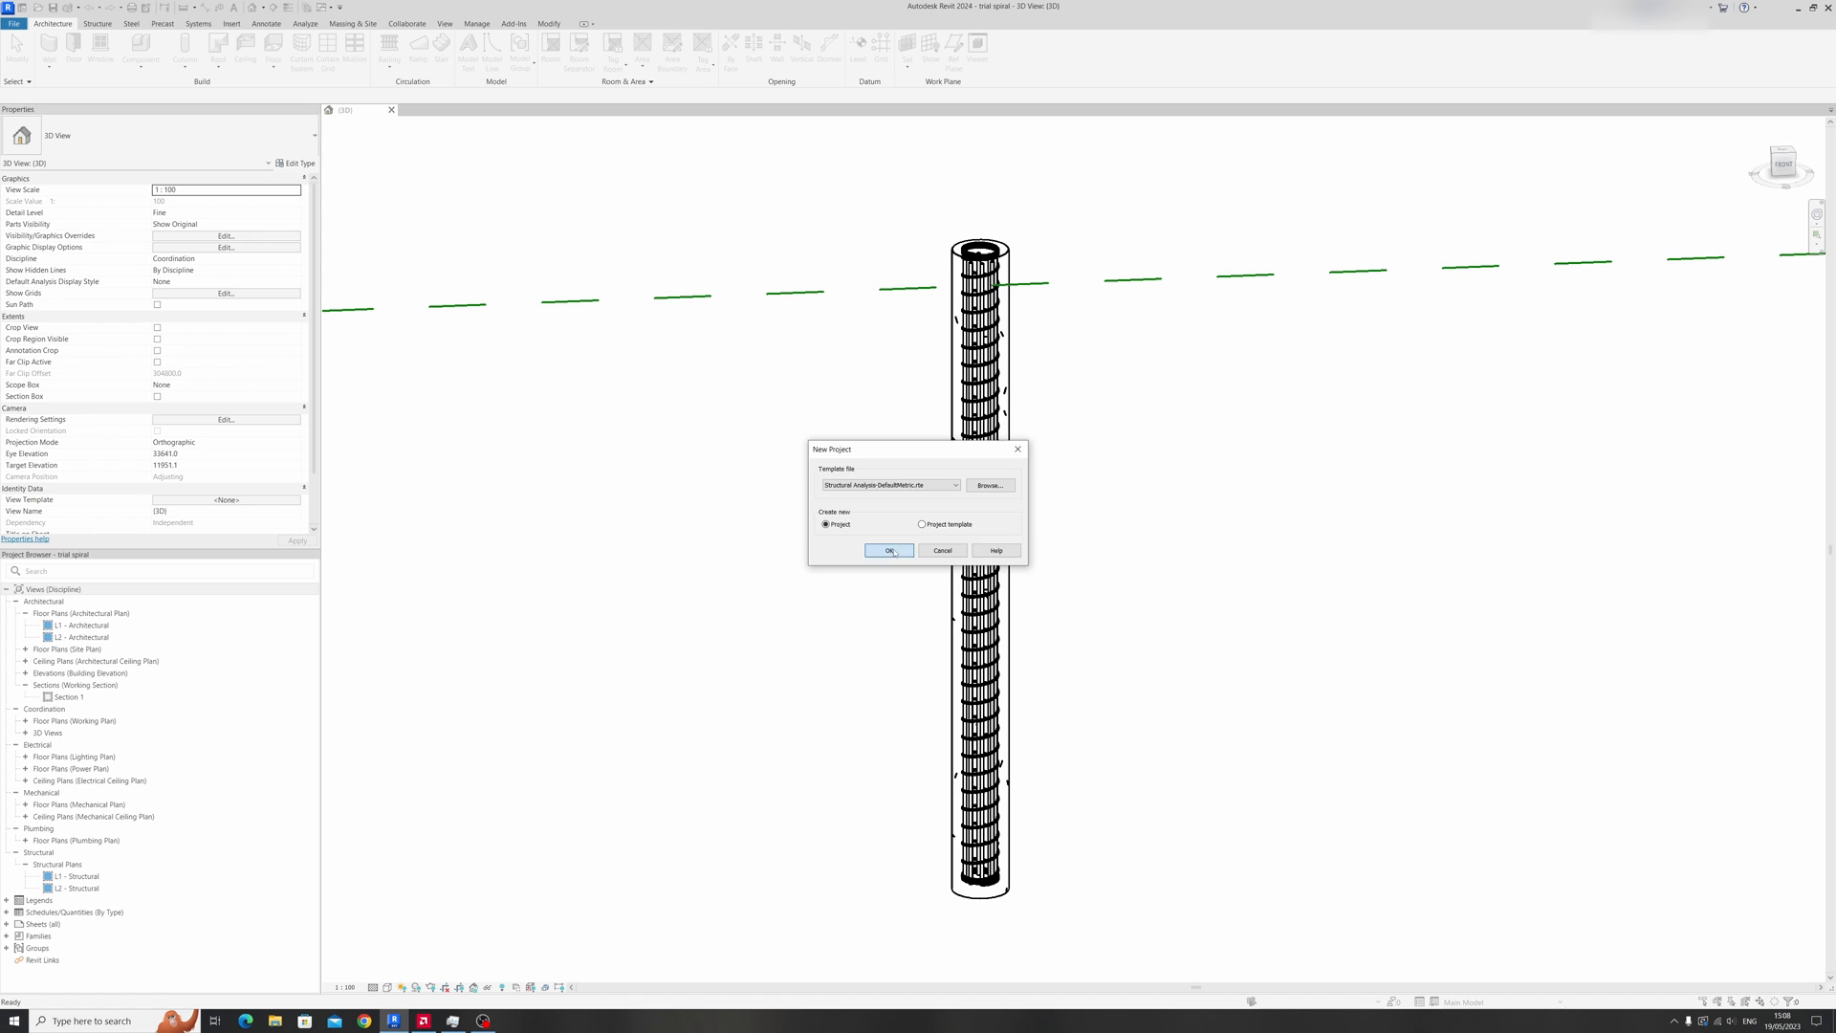
pyautogui.click(889, 551)
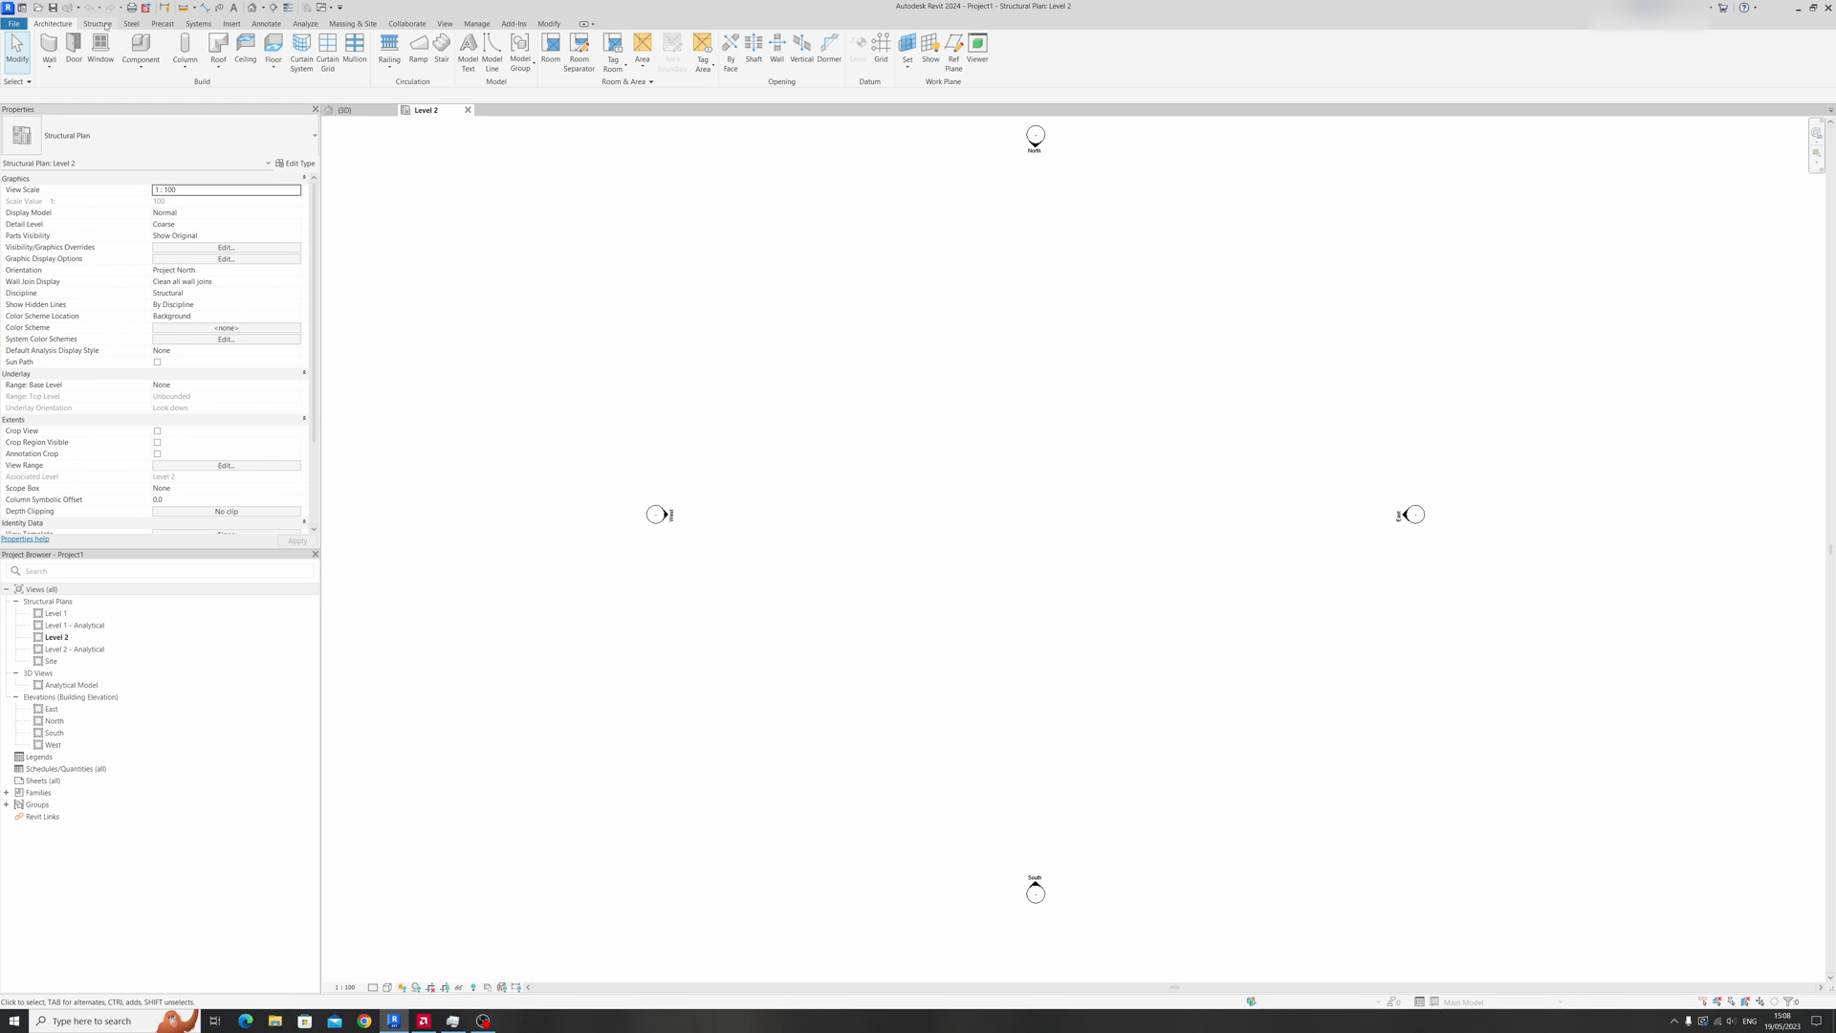
# Open the Level 1 structural plan and start the Structure Column tool.
pyautogui.click(57, 614)
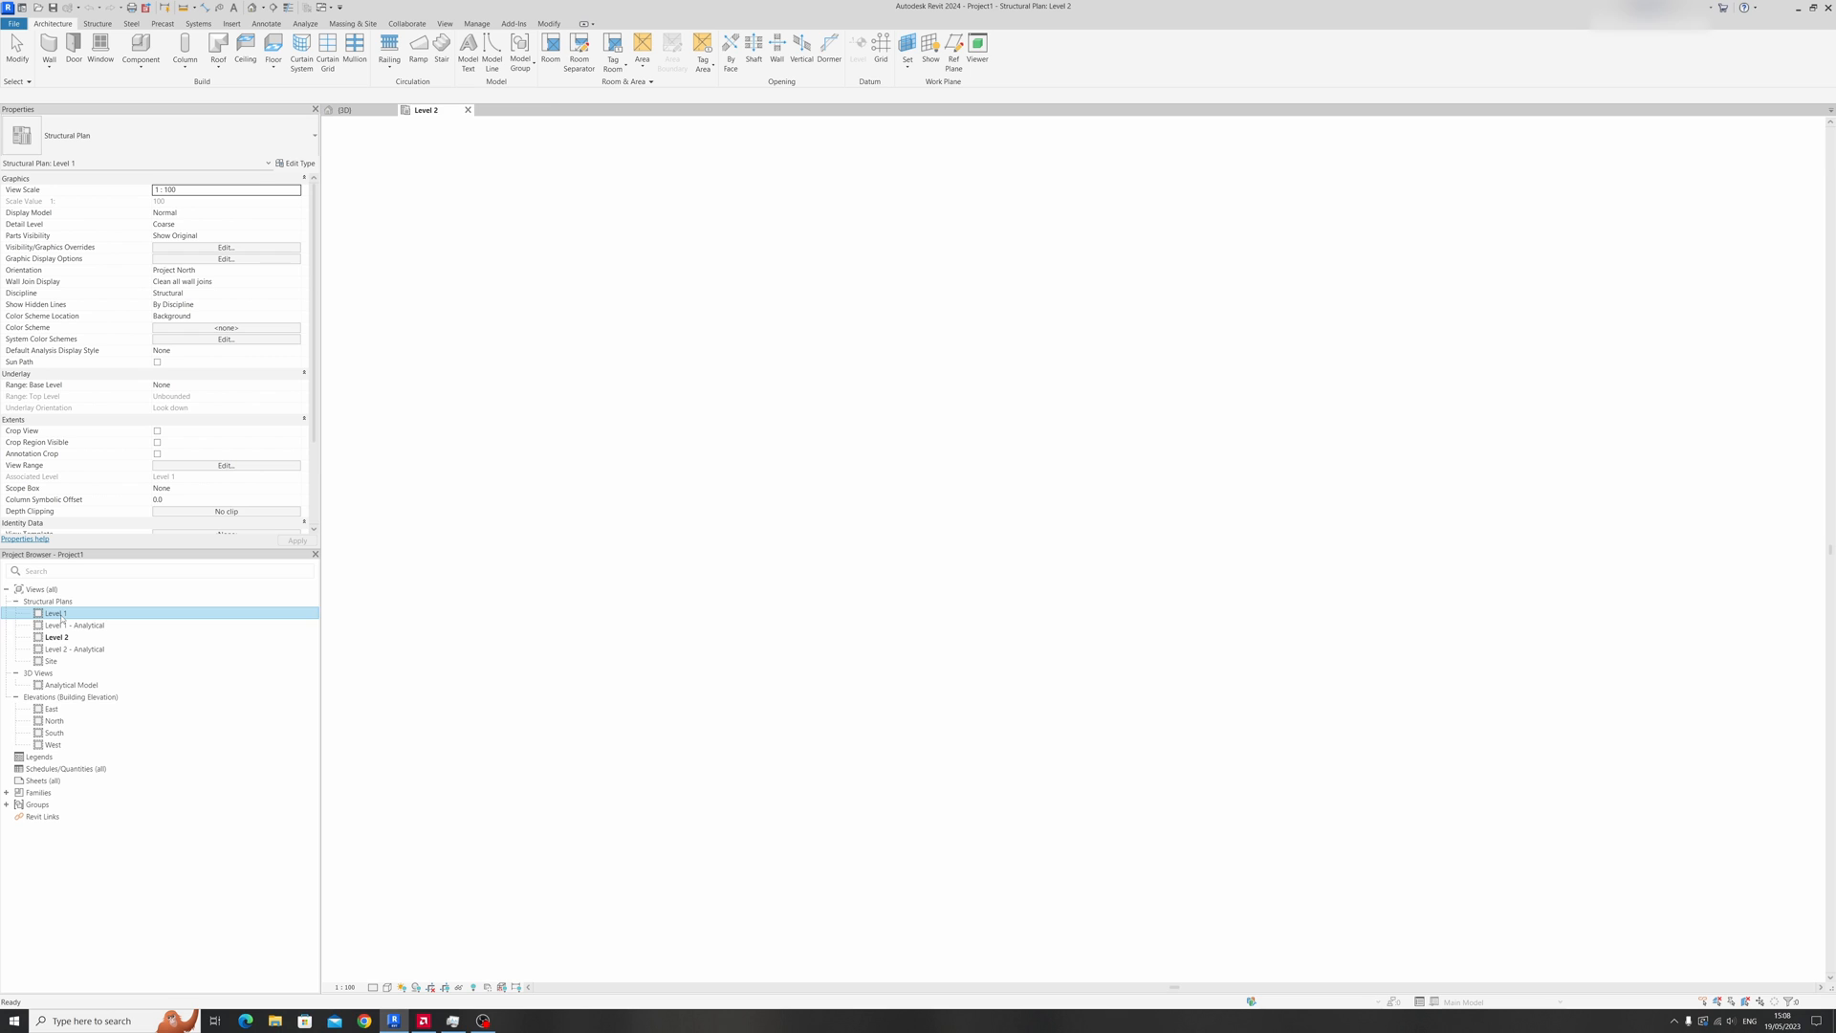
pyautogui.doubleClick(56, 612)
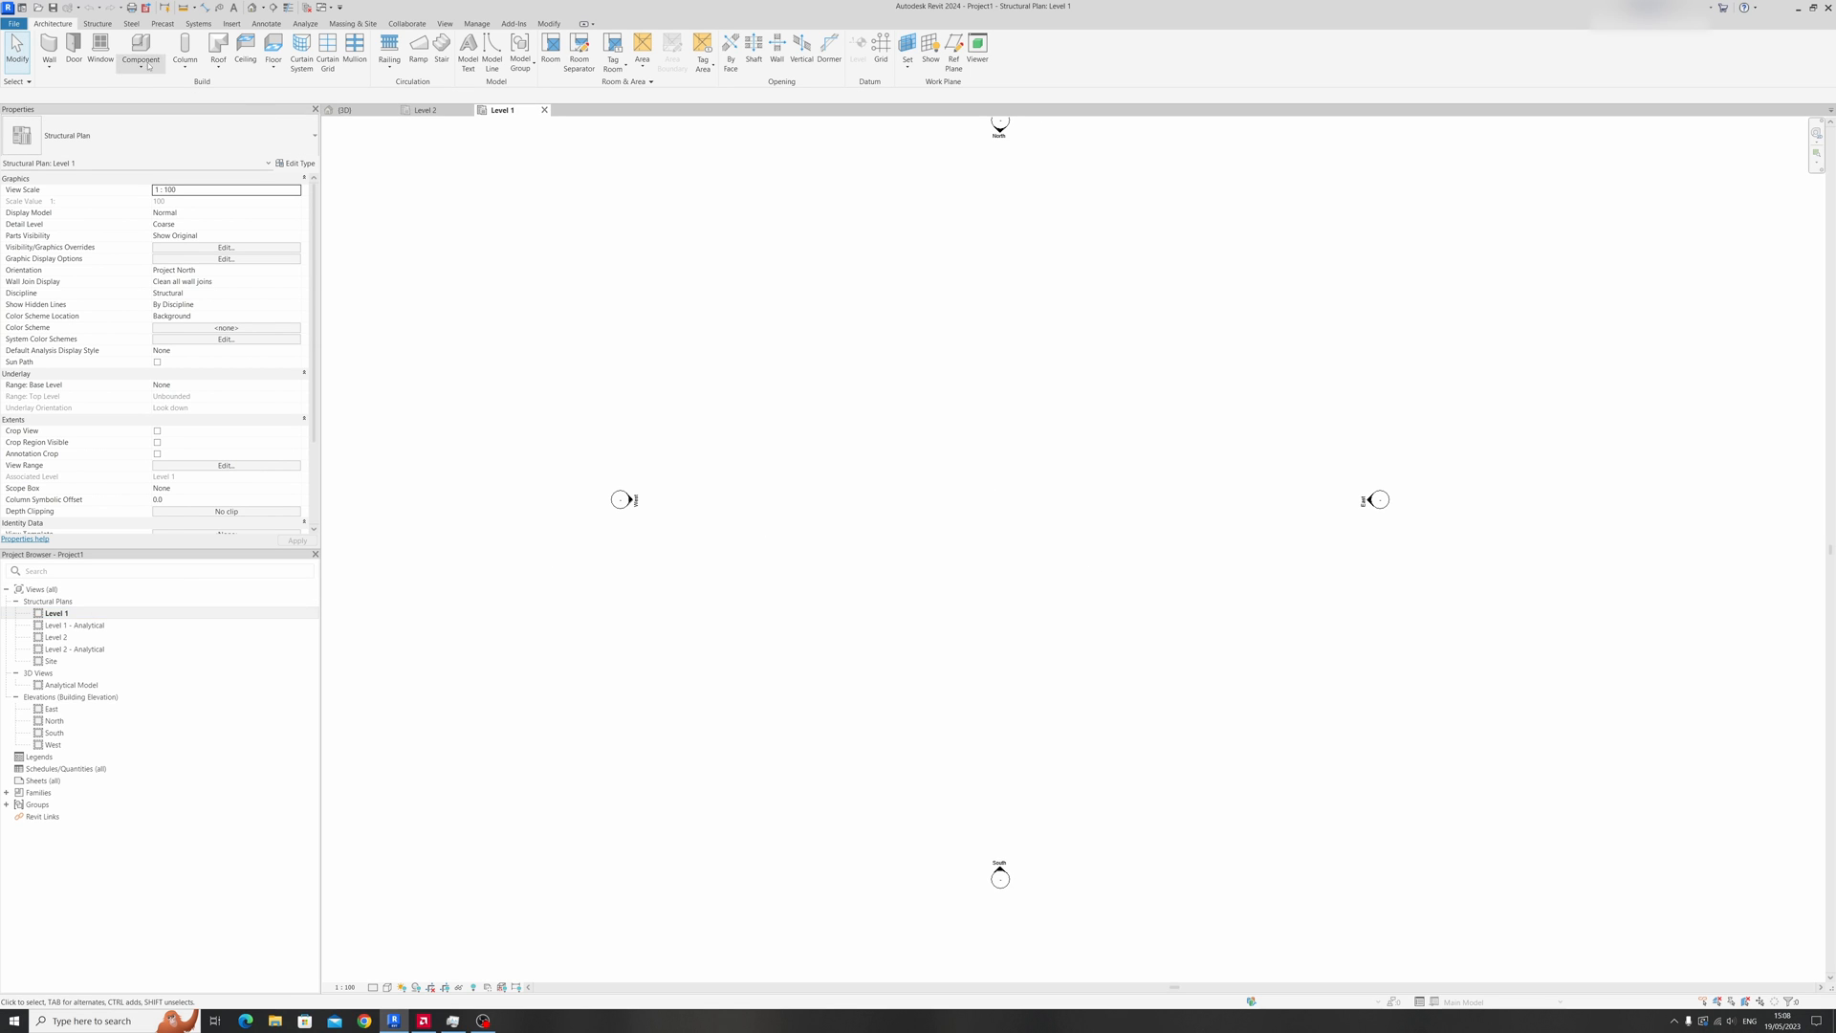
pyautogui.click(185, 52)
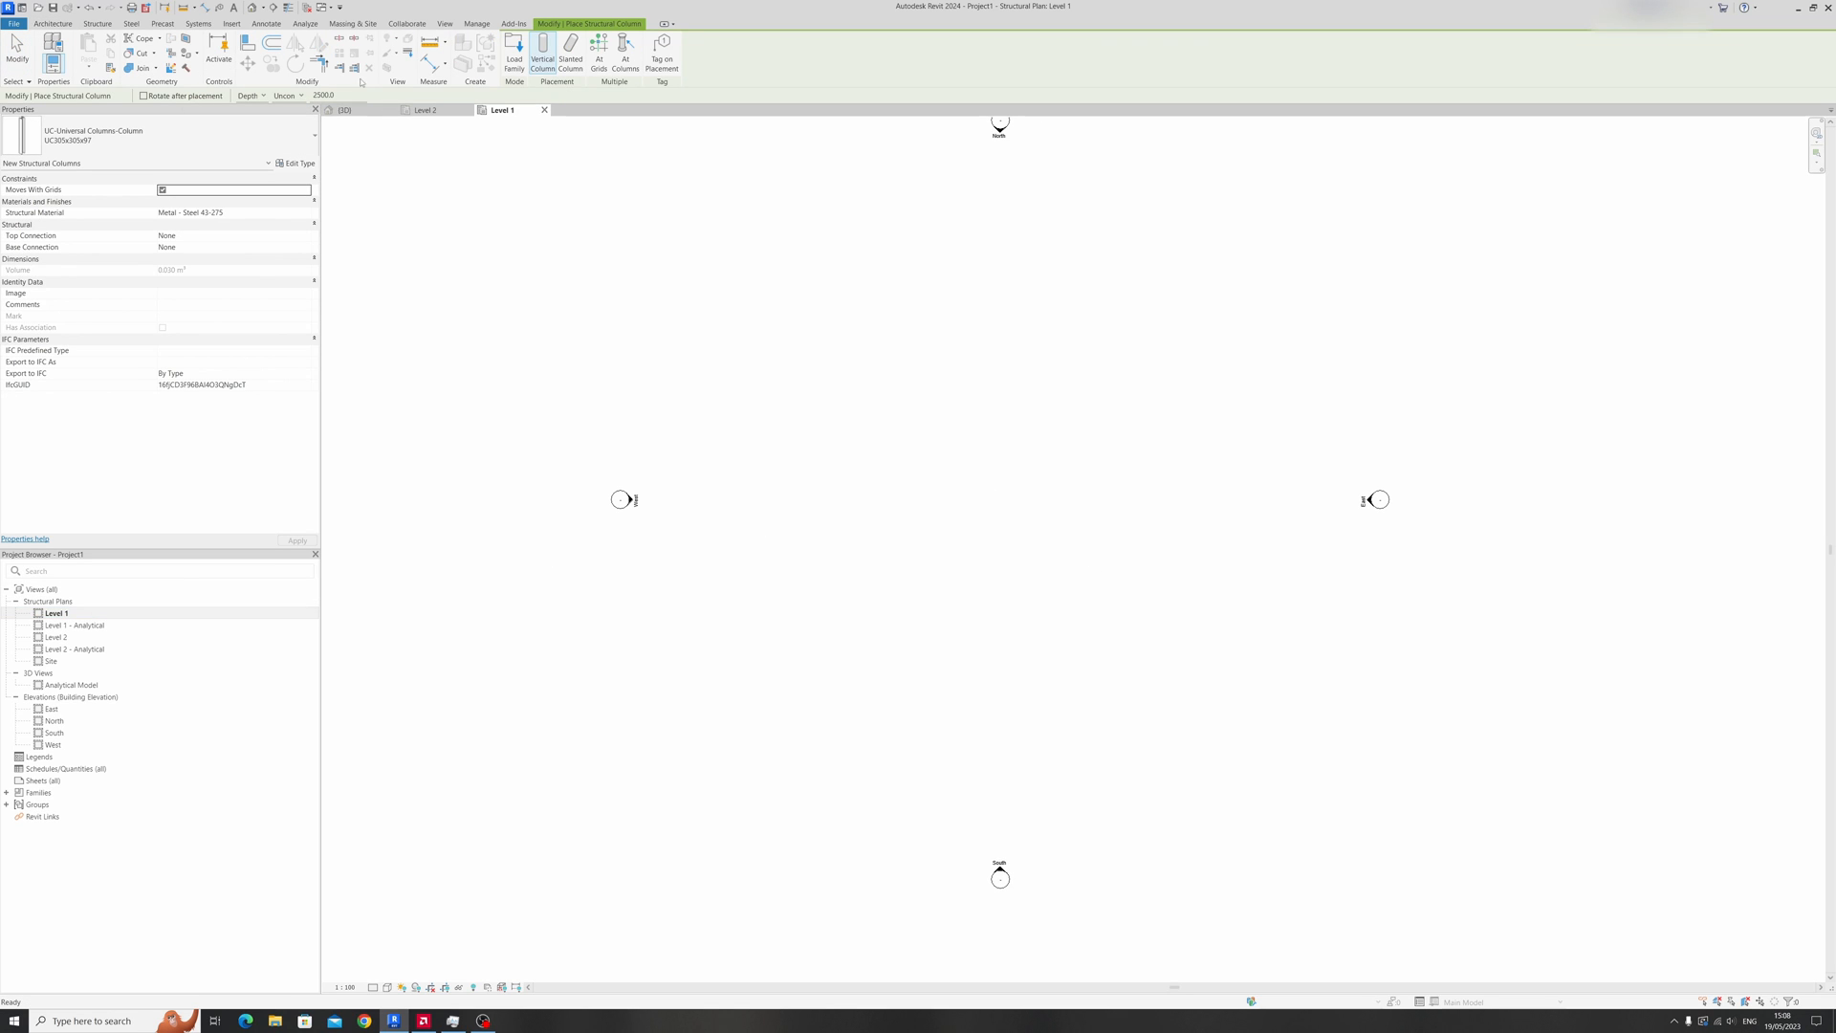
# Load the Concrete-Round family from English > UK > Structural Columns > Concrete.
pyautogui.click(513, 53)
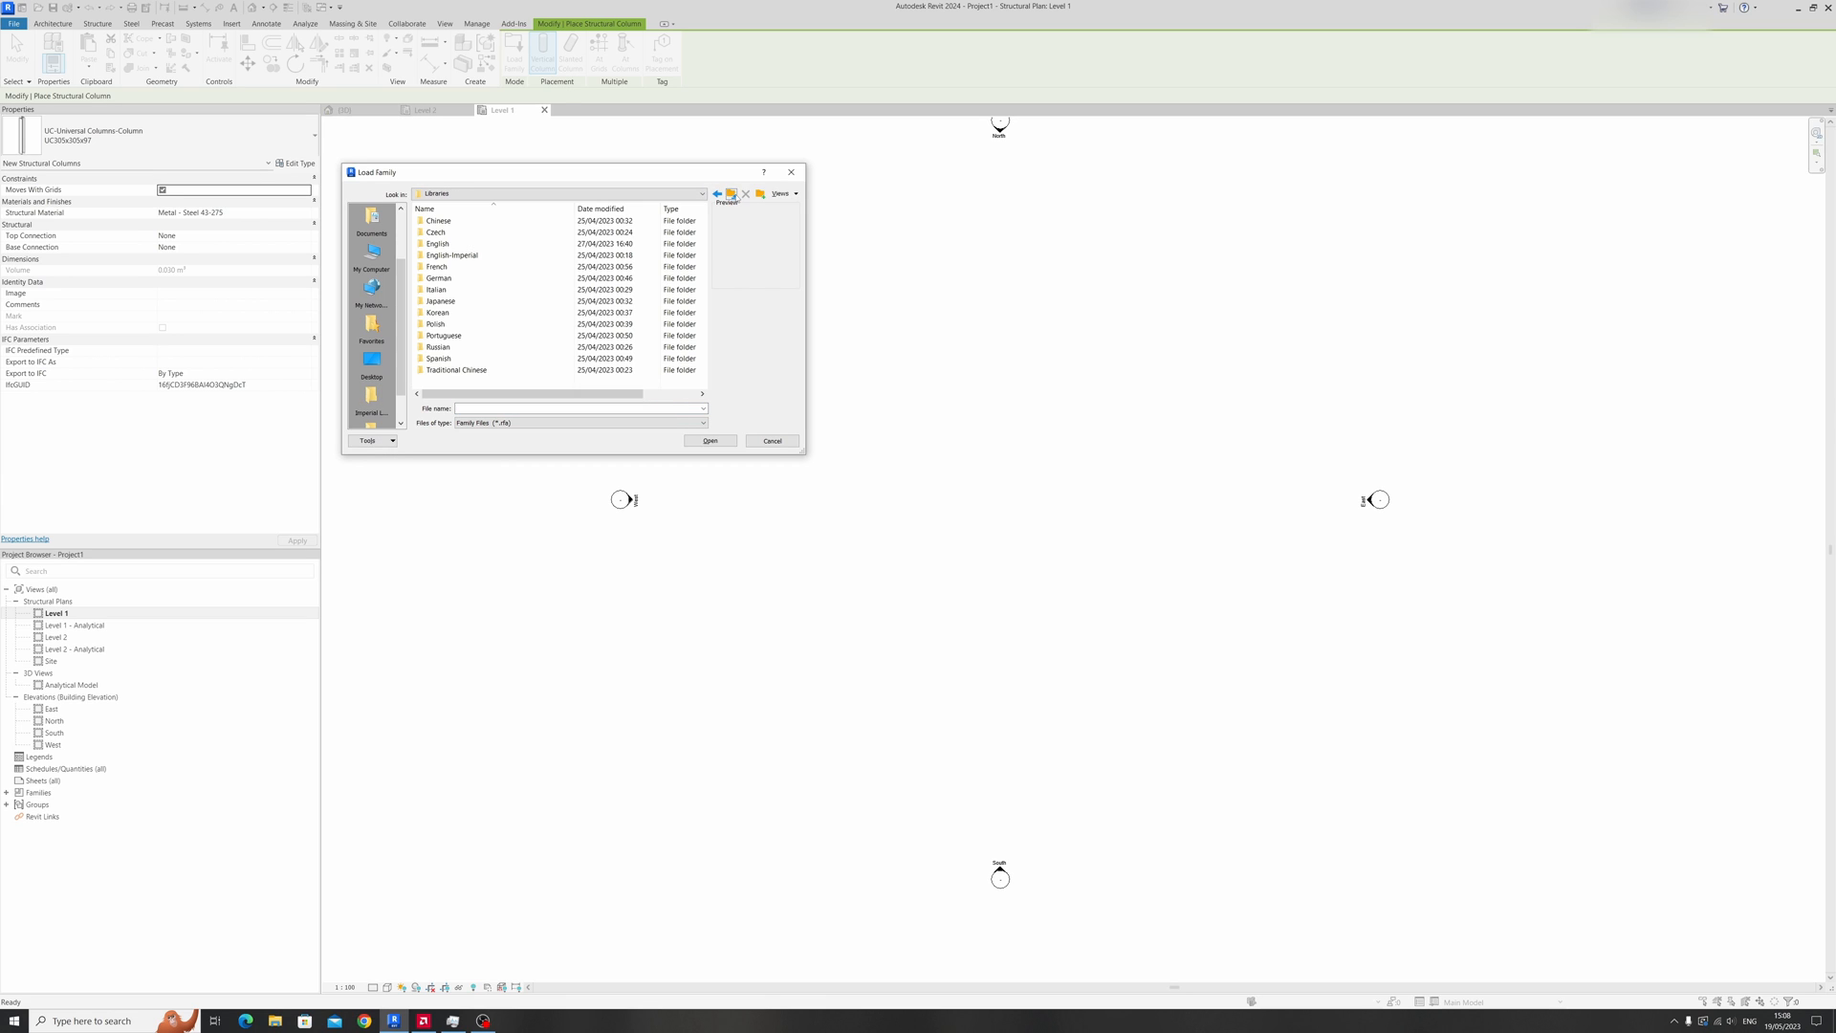
pyautogui.doubleClick(438, 244)
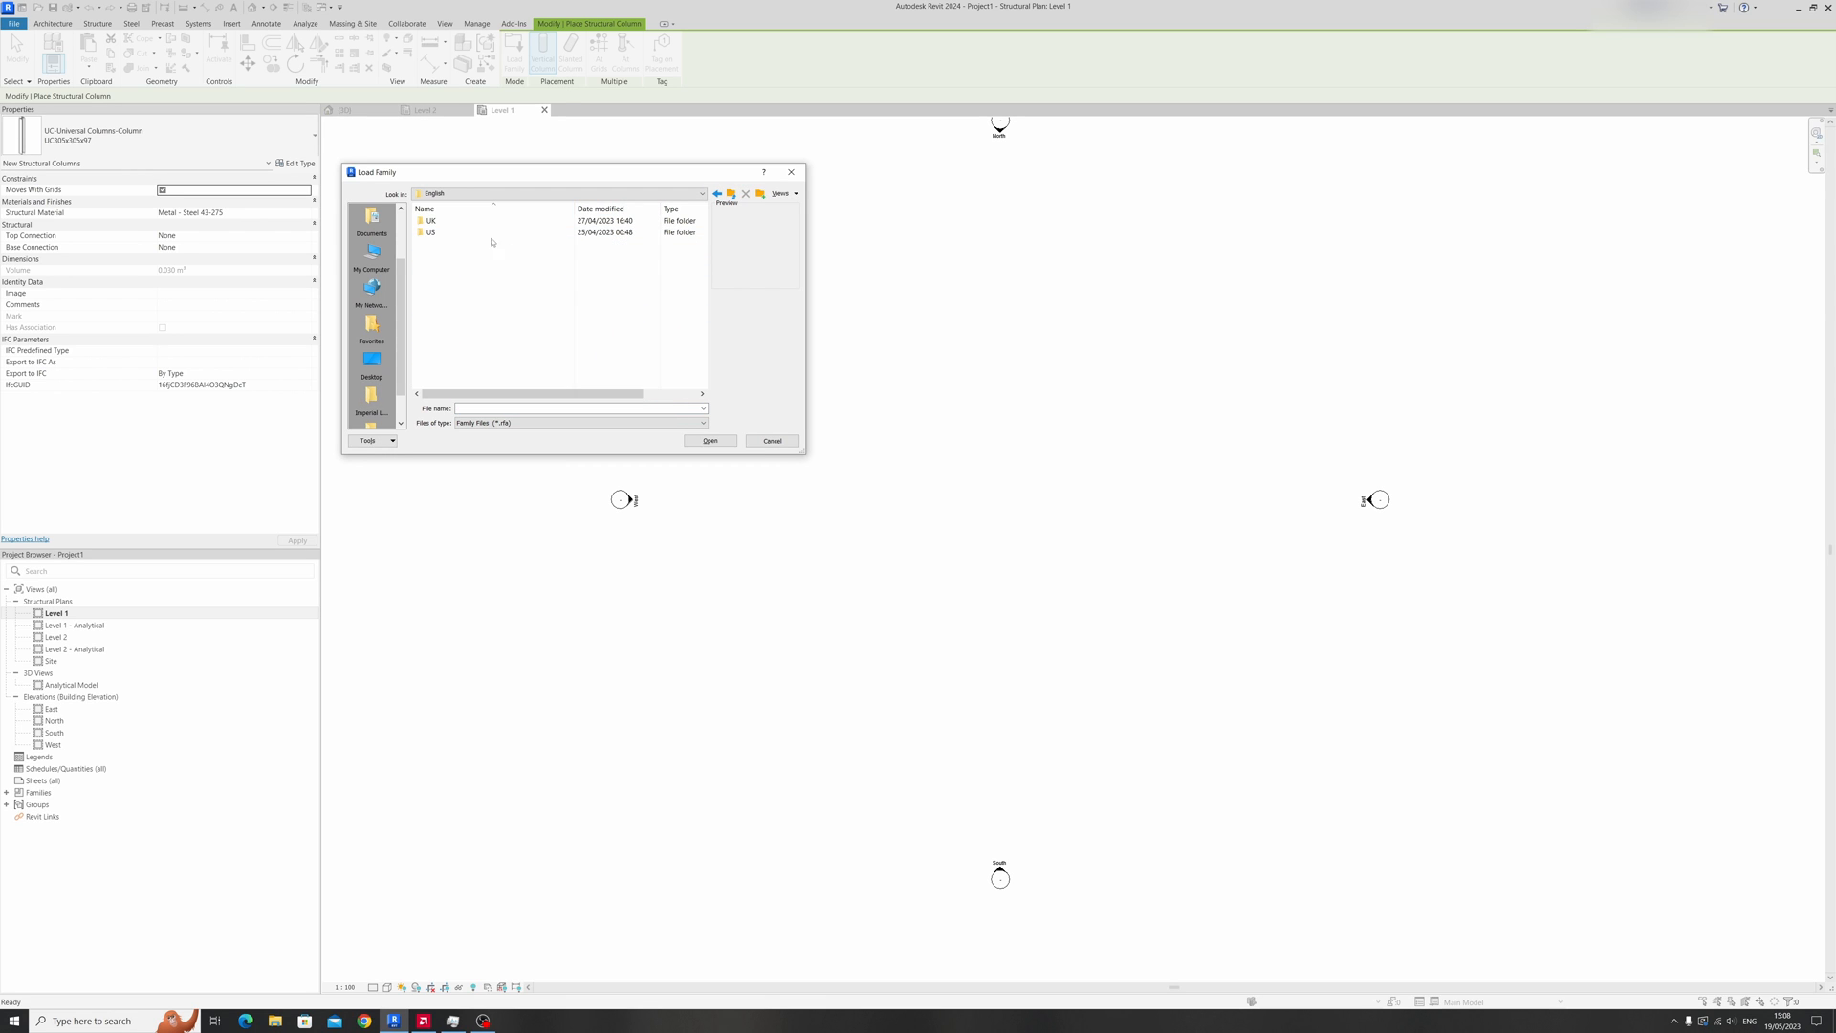
pyautogui.doubleClick(431, 220)
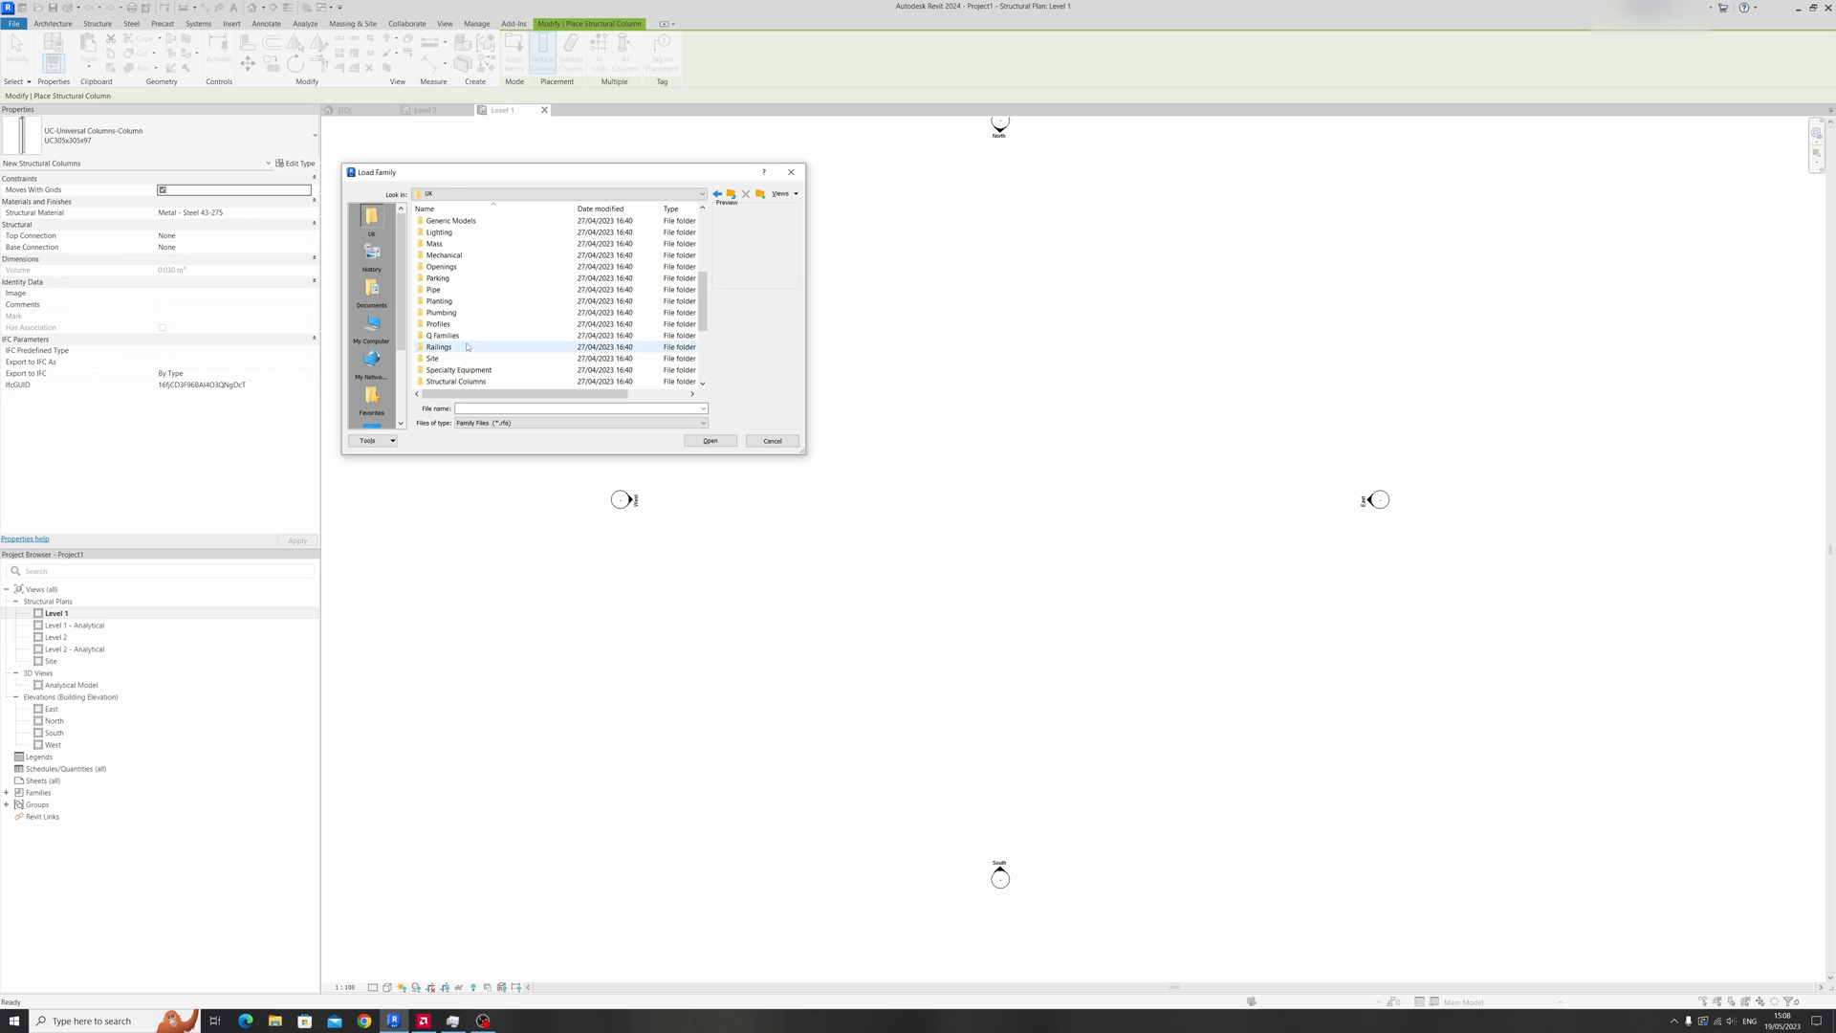
pyautogui.doubleClick(456, 382)
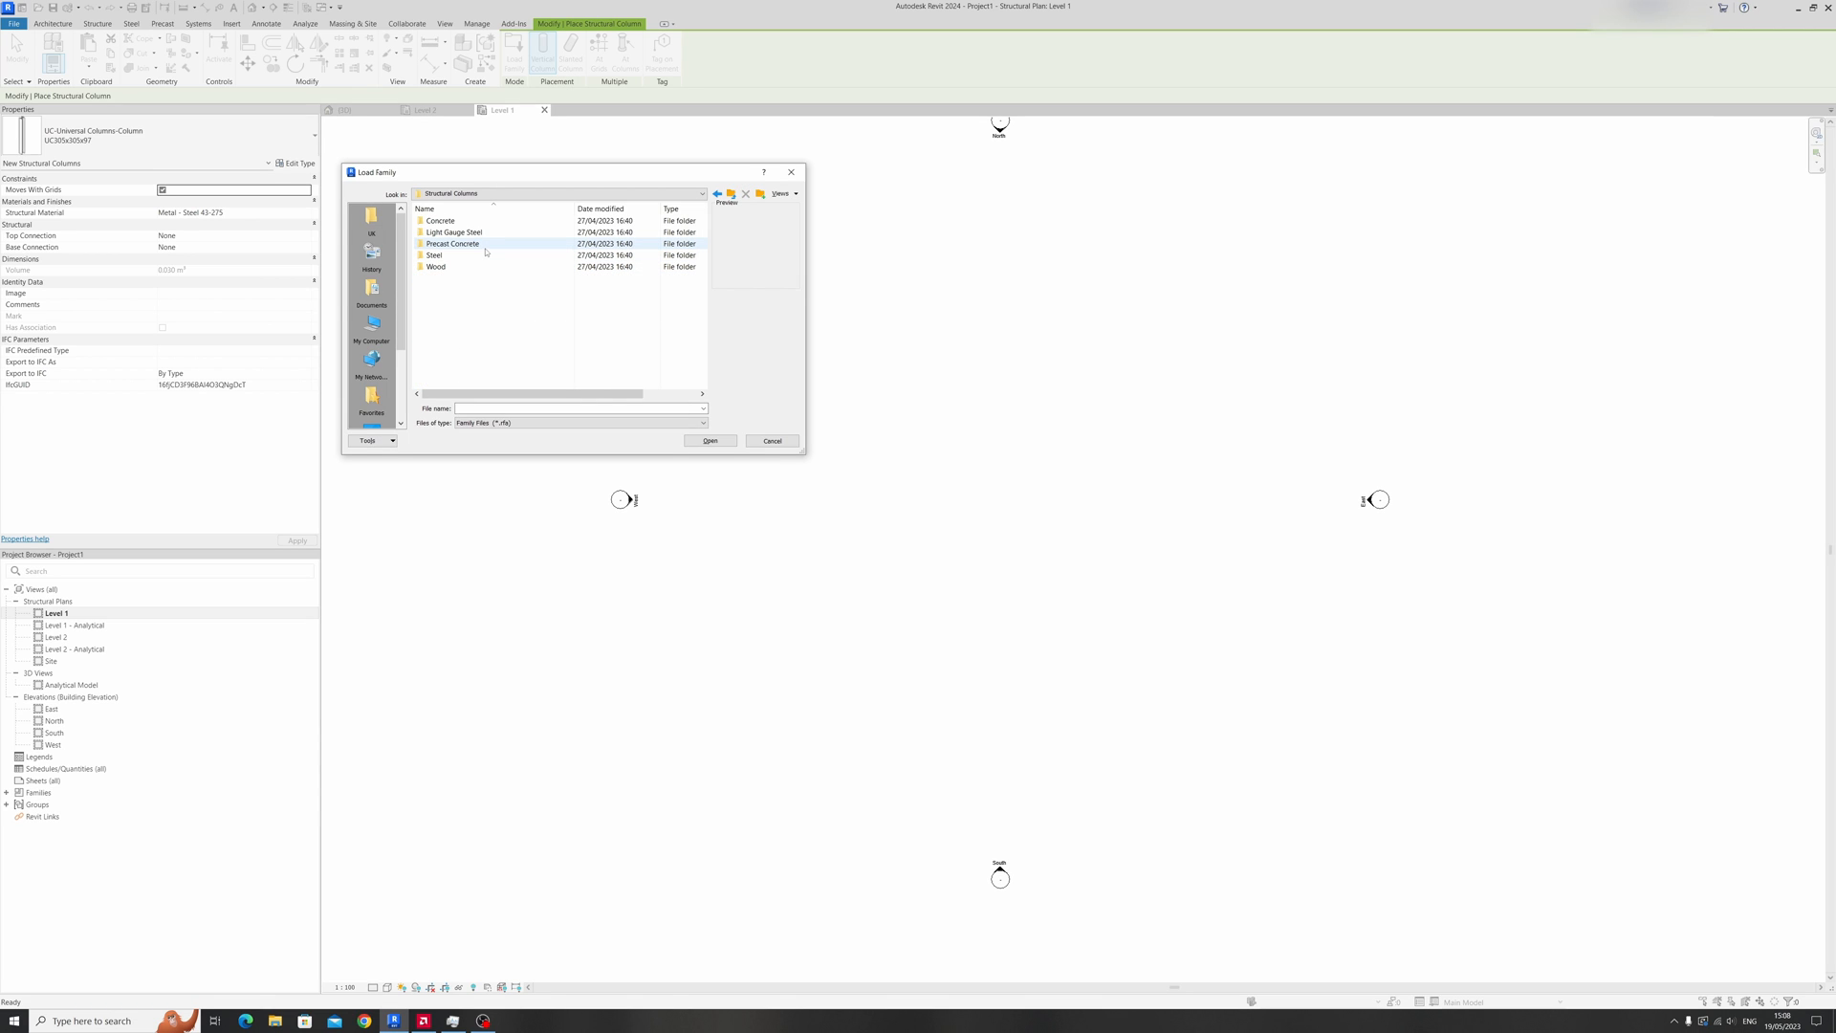
pyautogui.doubleClick(440, 220)
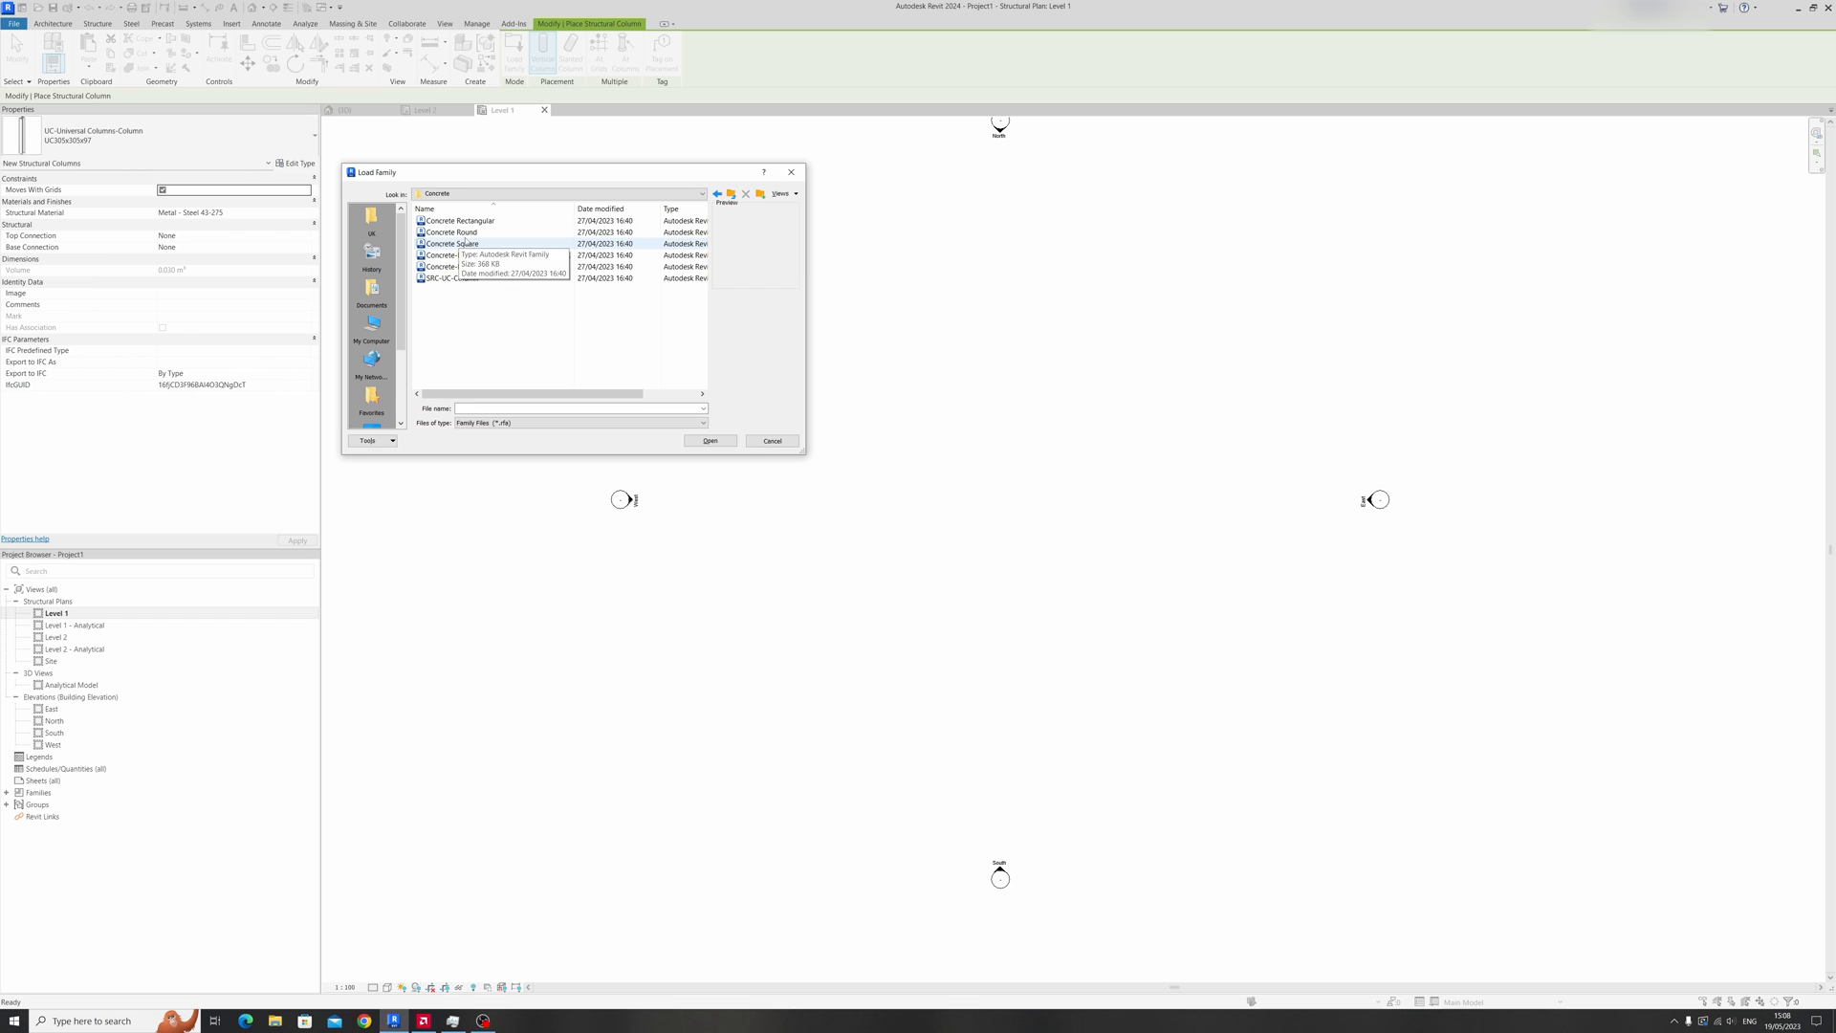
pyautogui.click(450, 231)
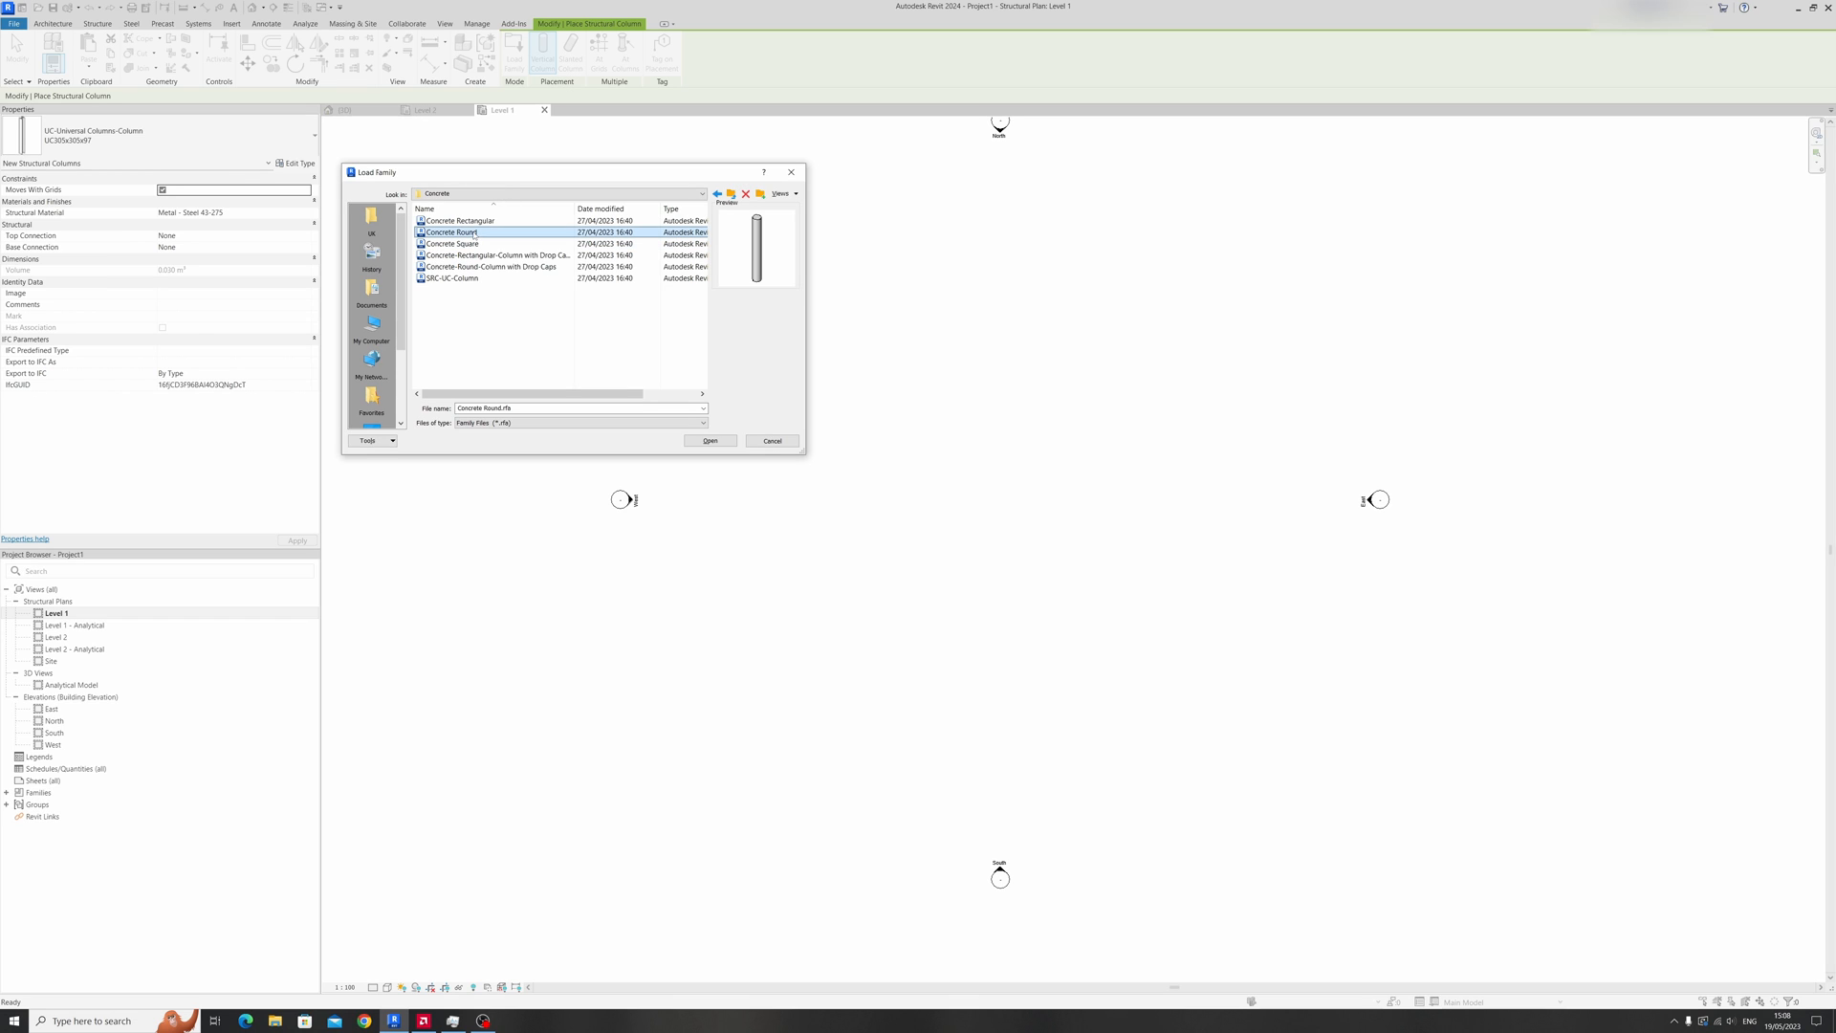
pyautogui.click(709, 440)
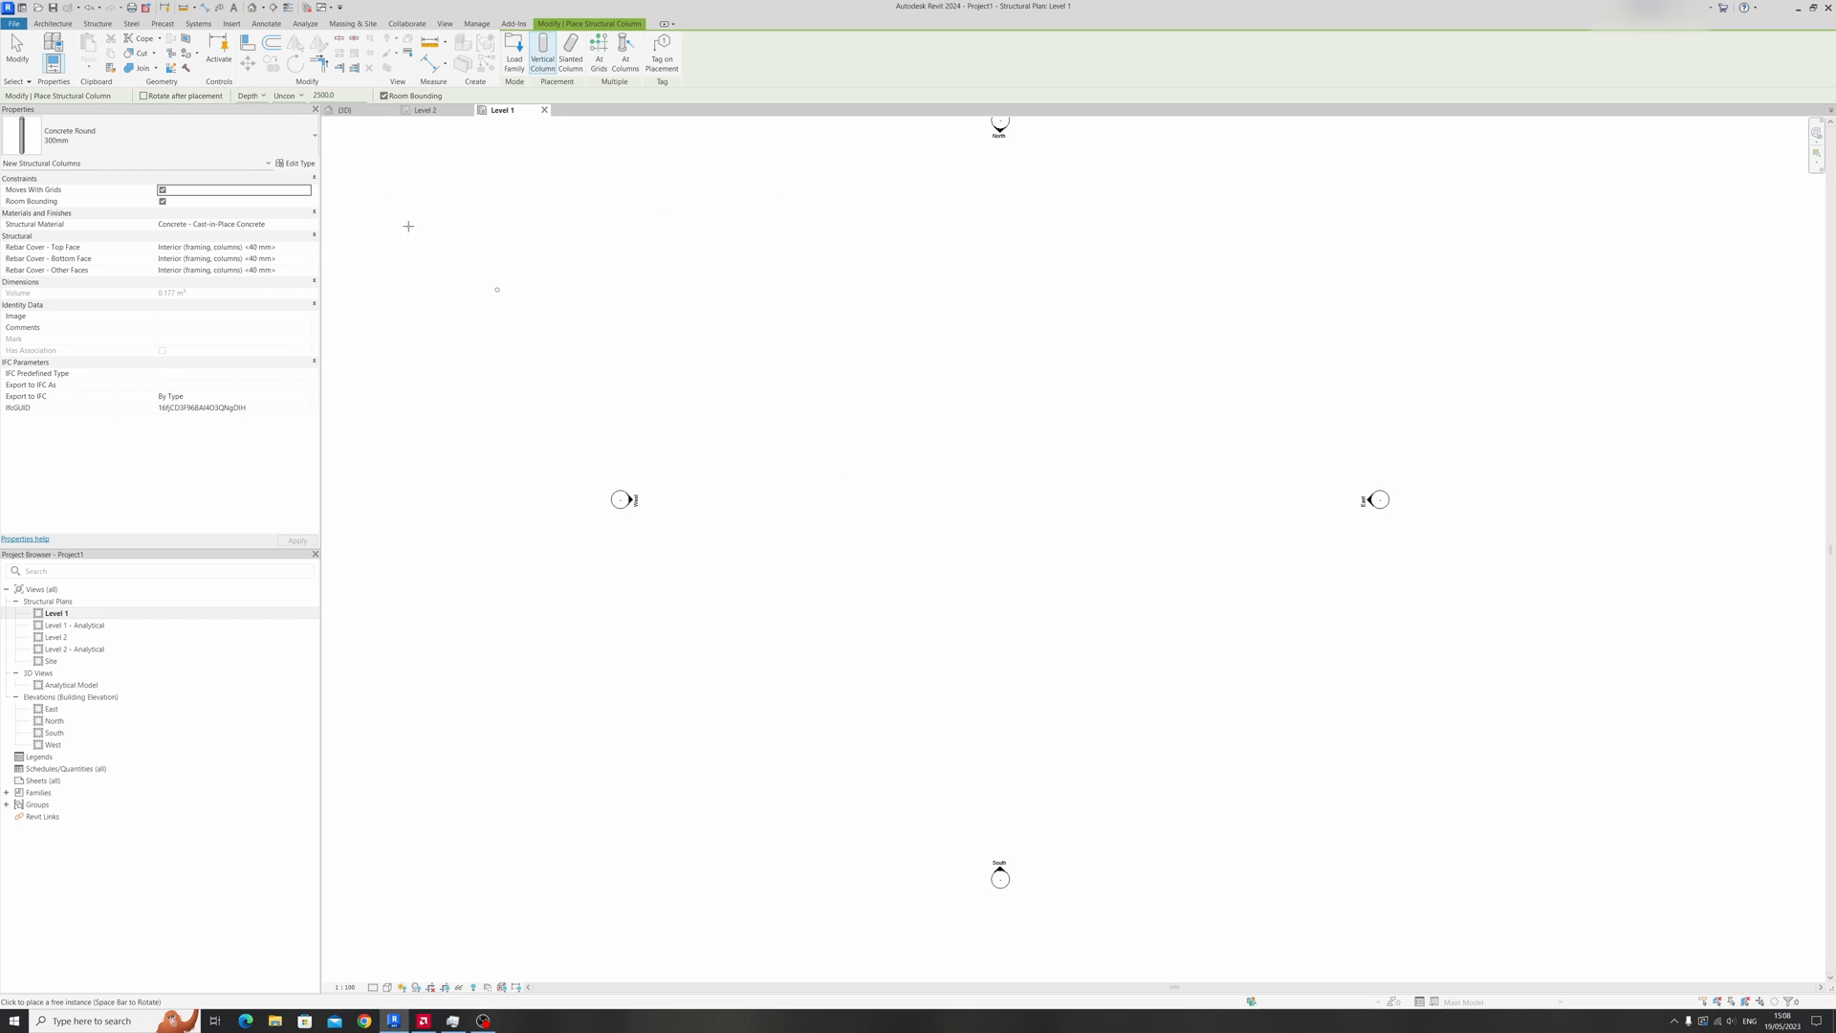
pyautogui.moveTo(176, 135)
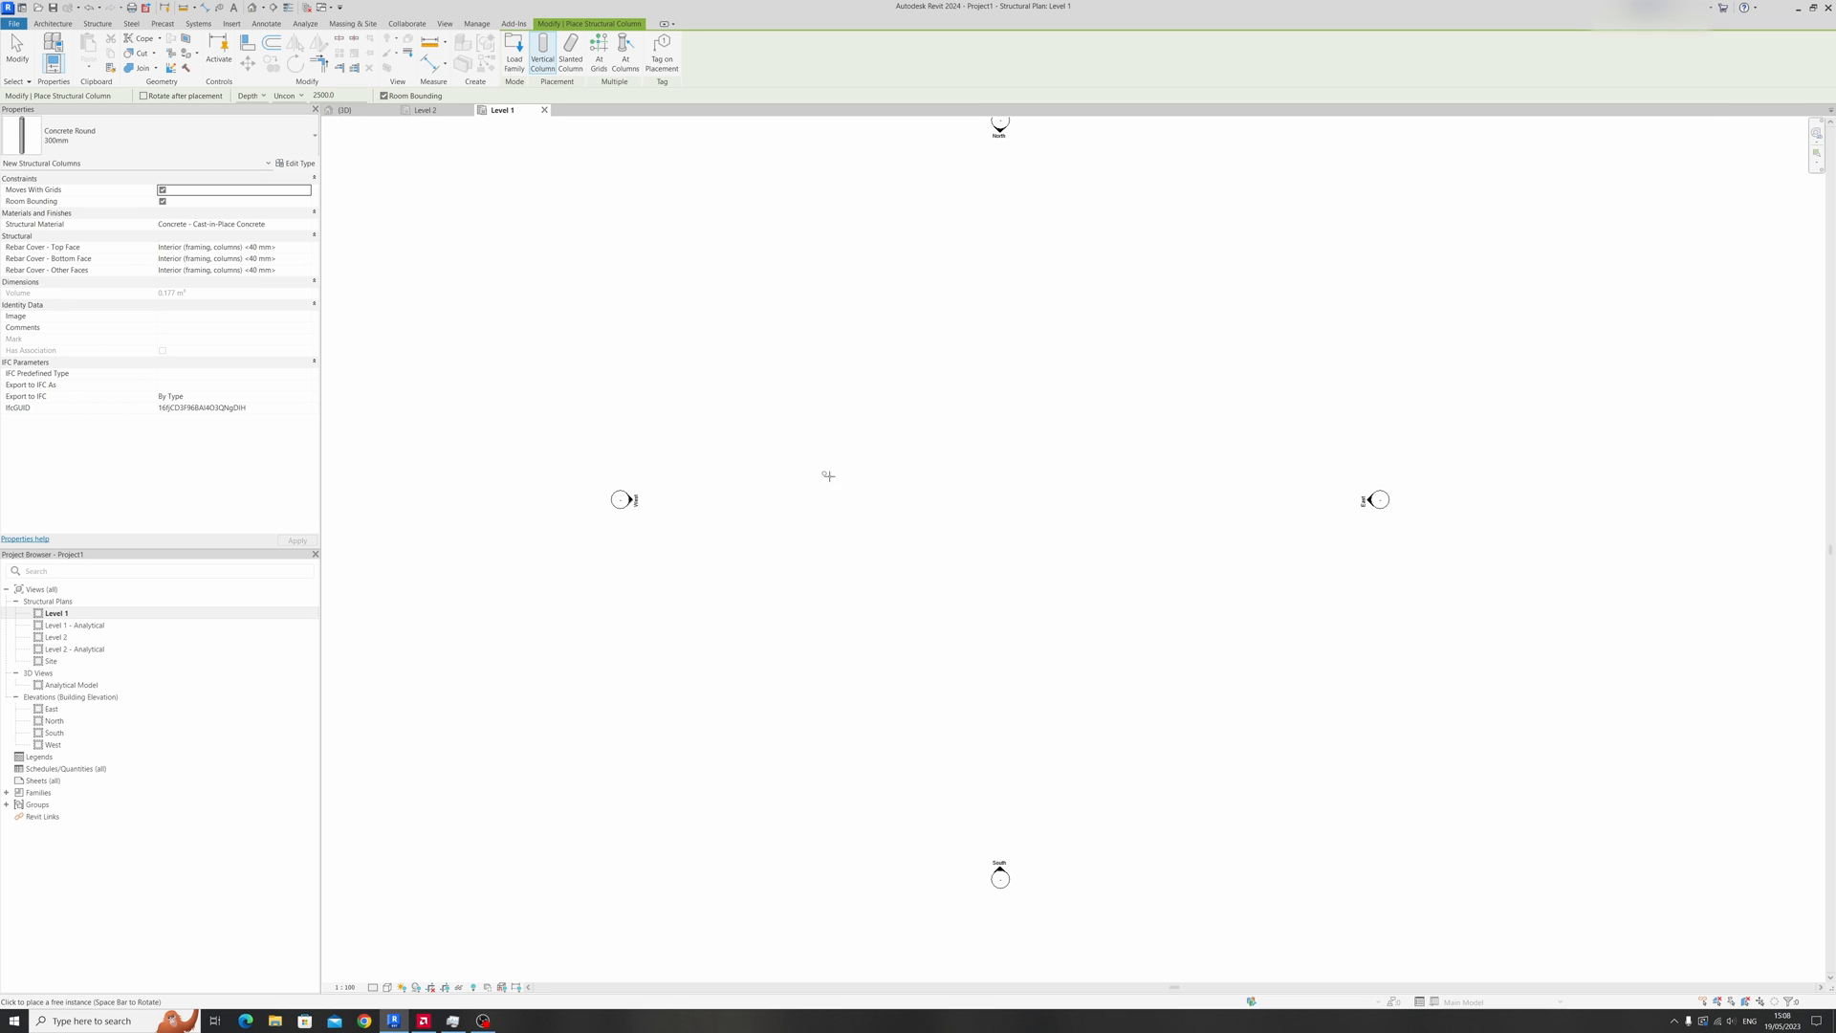
# Place a 300 mm Concrete Round column in the Level 1 plan and confirm its type settings.
pyautogui.click(302, 163)
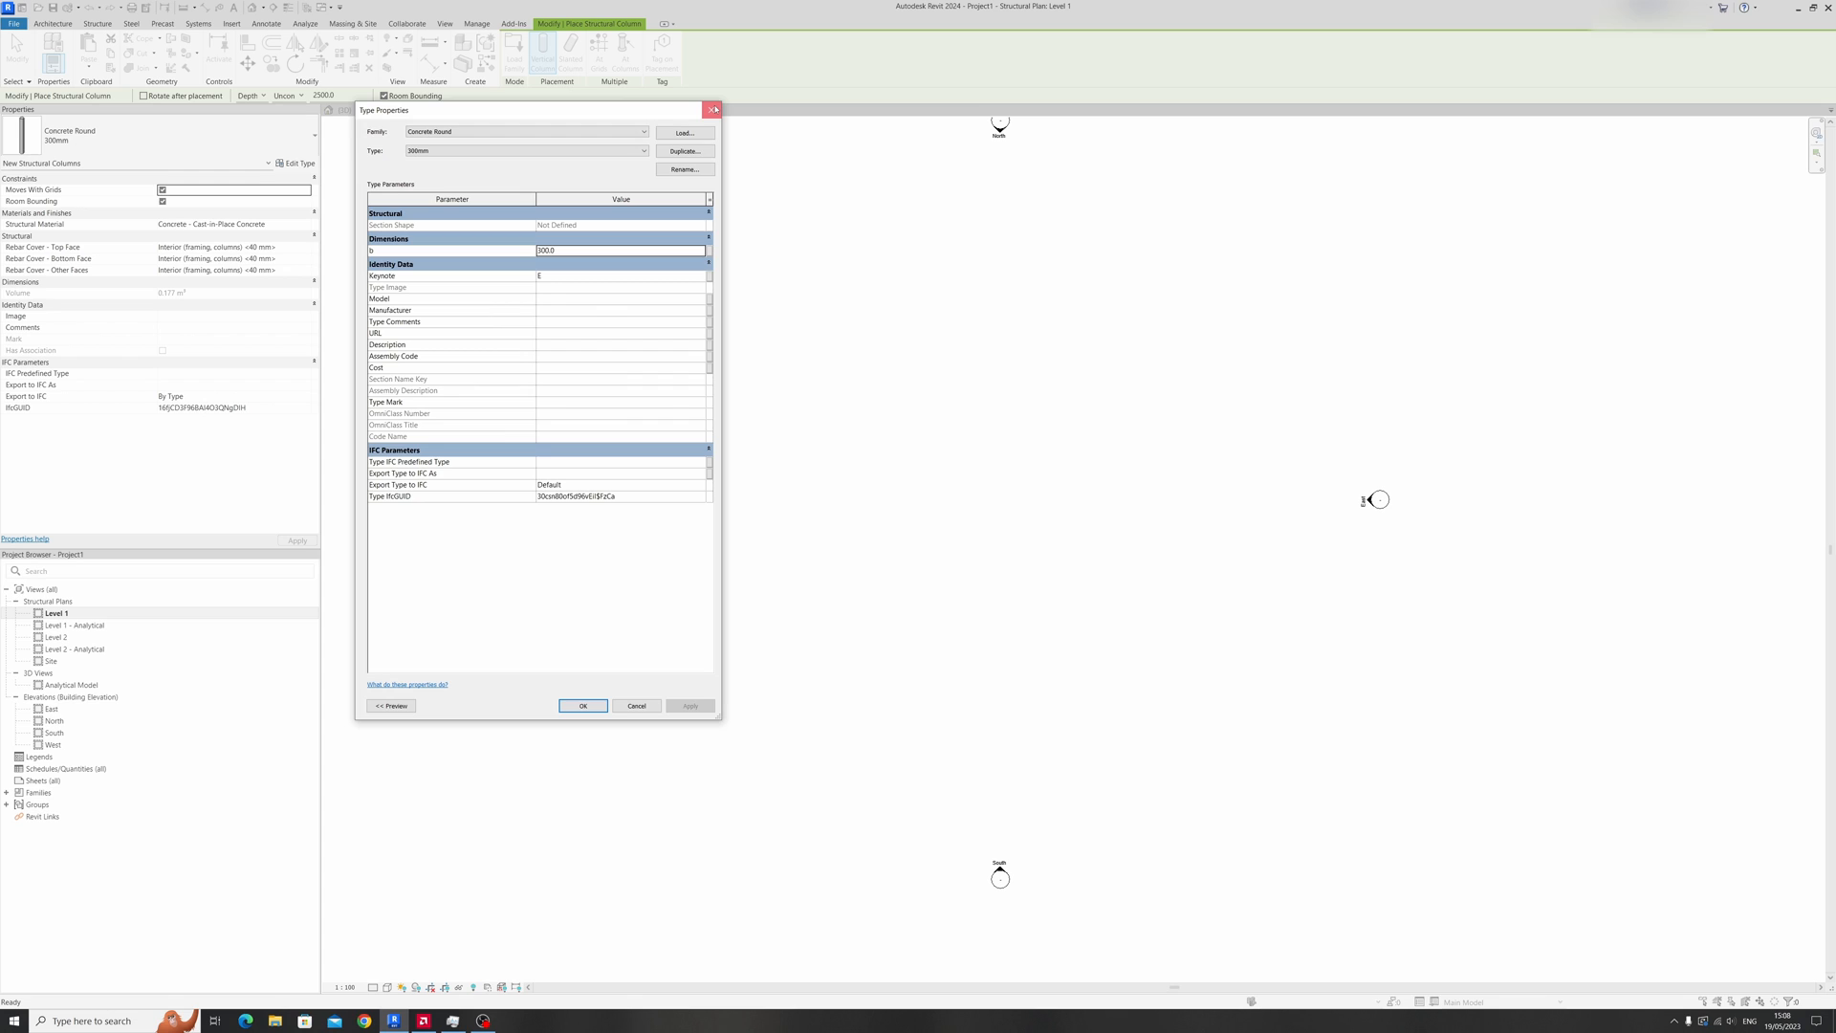
pyautogui.click(583, 705)
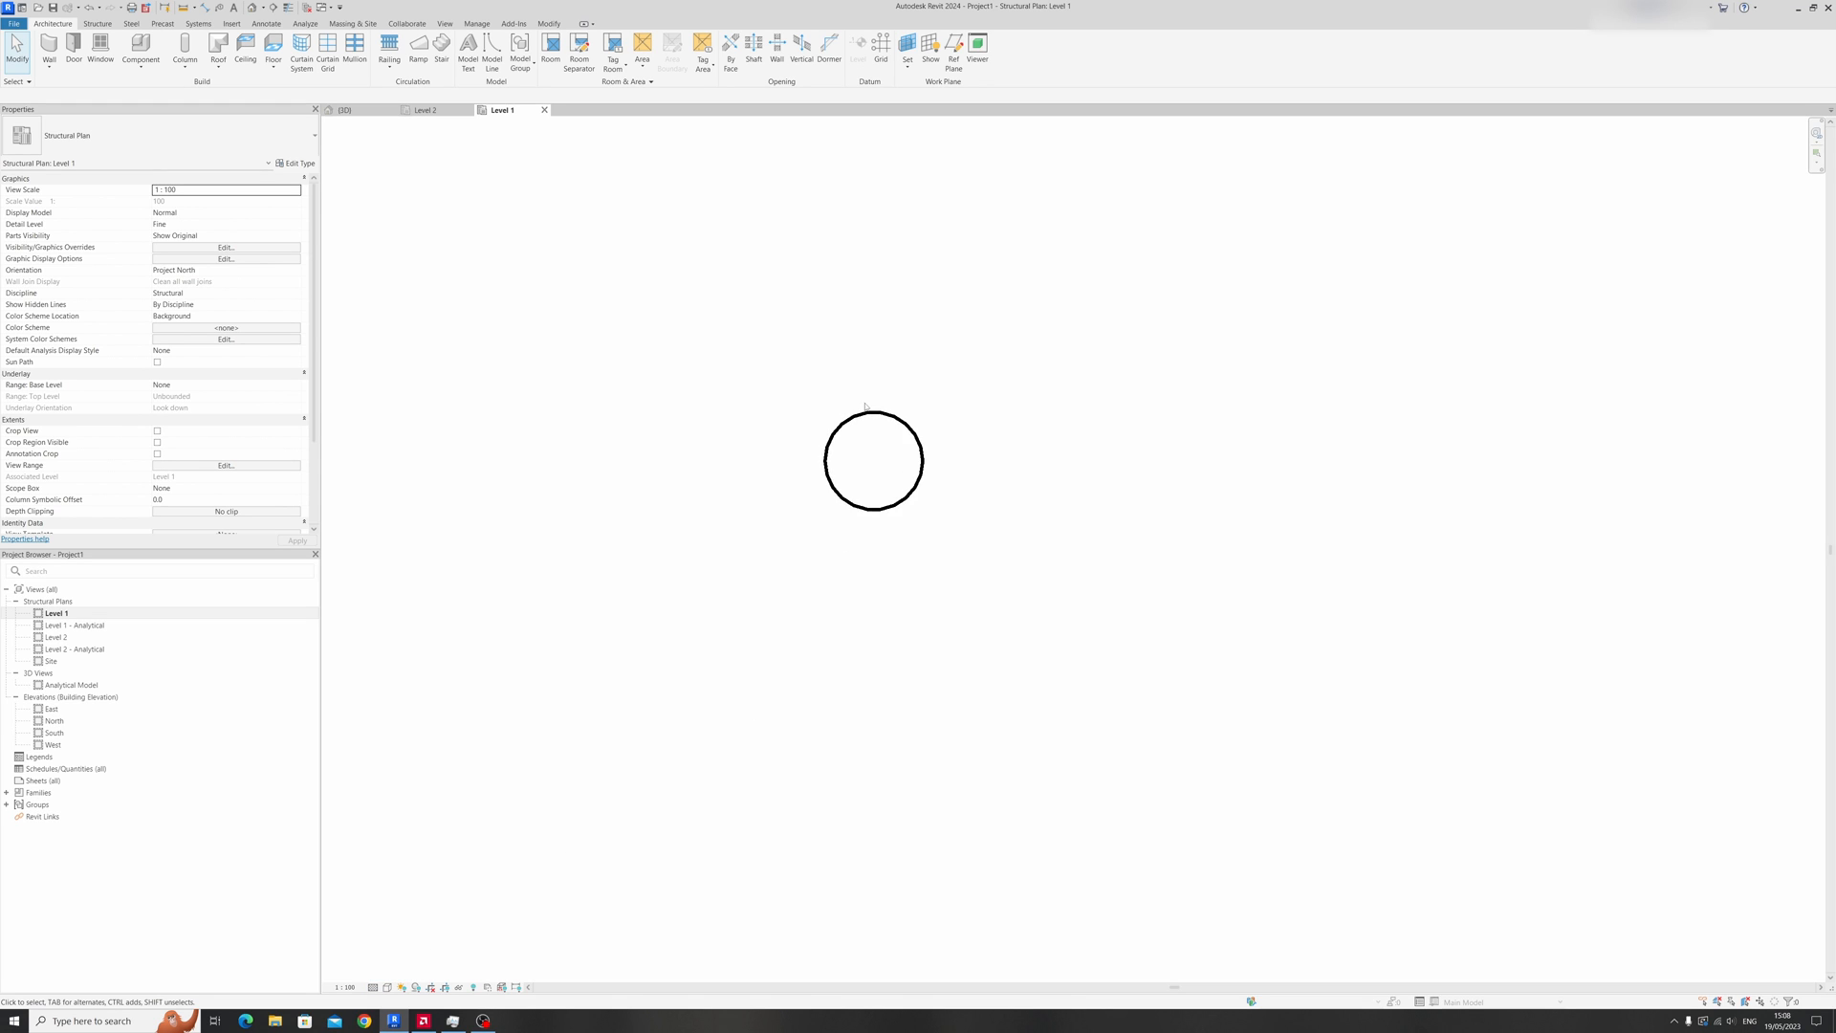
# Set the placed round column's Top Level to Level 2.
pyautogui.click(872, 459)
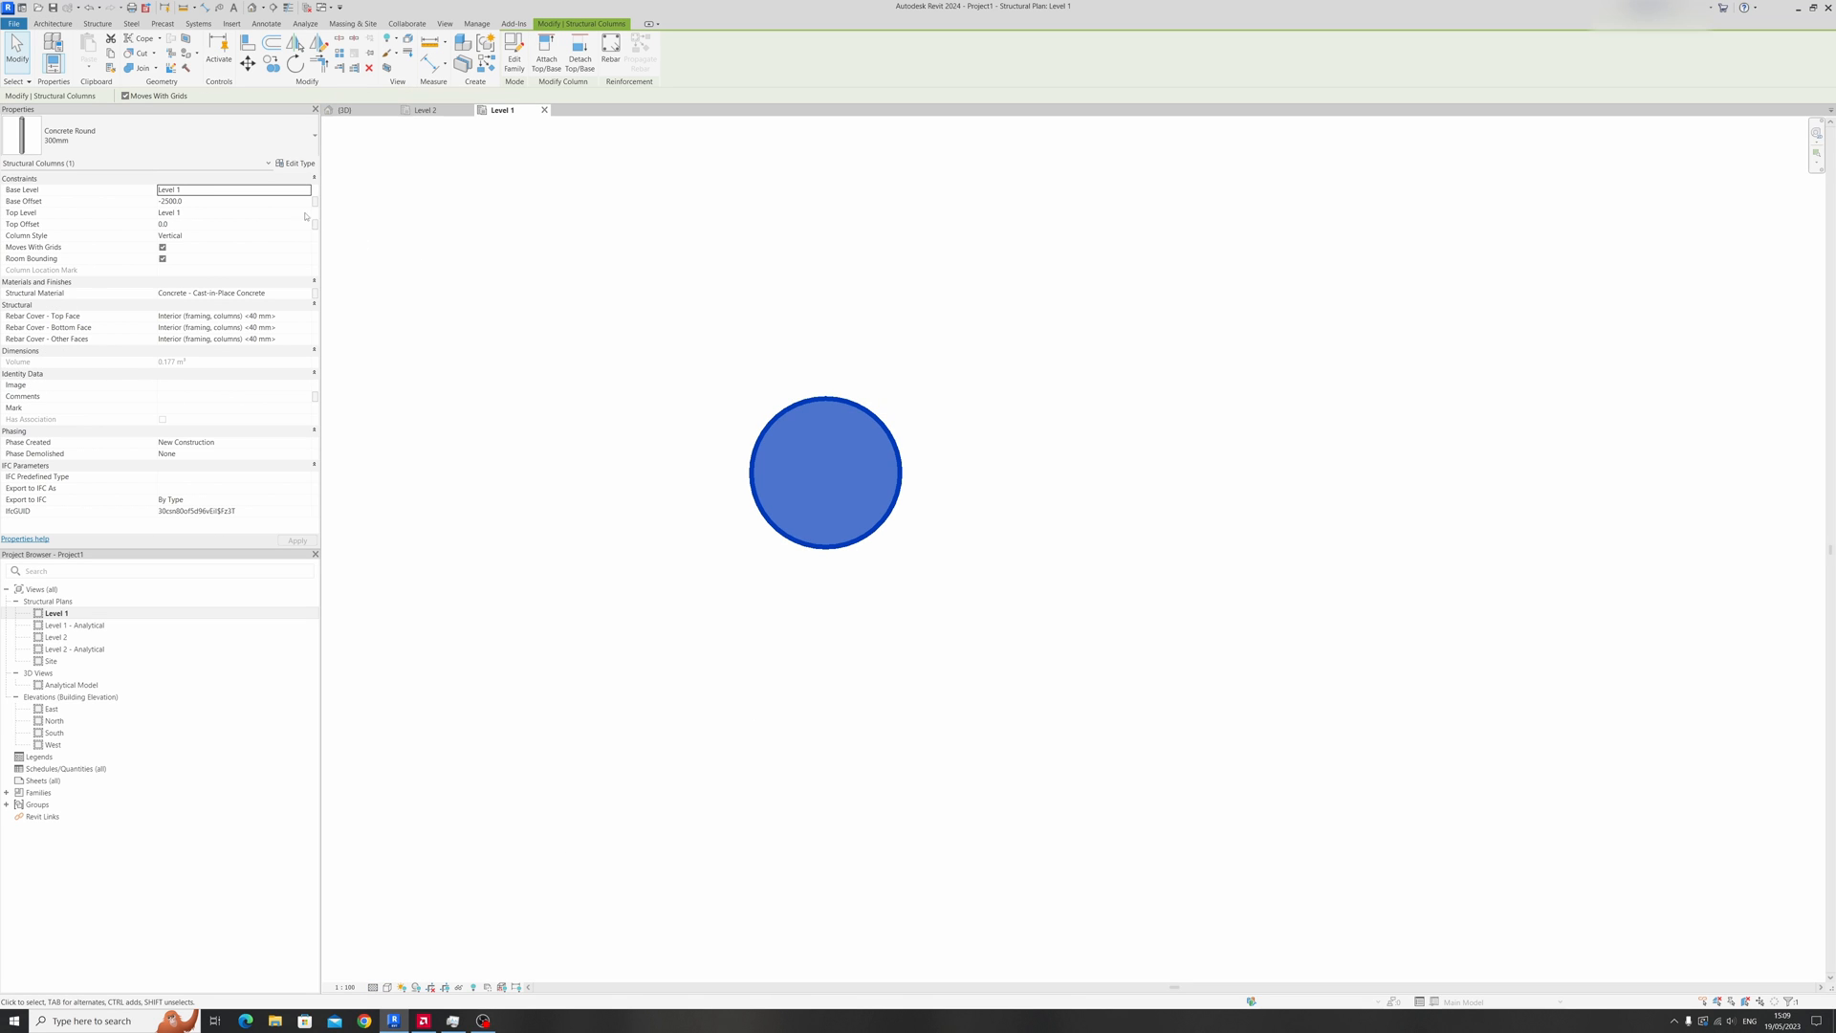
pyautogui.click(234, 212)
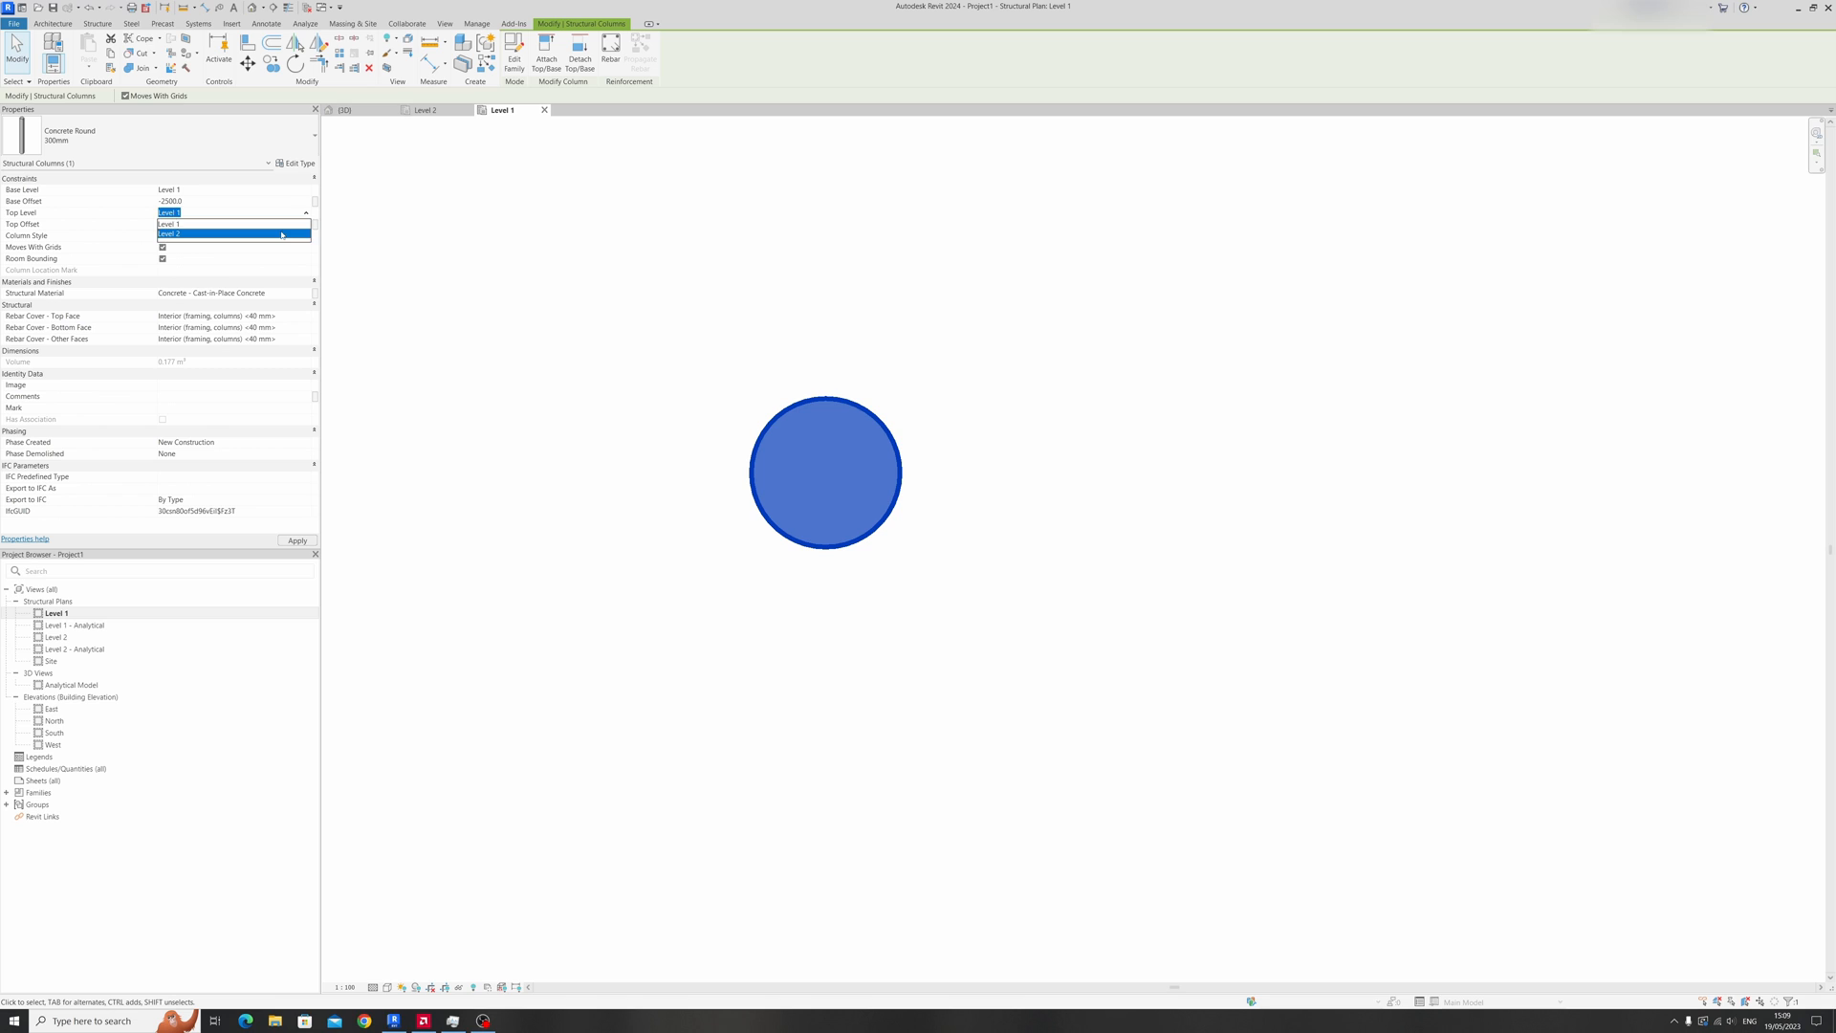
pyautogui.click(169, 235)
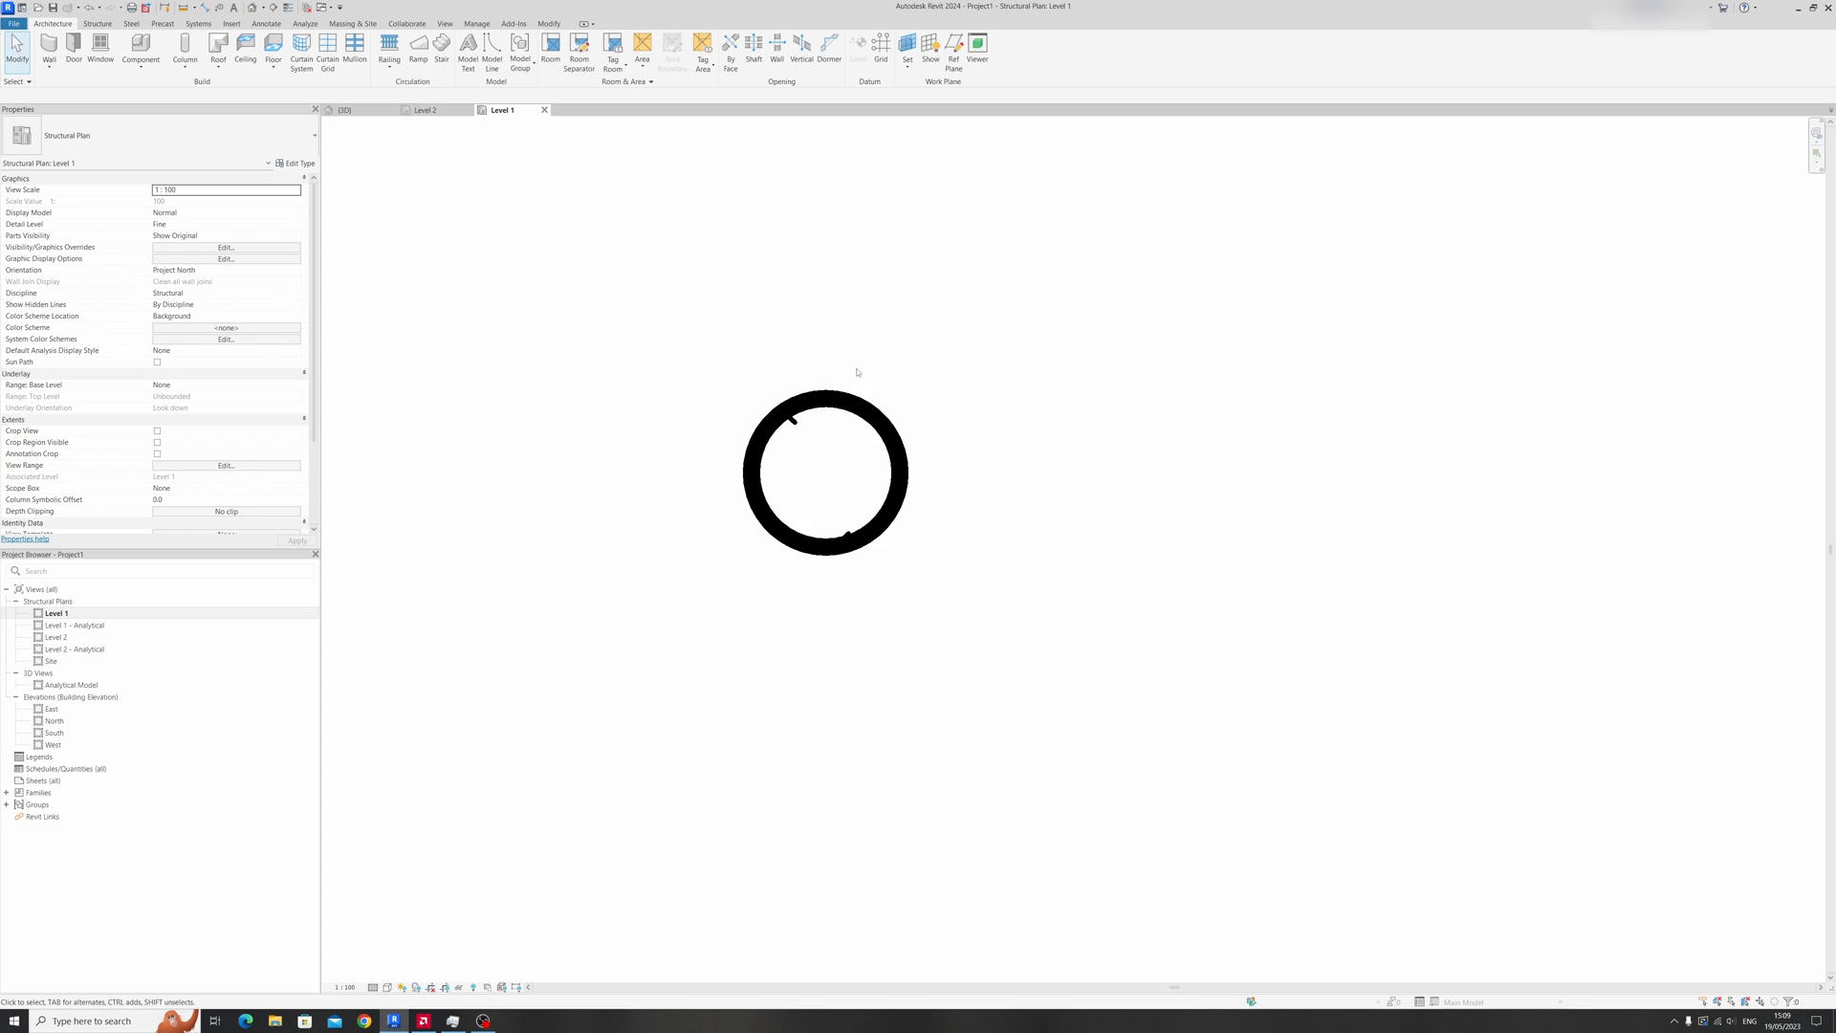
# Reselect the round column and attempt rebar placement in the Level 1 plan.
pyautogui.click(826, 474)
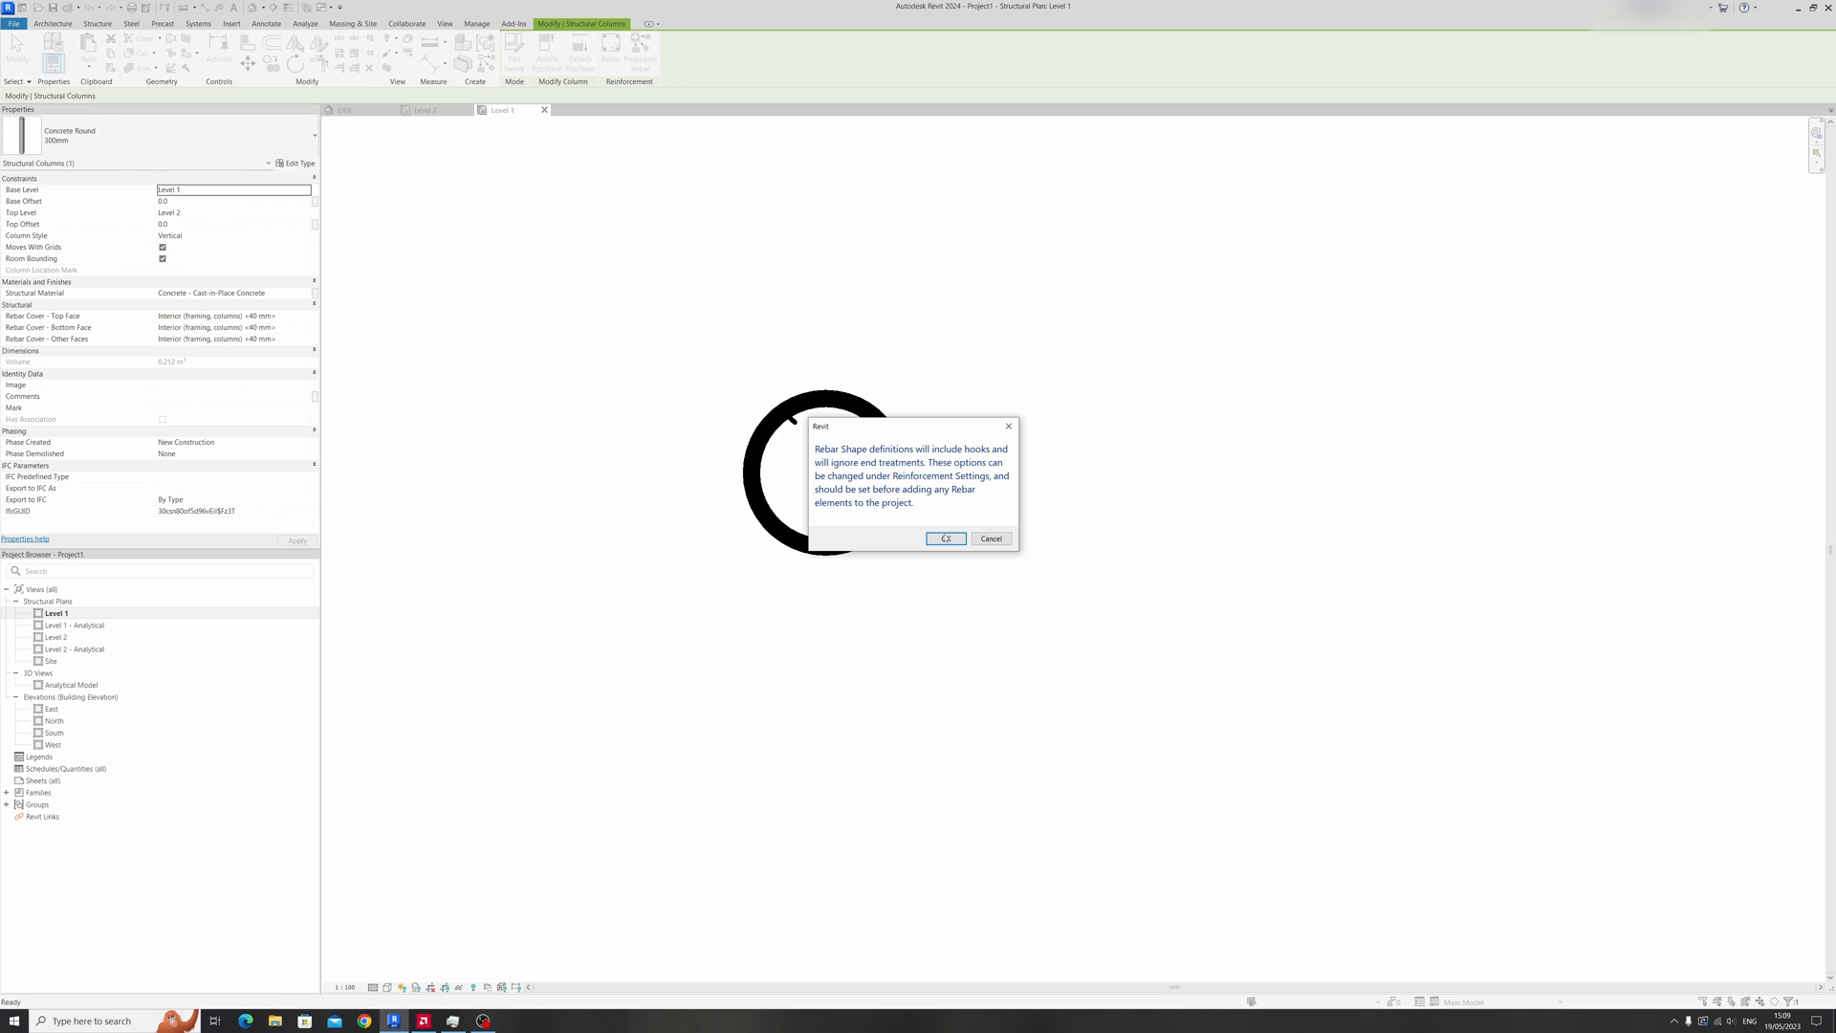
pyautogui.click(945, 538)
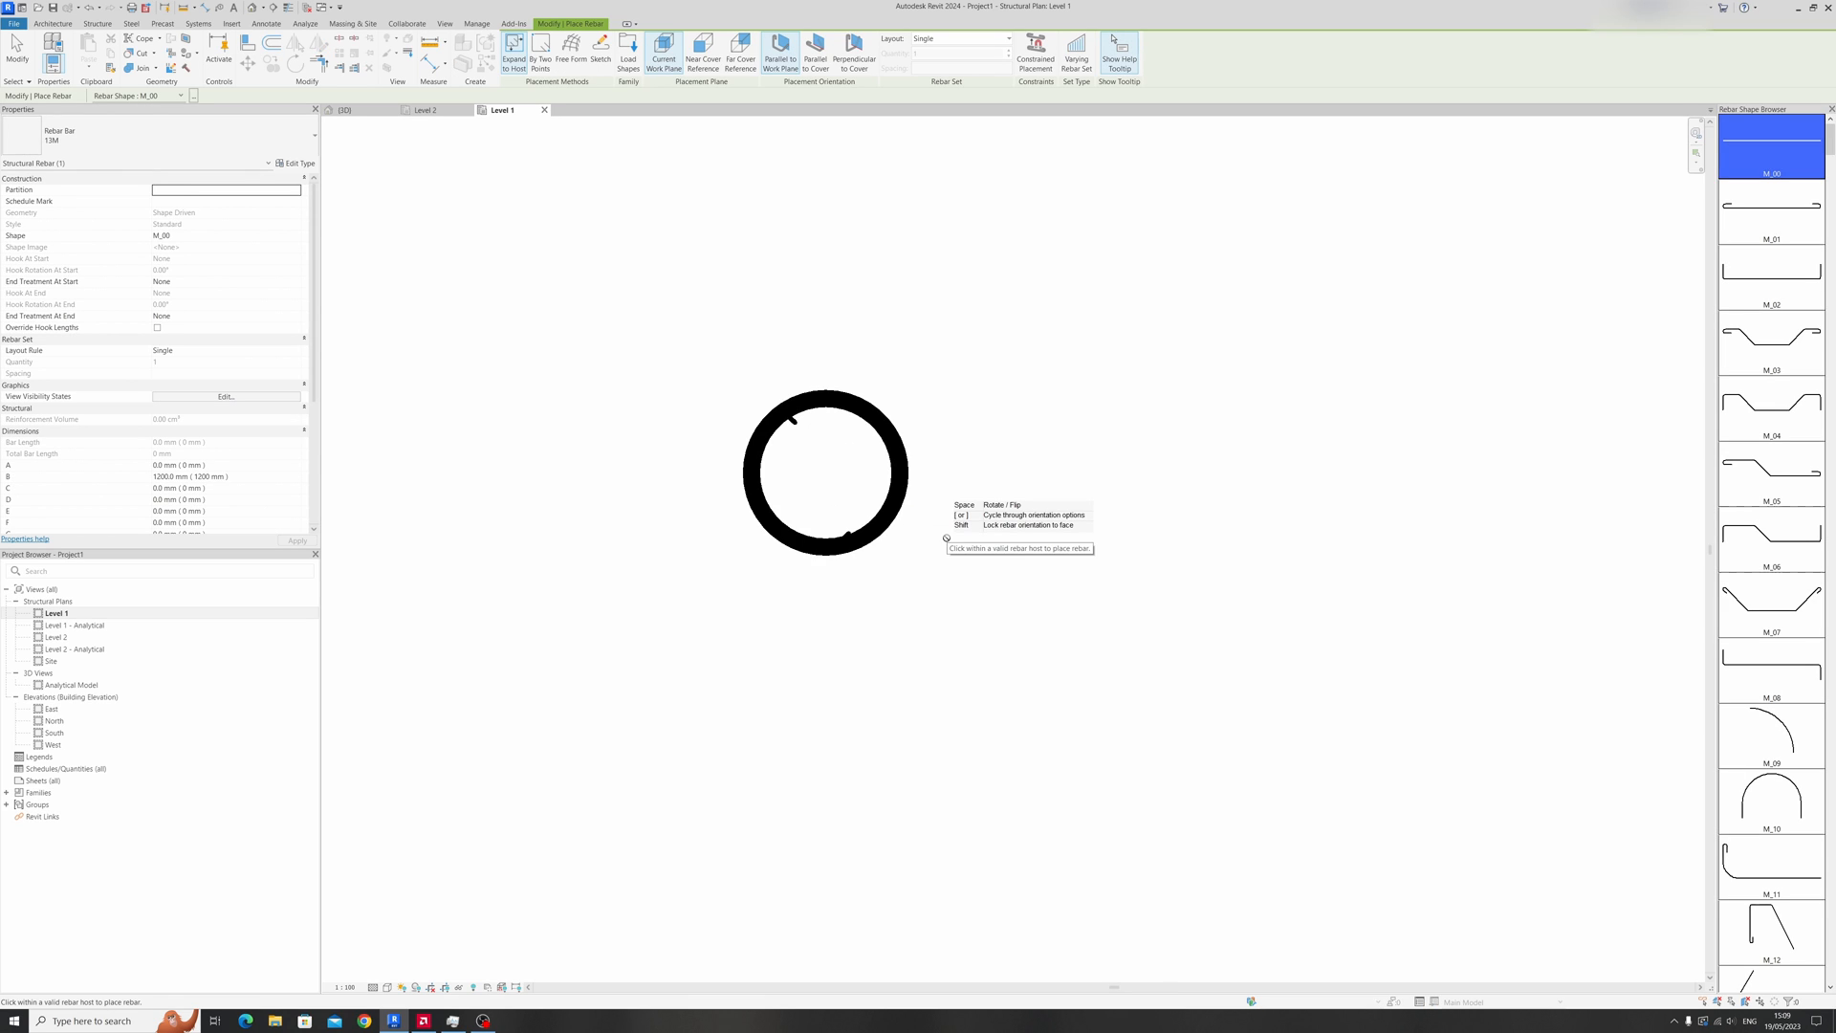
pyautogui.scroll(-3)
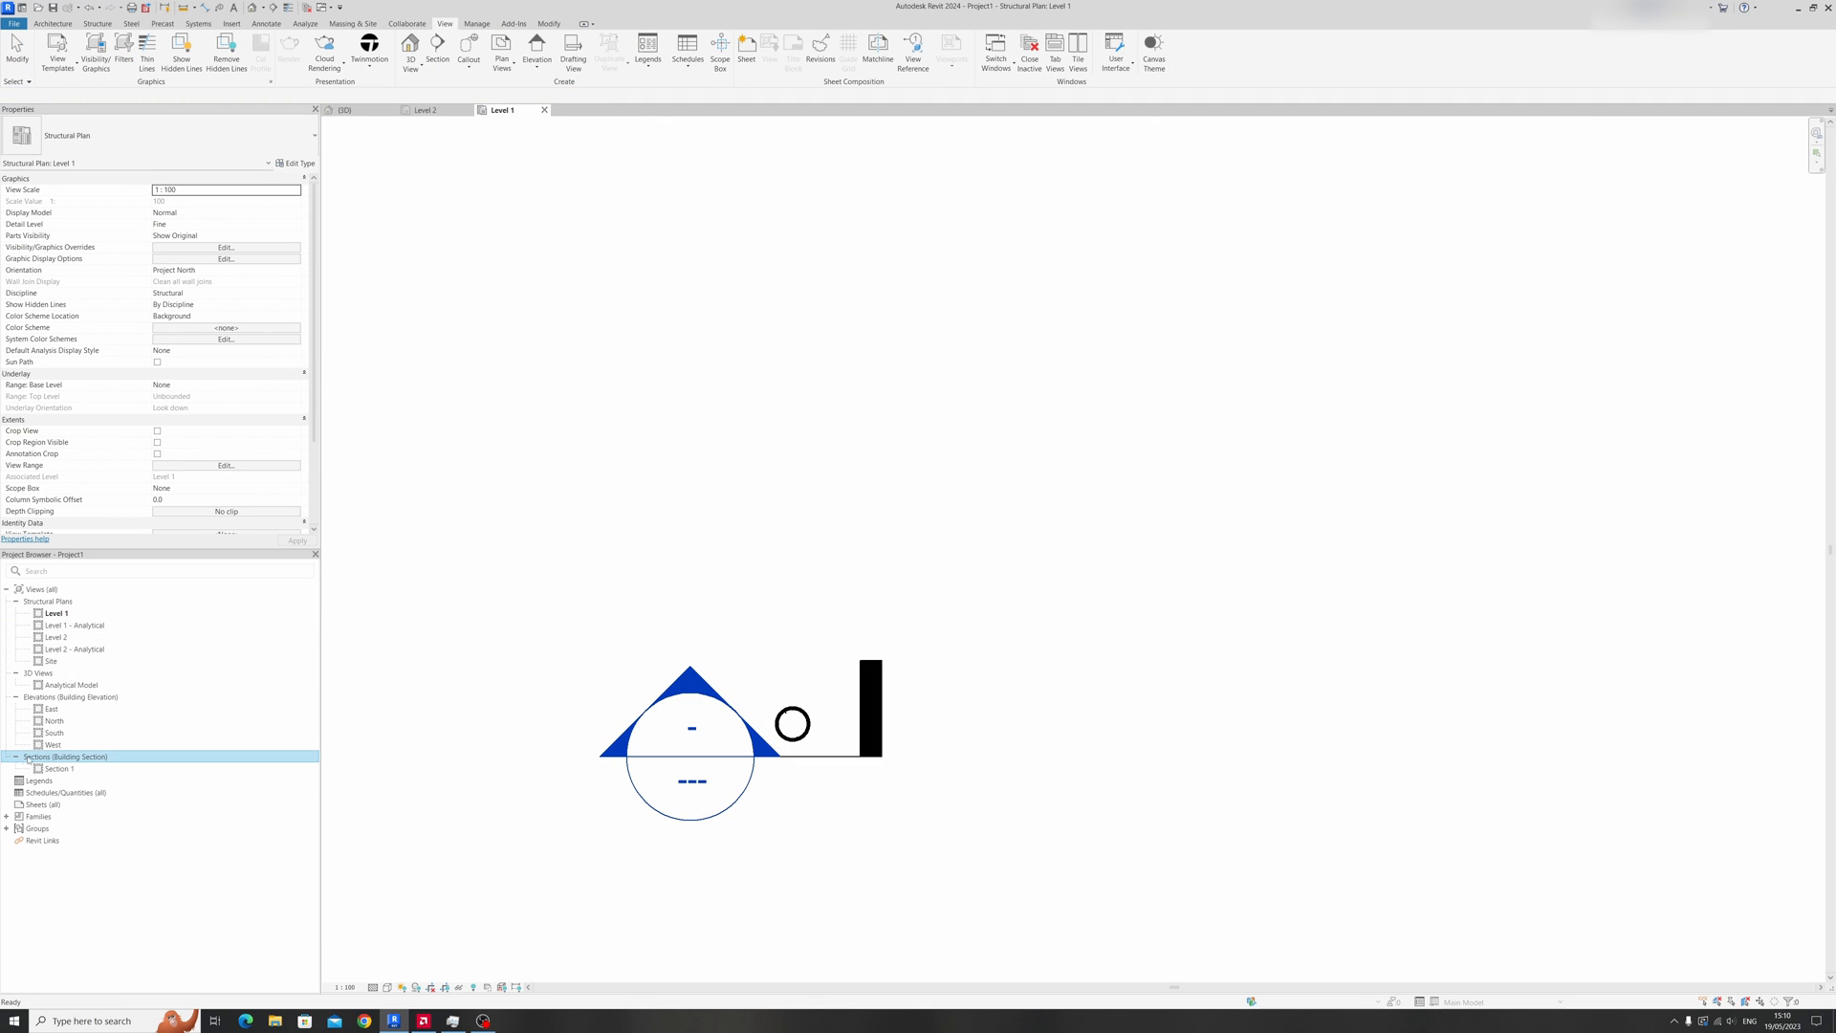
# Open the Section 1 view and dismiss the rebar shape definitions notice.
pyautogui.doubleClick(58, 768)
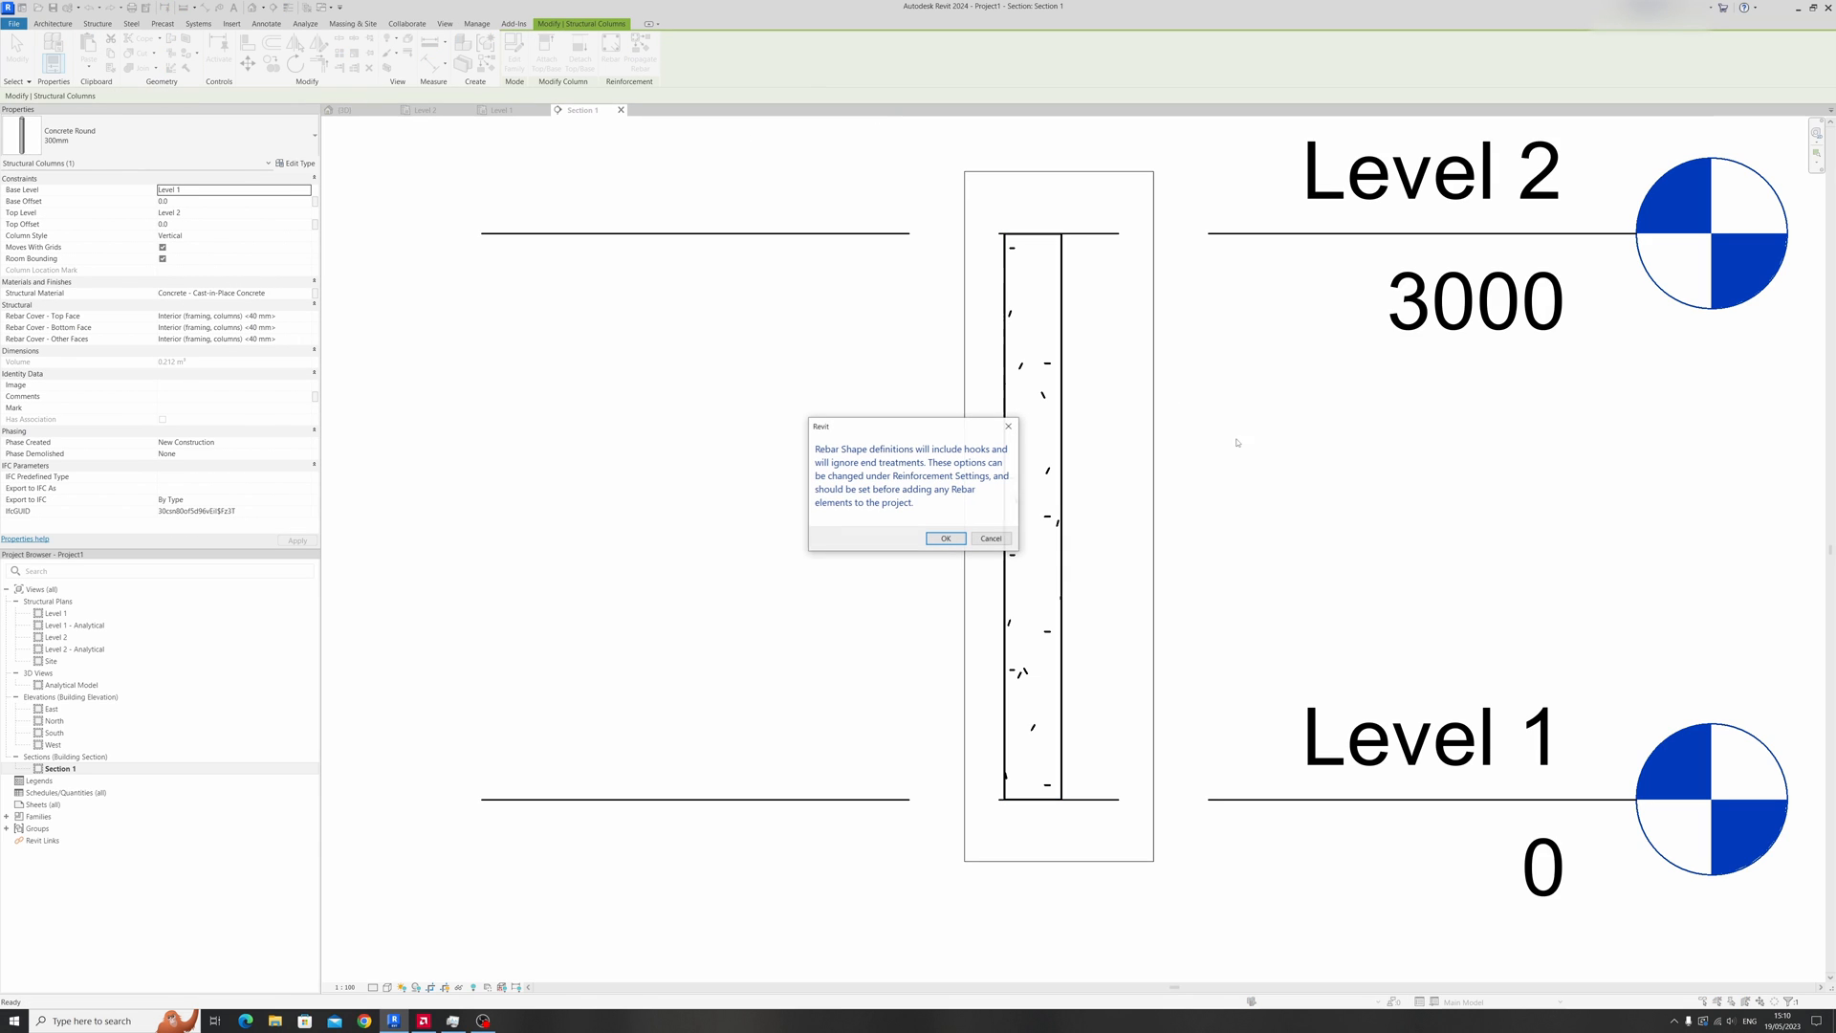
pyautogui.click(945, 538)
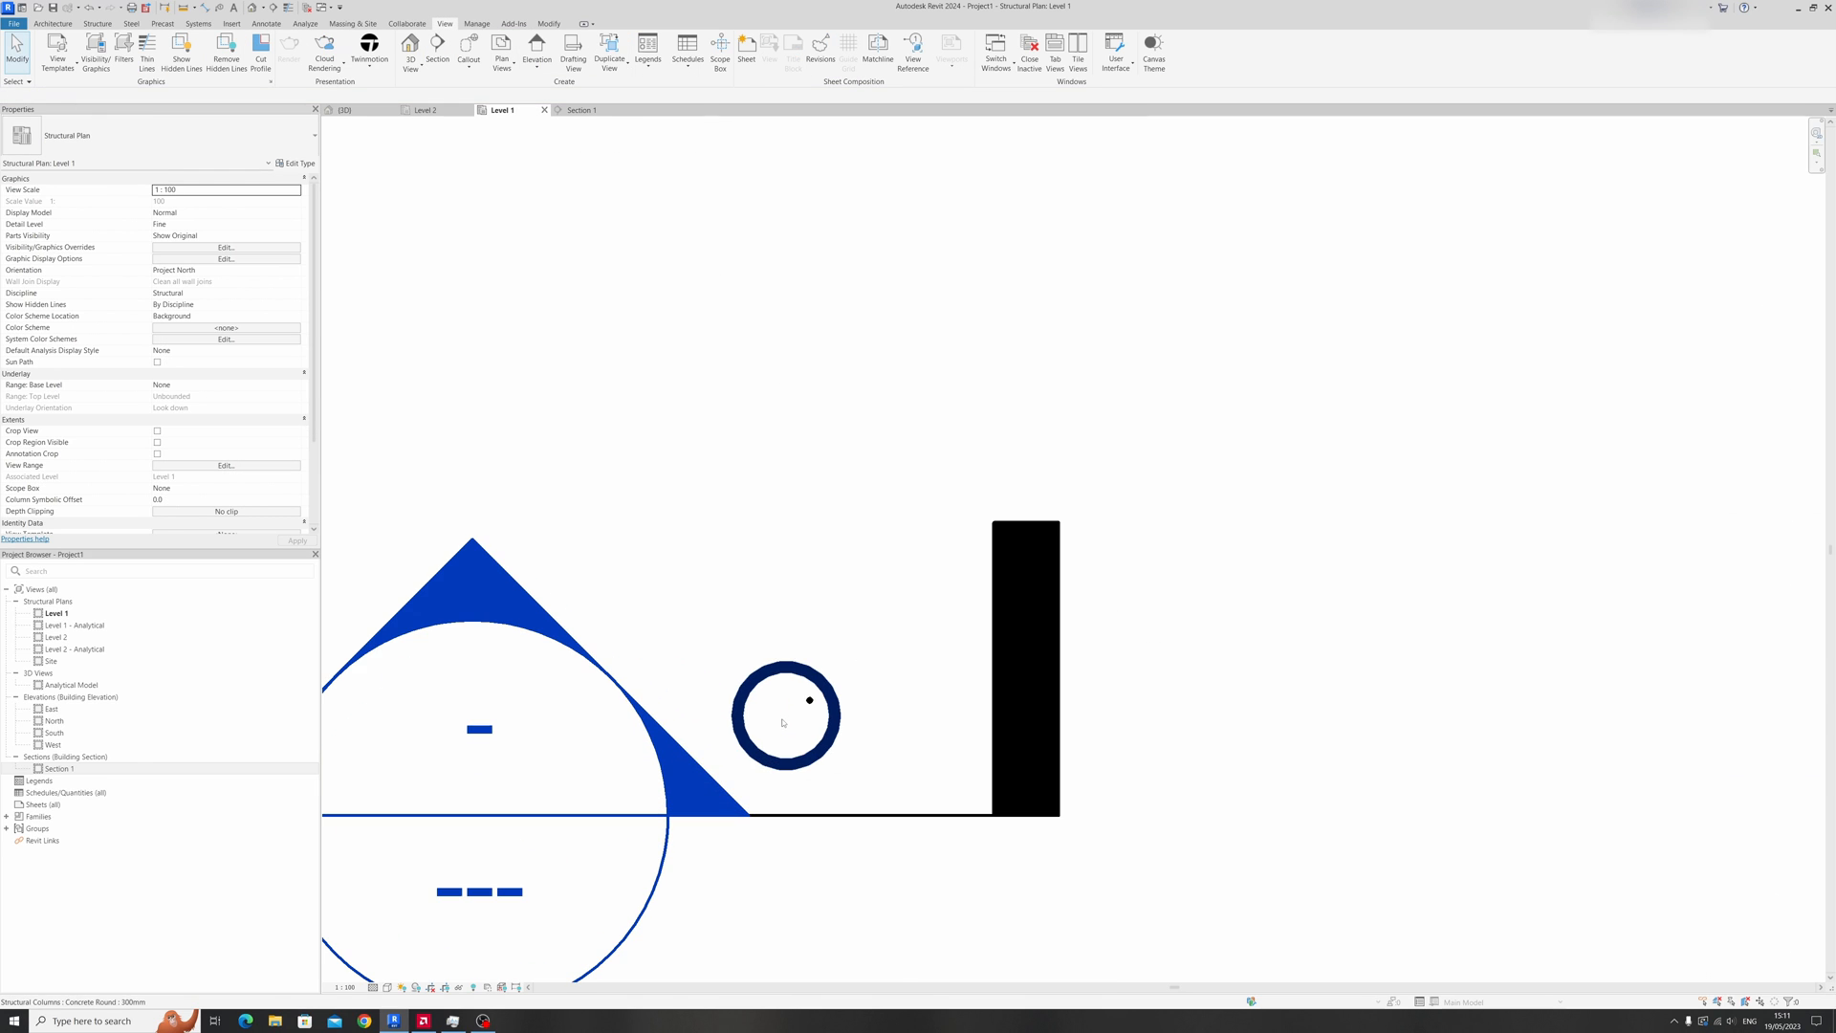
# Filter the selection to Structural Rebar and tick 3D View in View Visibility States.
pyautogui.click(784, 716)
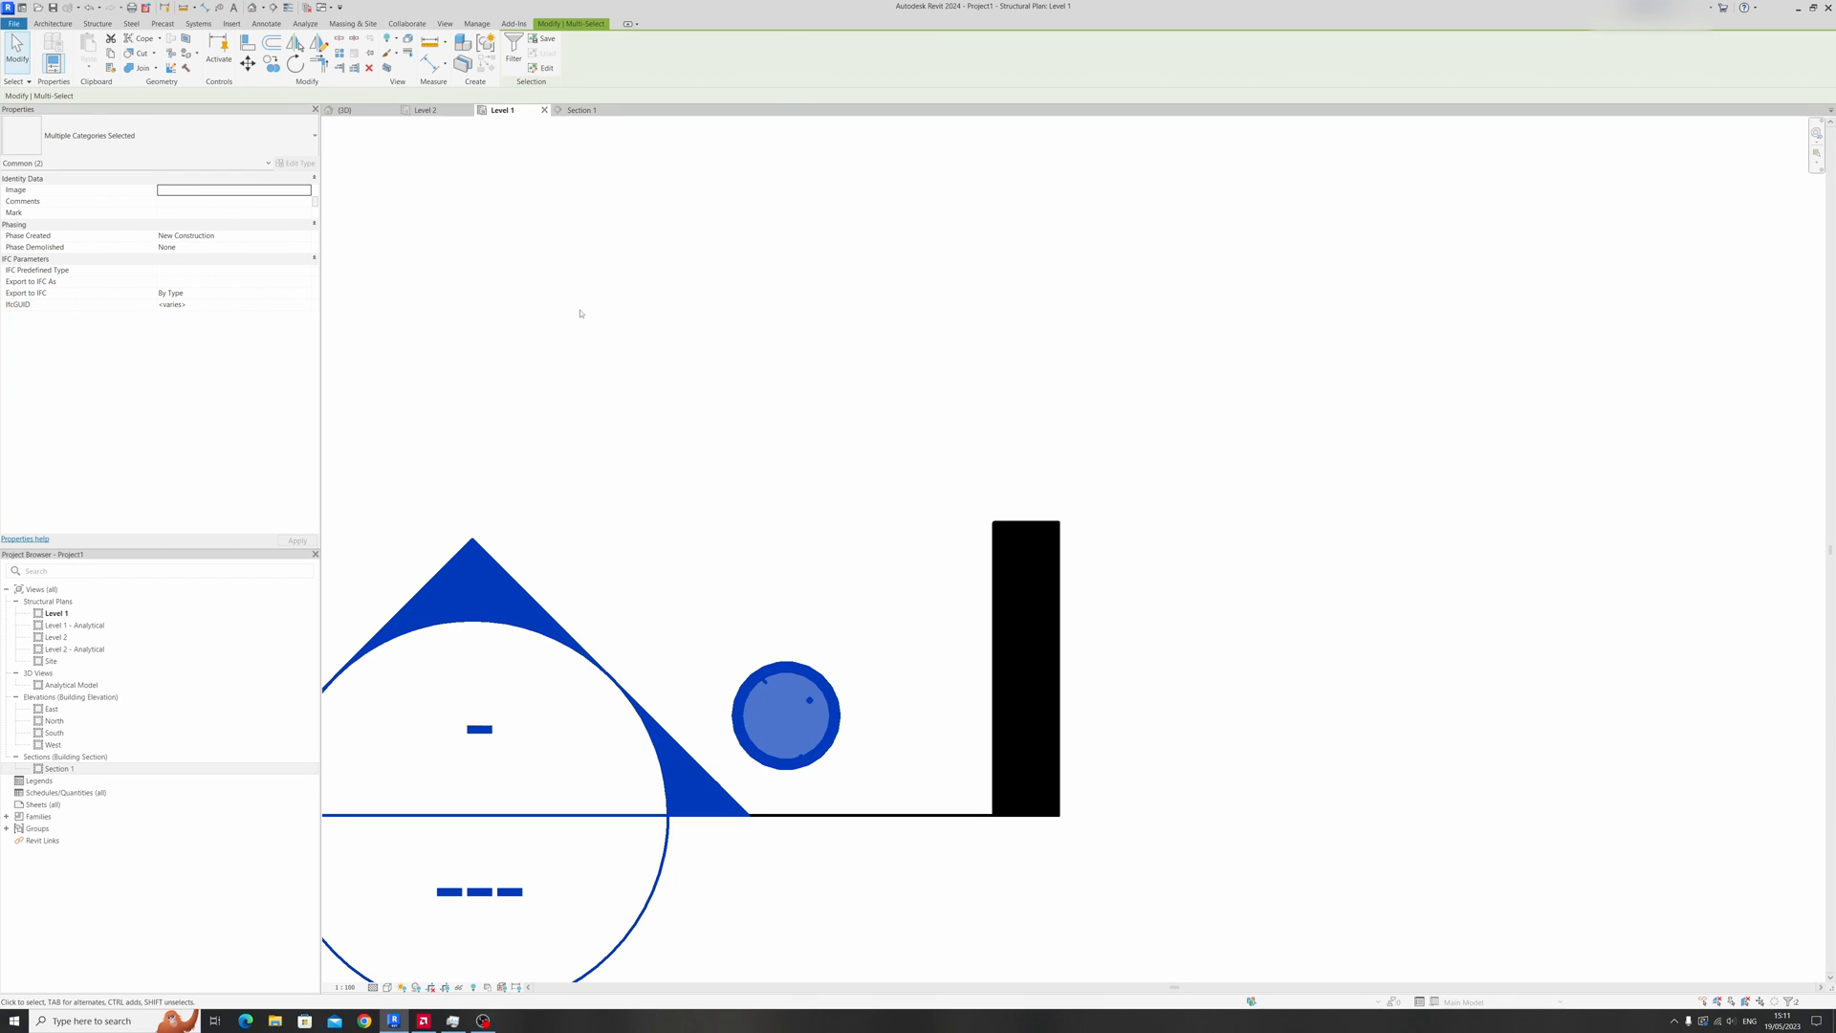
pyautogui.click(513, 53)
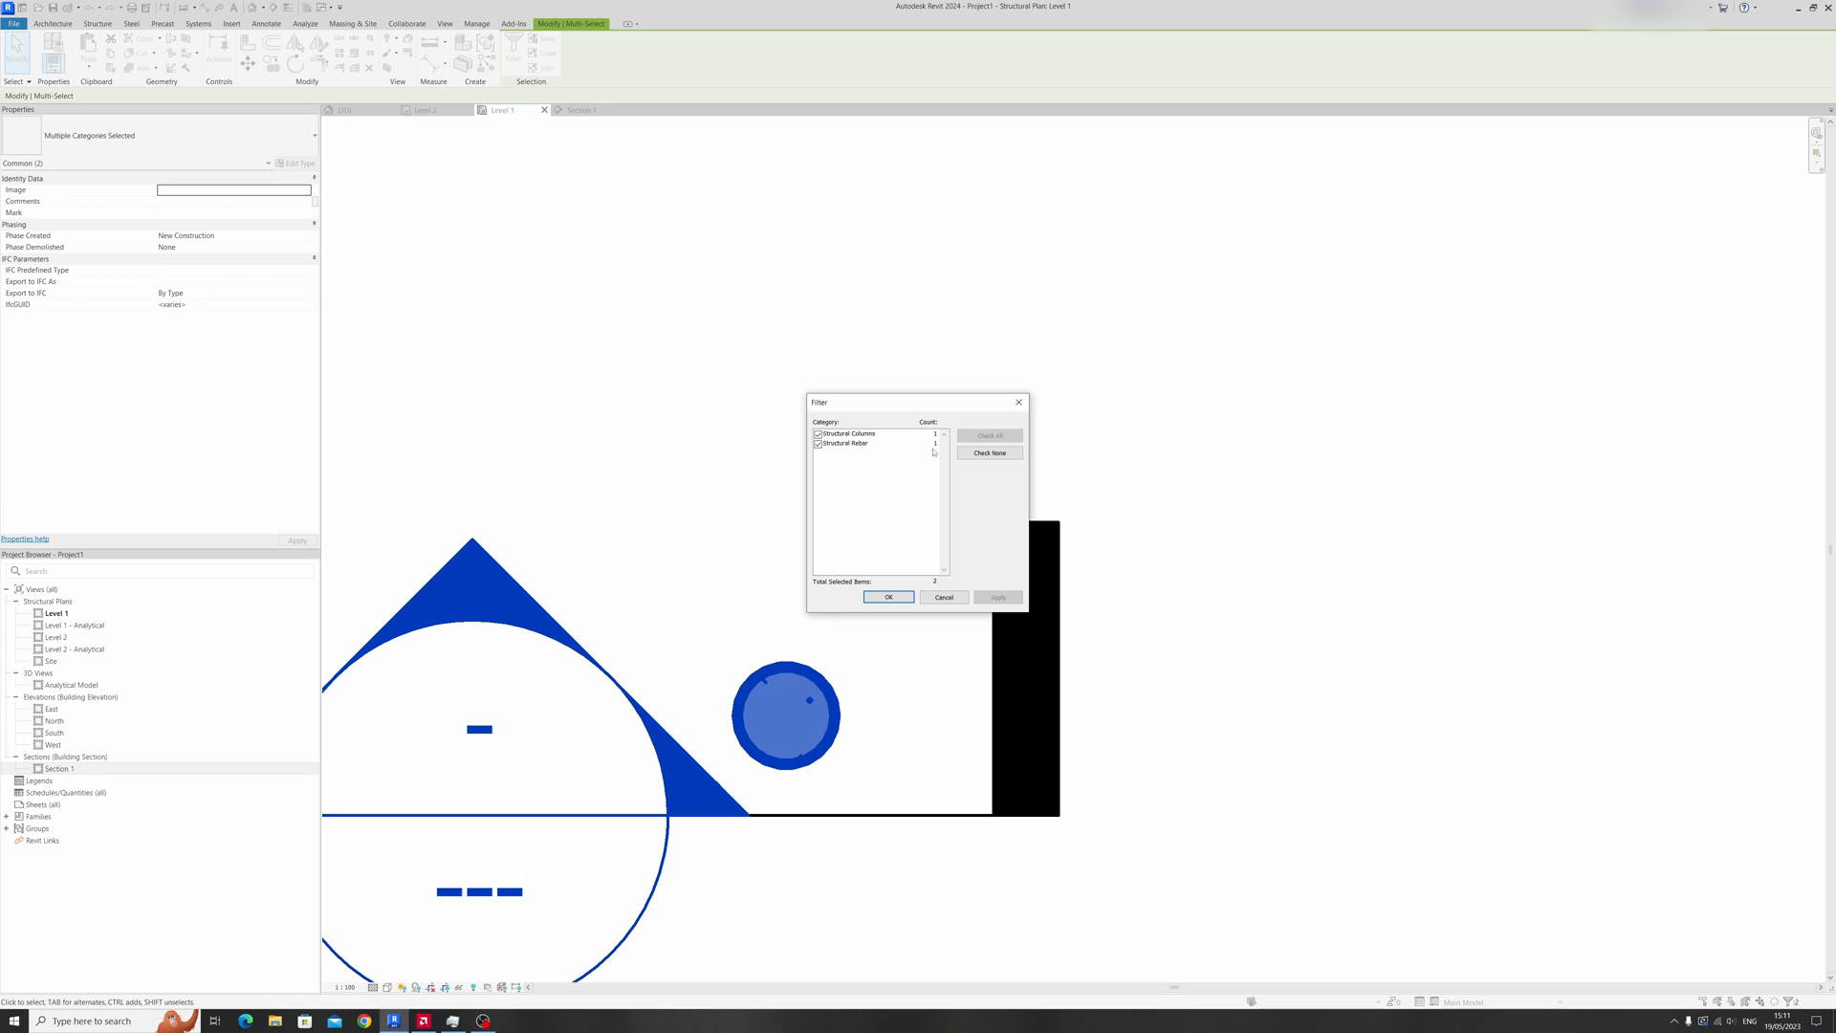
pyautogui.click(876, 443)
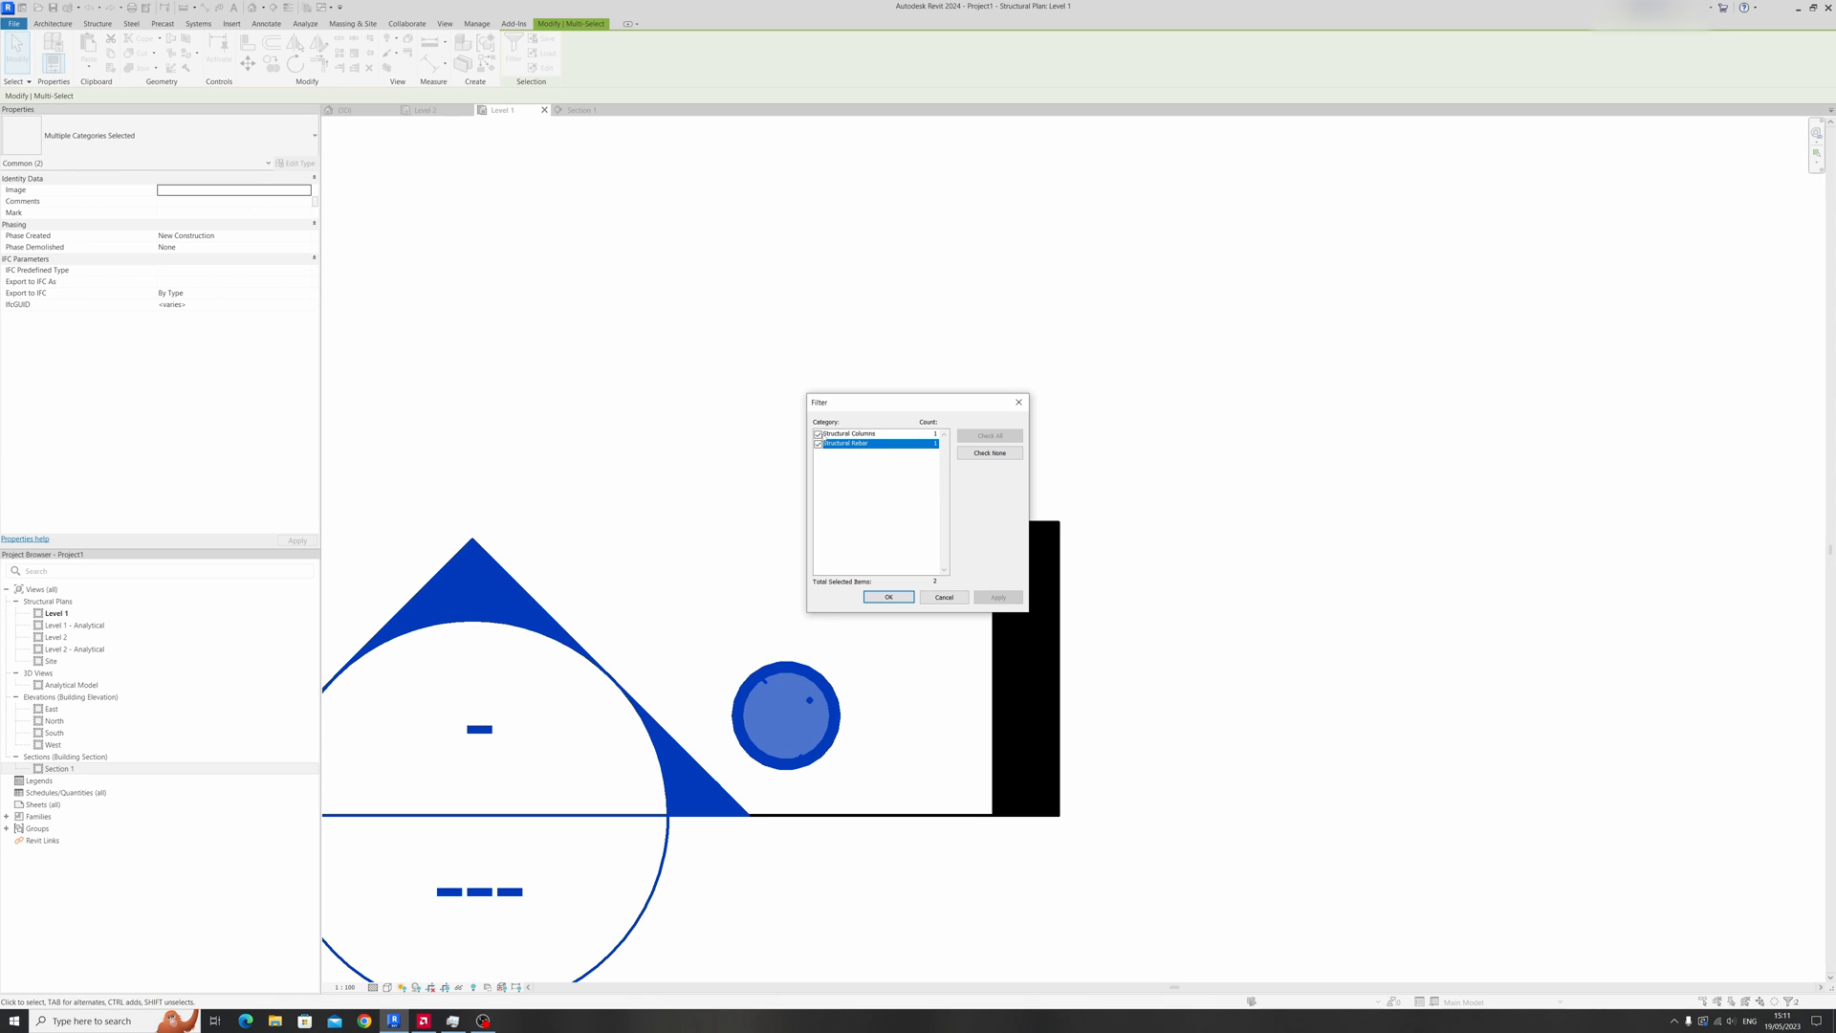
pyautogui.click(817, 433)
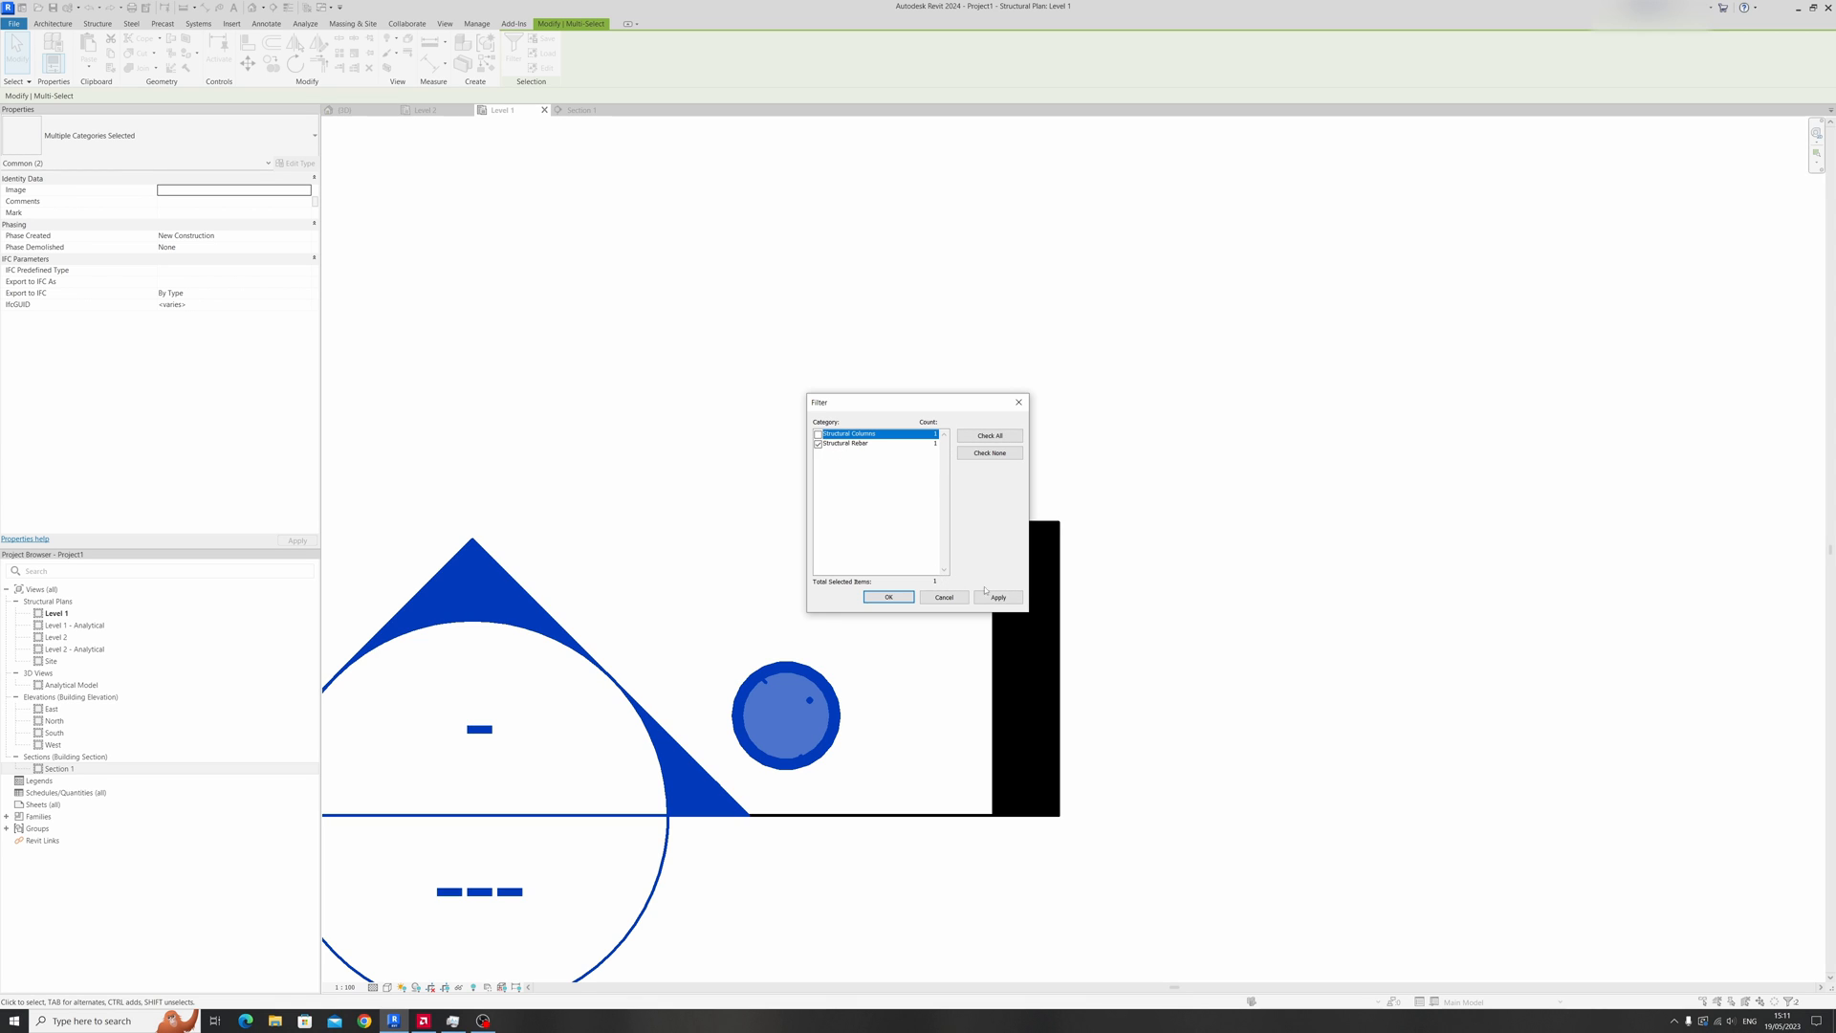
pyautogui.click(888, 596)
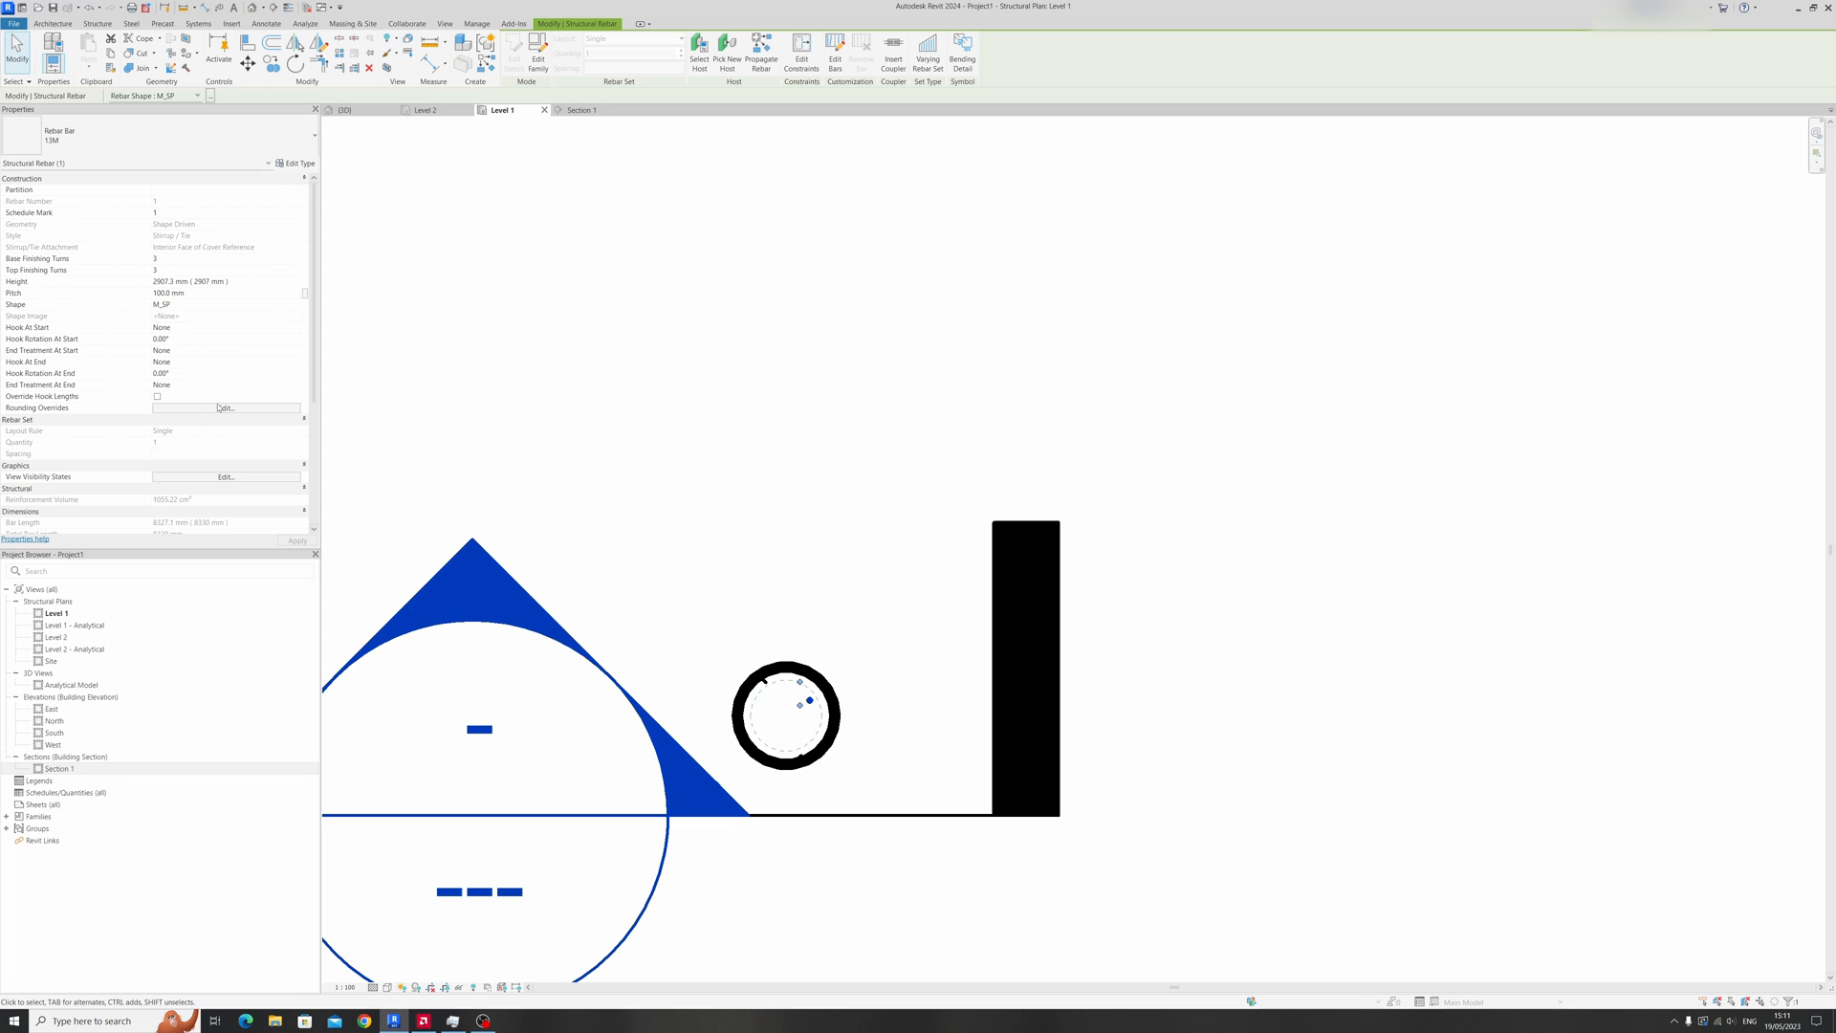
pyautogui.click(224, 476)
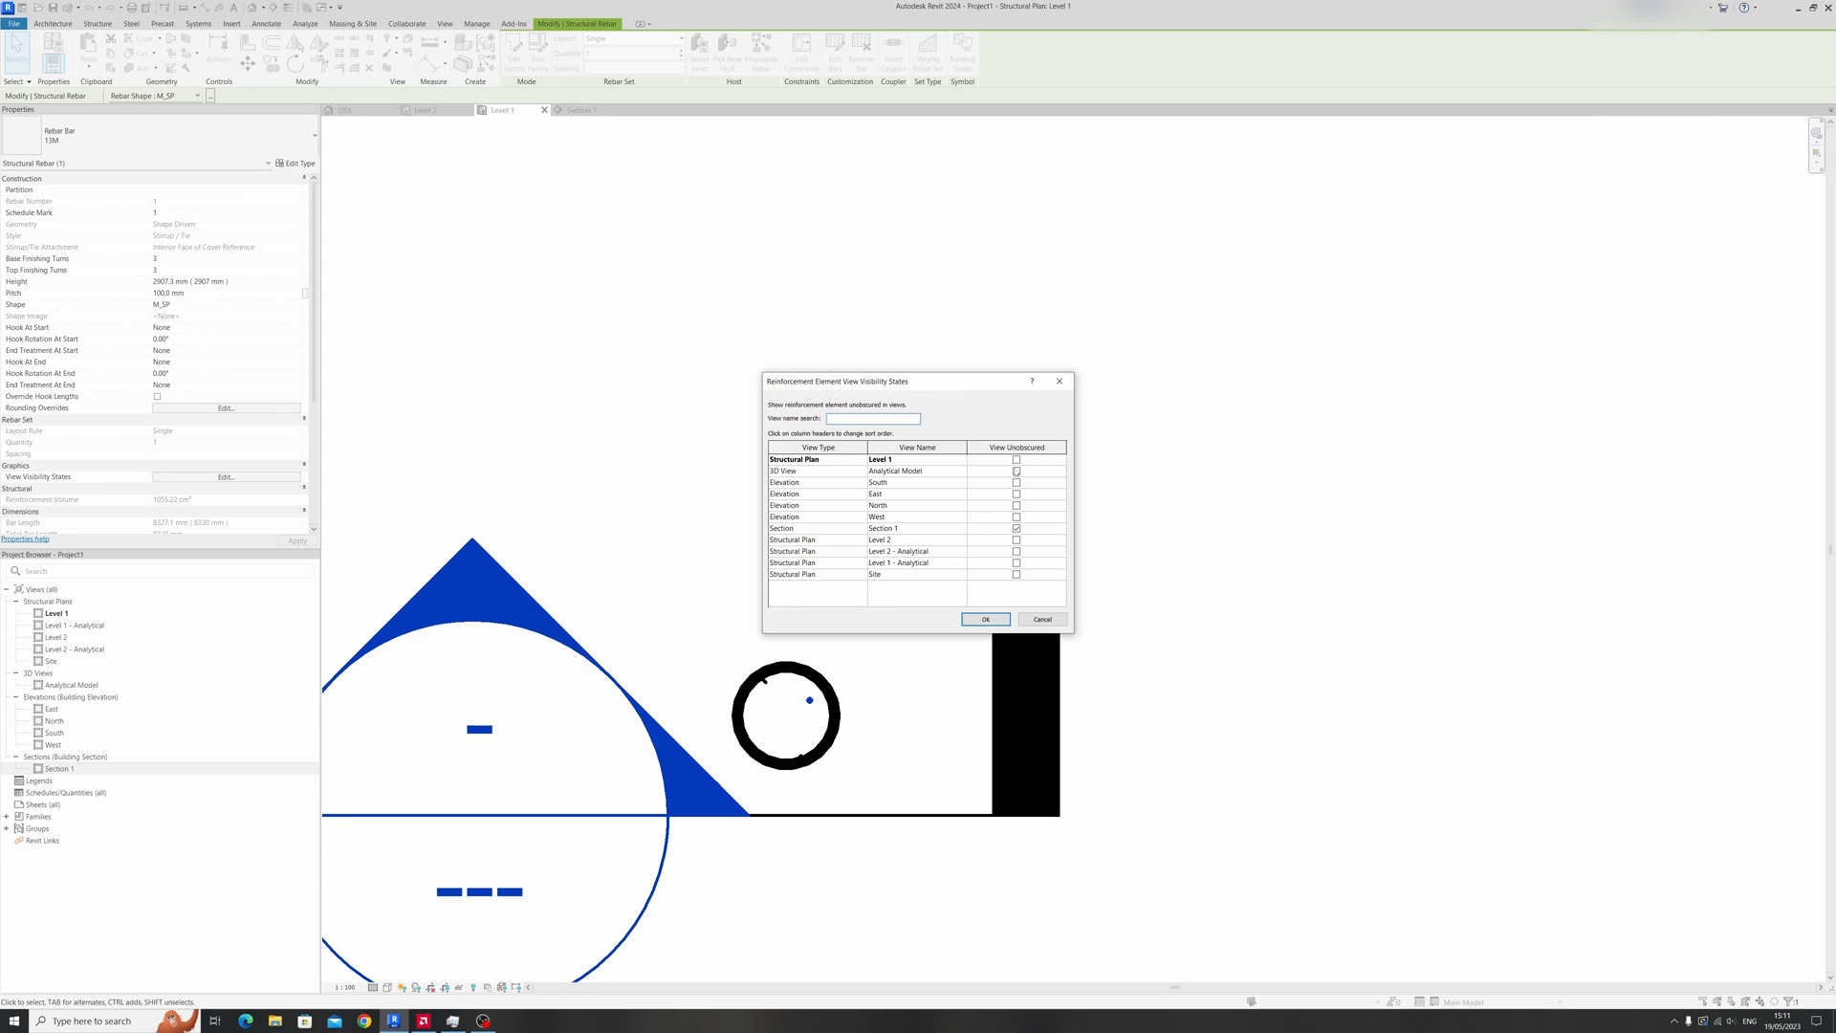
pyautogui.click(1016, 459)
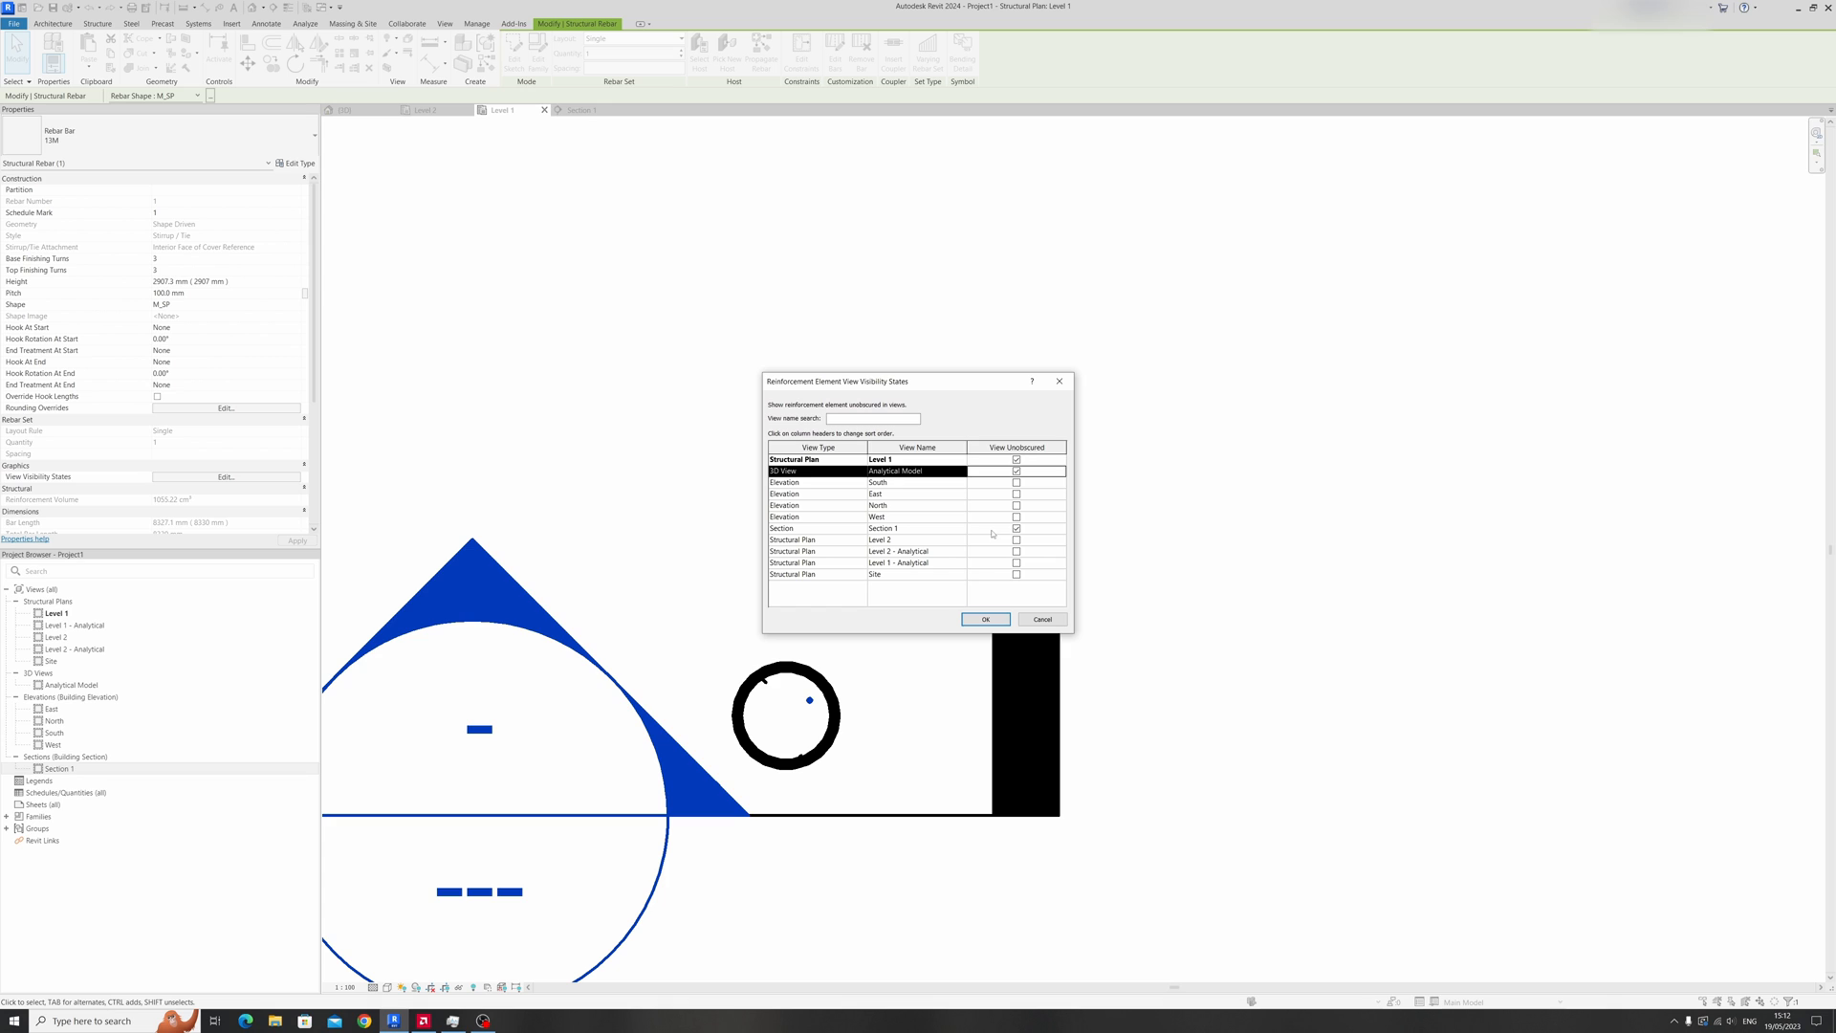
pyautogui.click(985, 619)
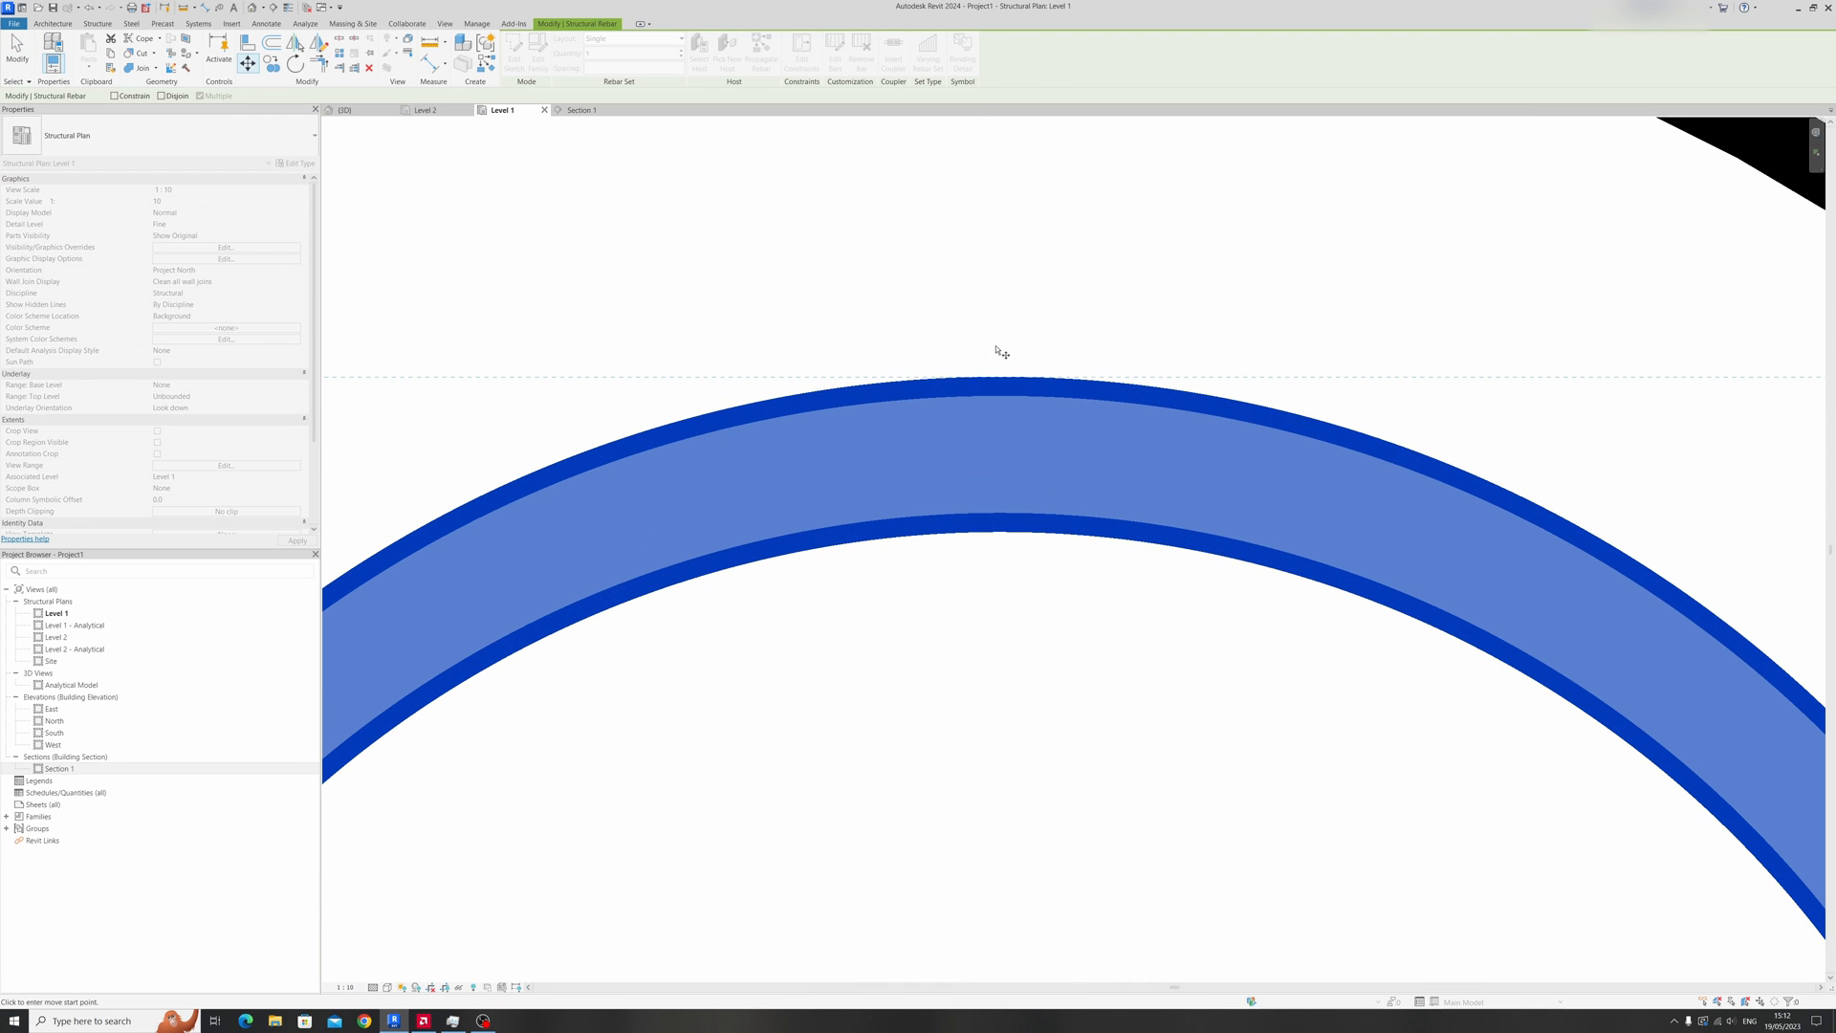
# Move the spiral rebar within the column and reselect it to check.
pyautogui.click(1018, 386)
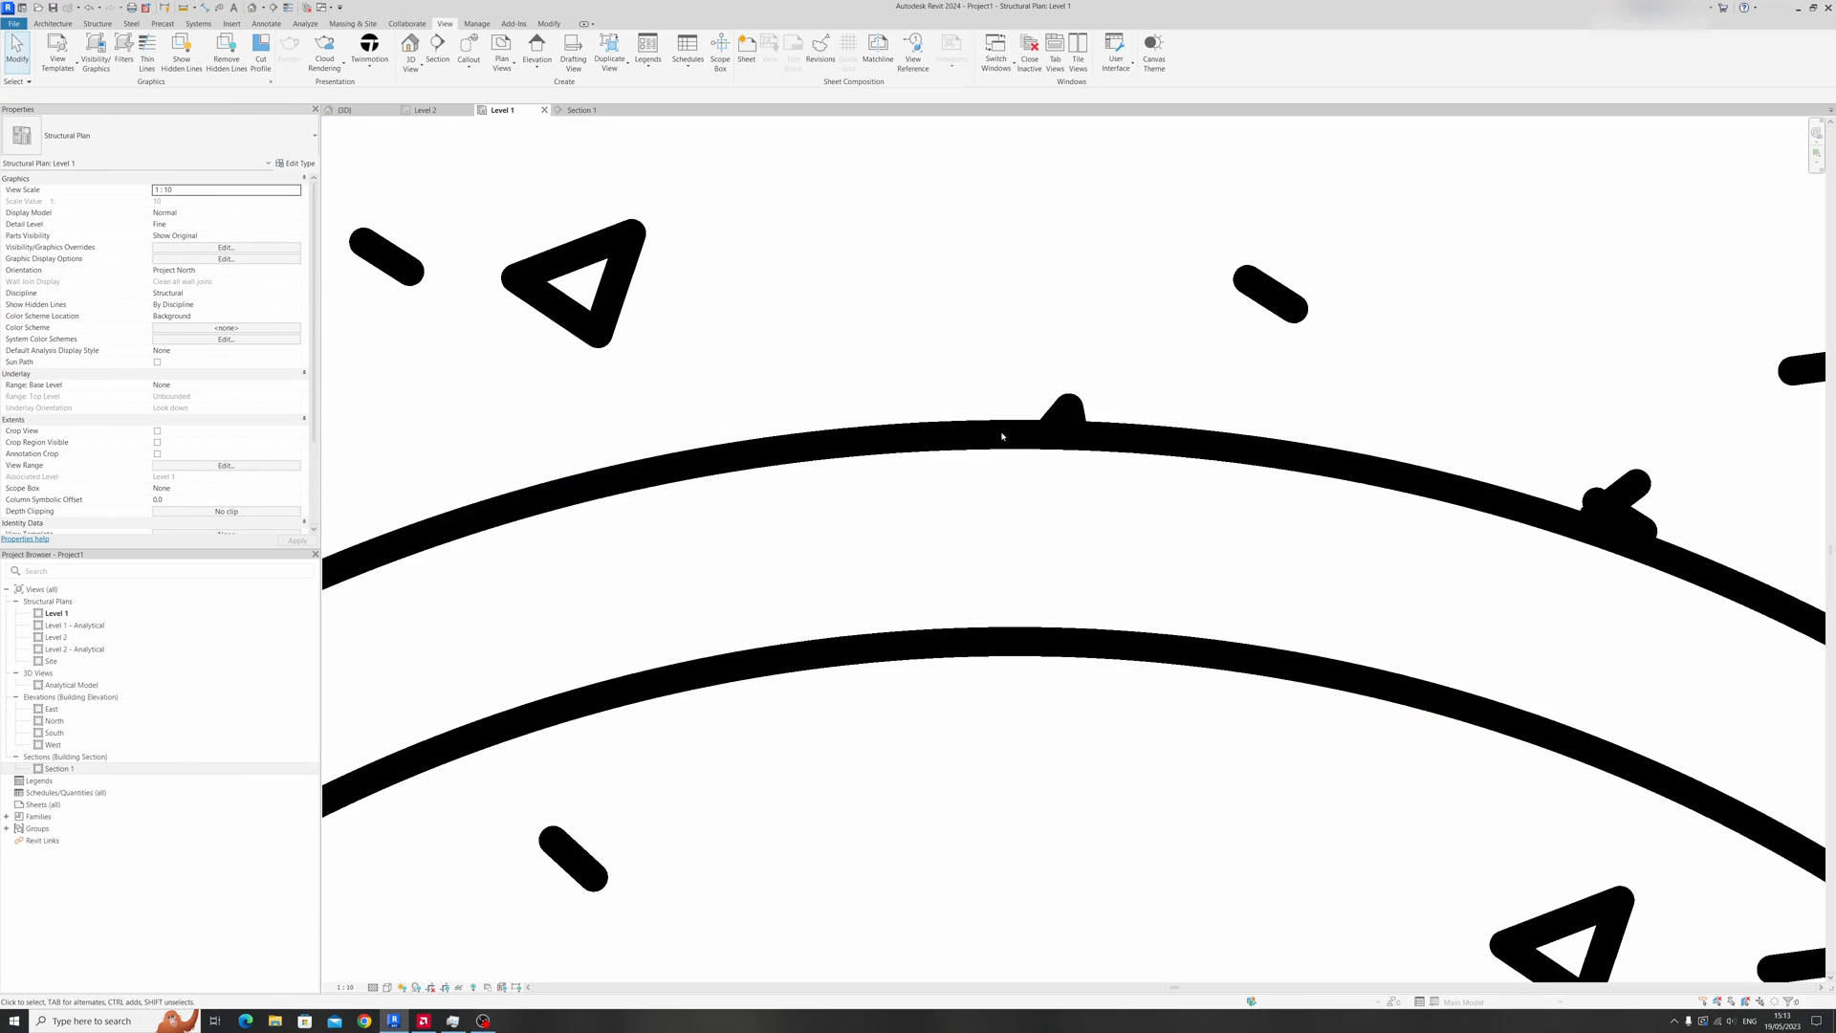
pyautogui.click(996, 629)
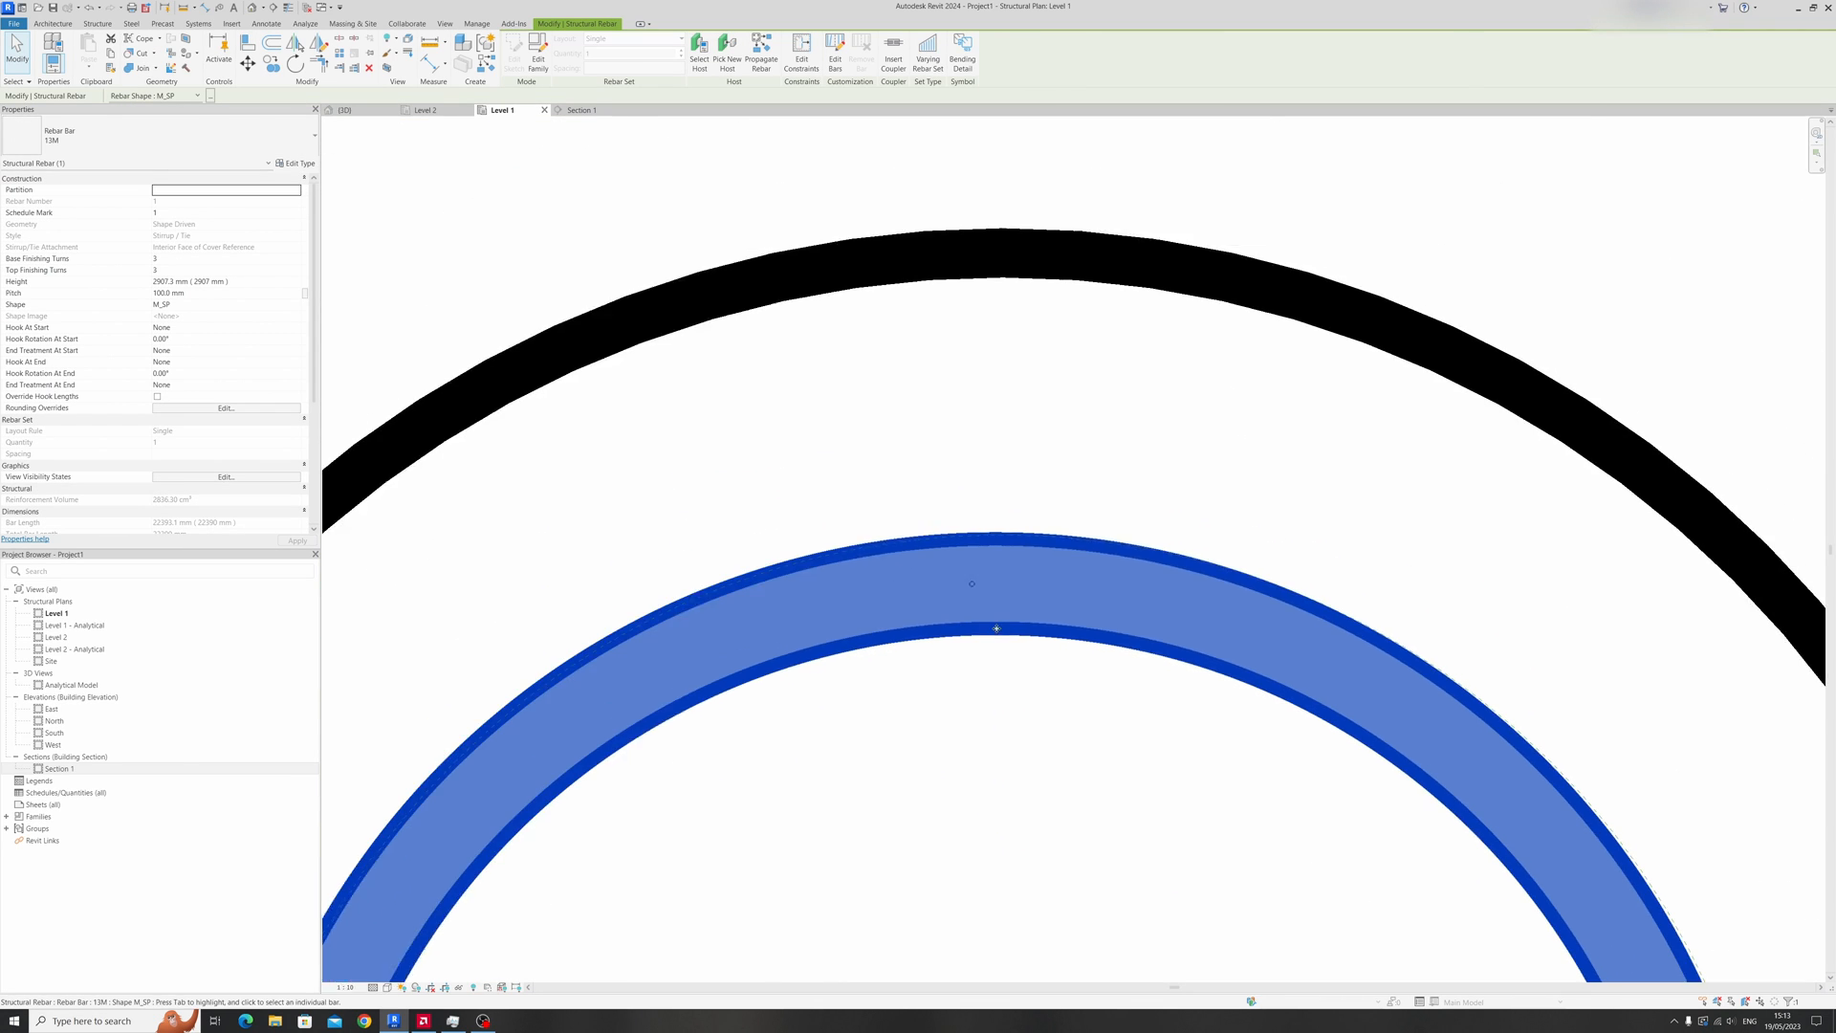
pyautogui.scroll(-3)
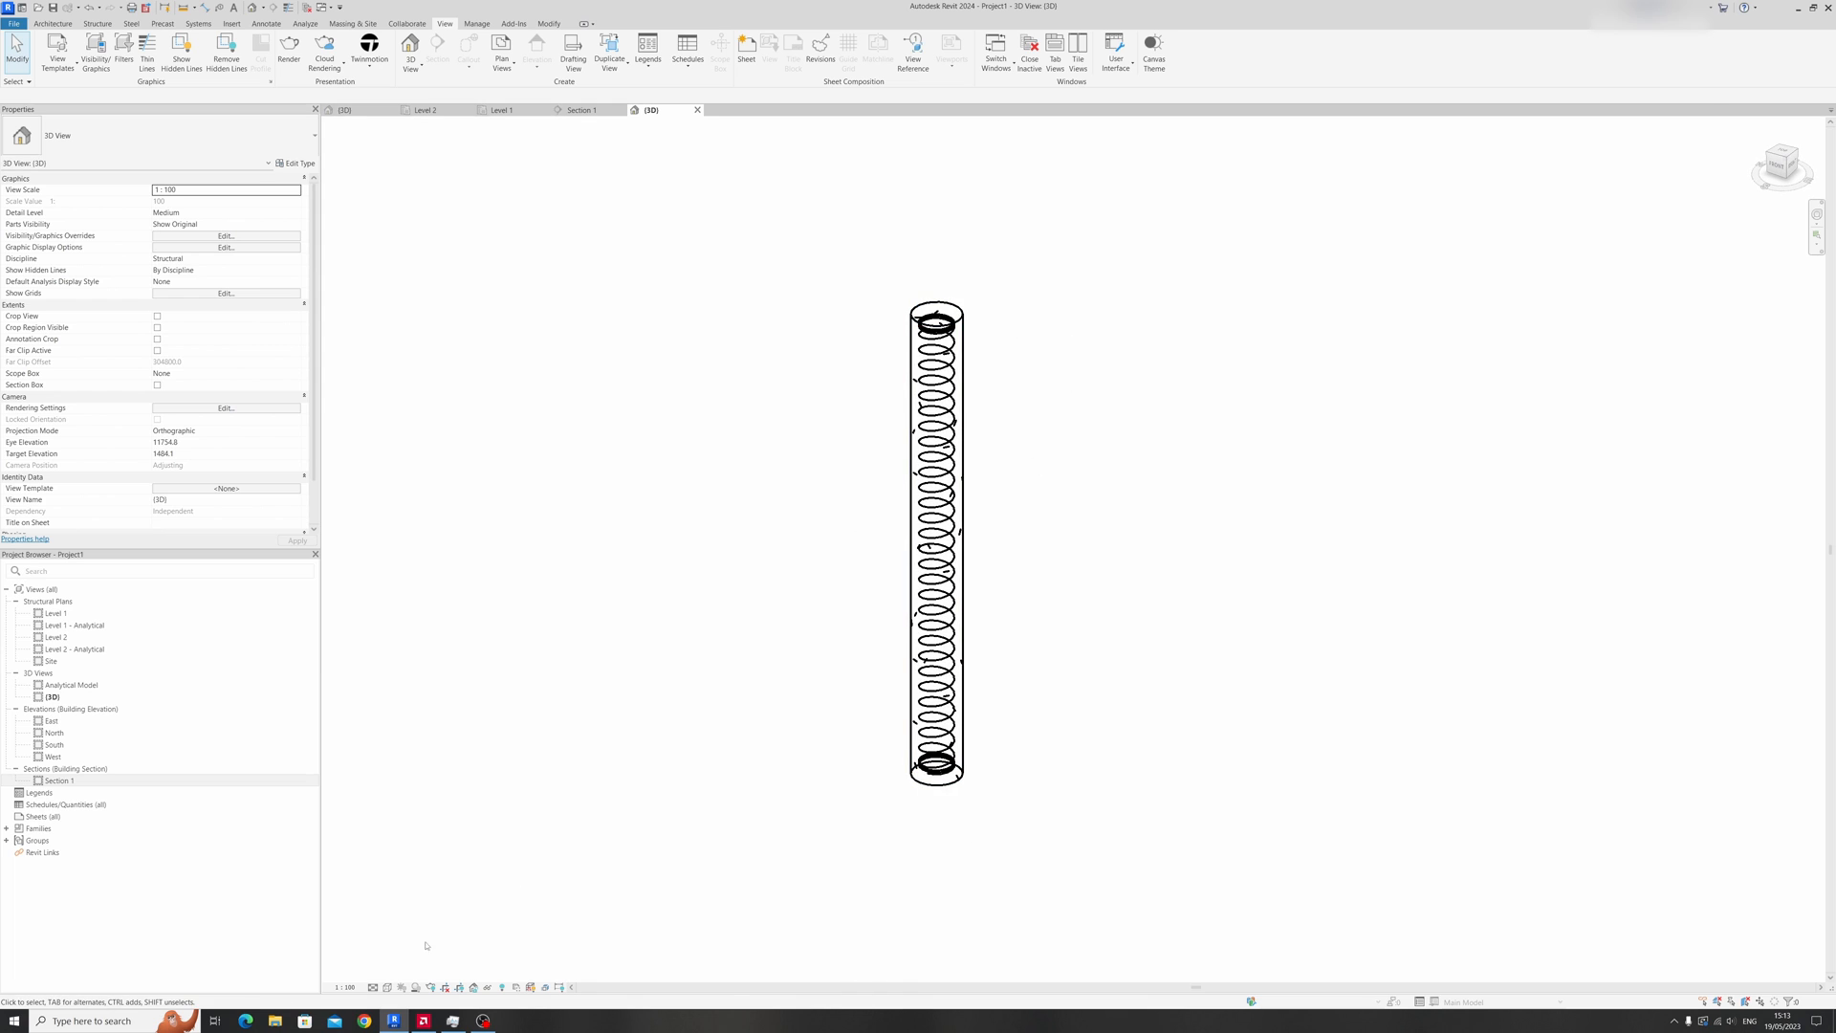
# Set the 3D view to Fine detail, keep the spiral at 13M, and return to Level 1.
pyautogui.click(374, 985)
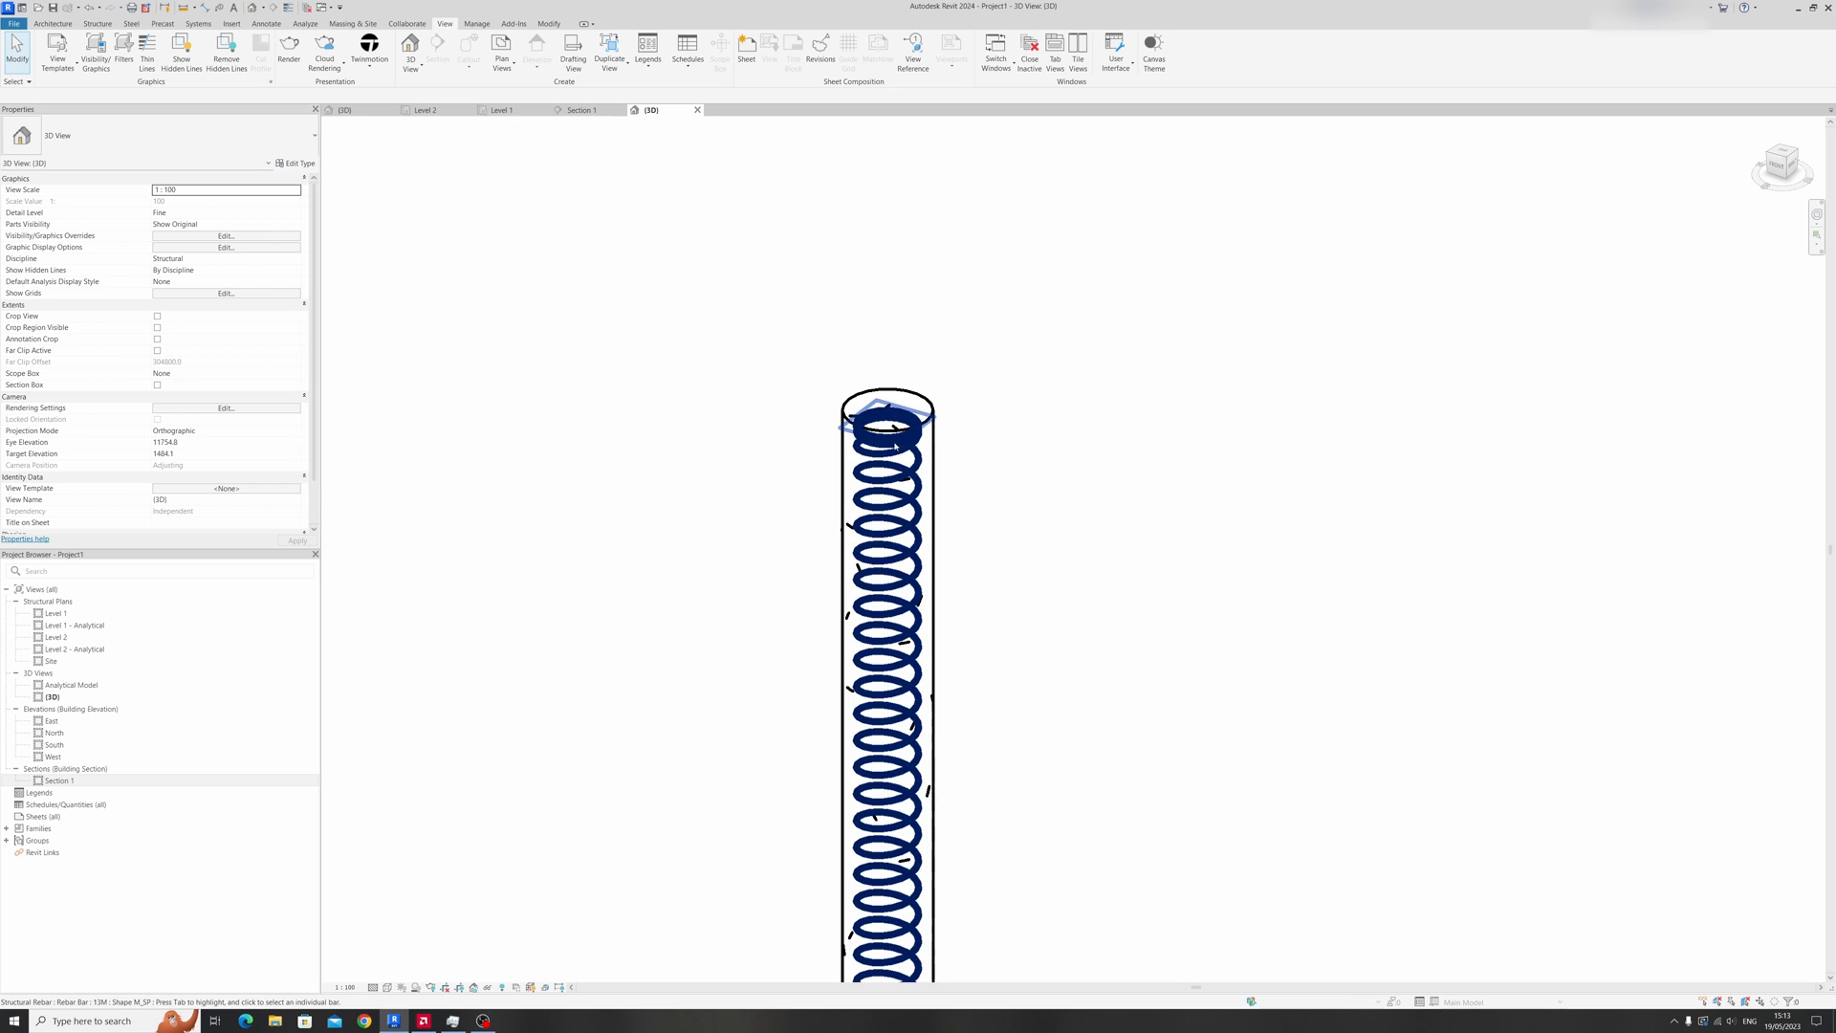
pyautogui.click(887, 433)
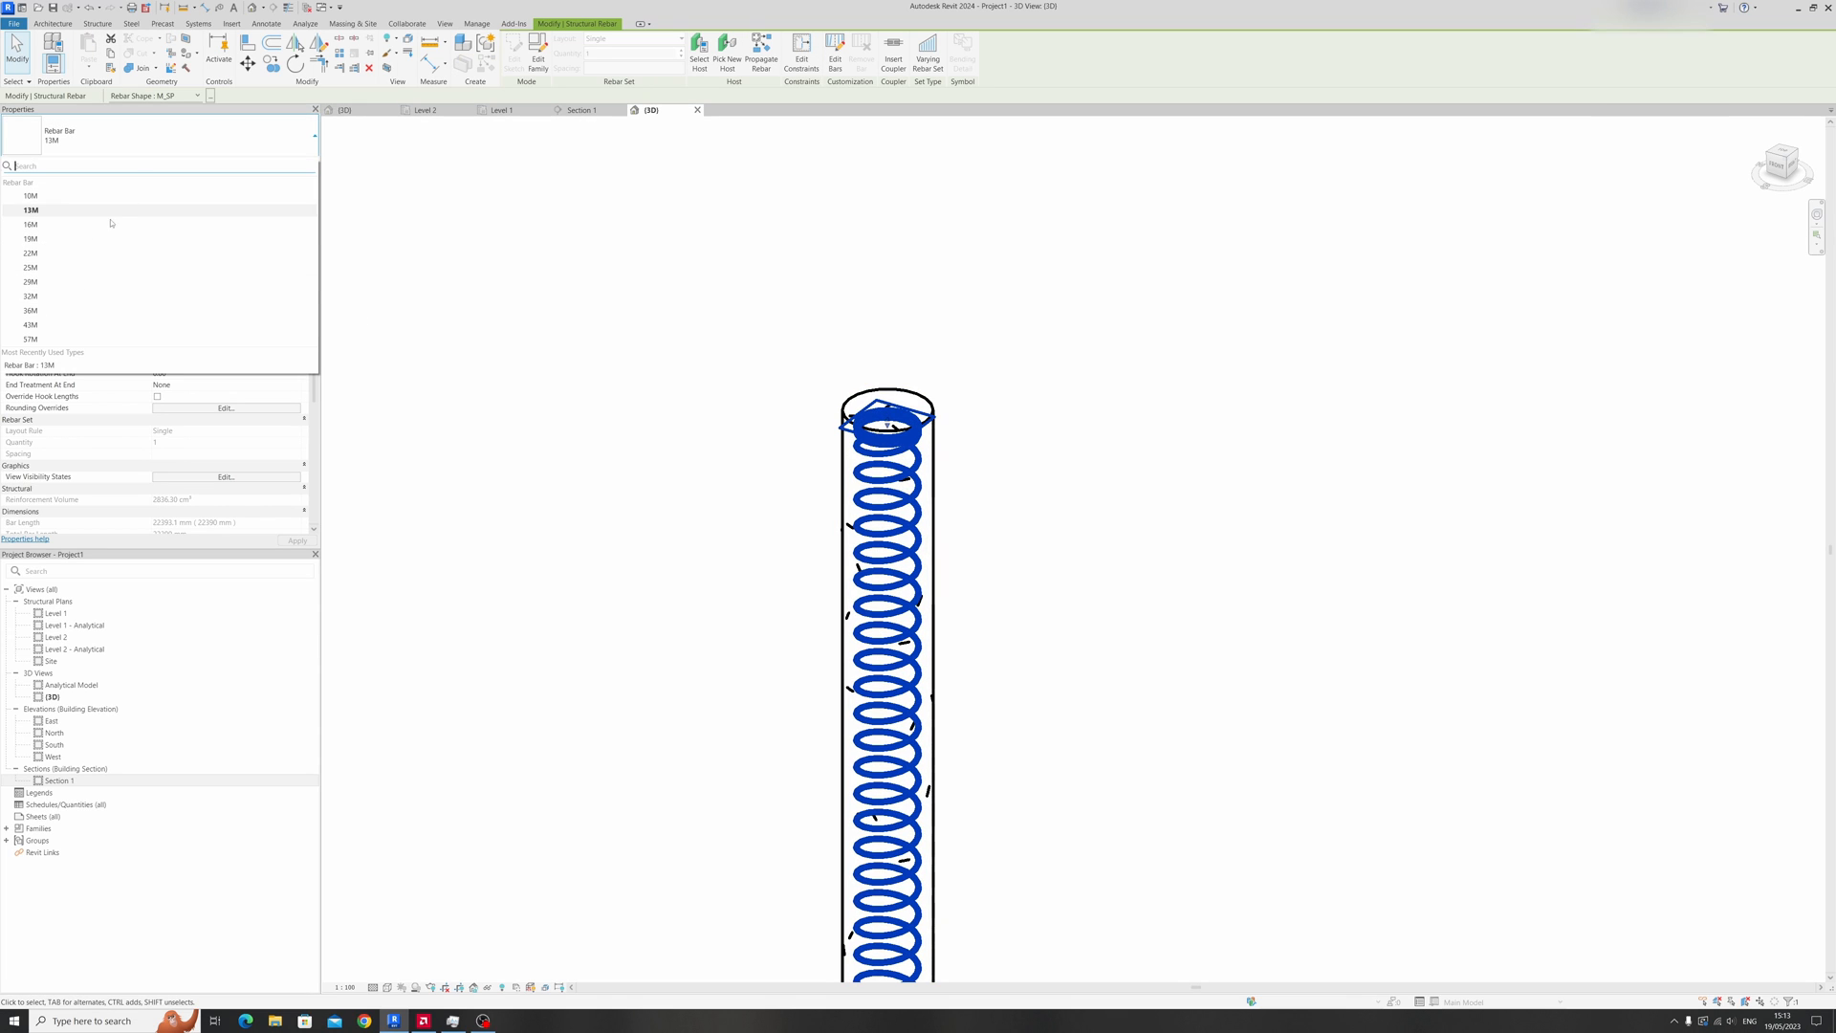
pyautogui.click(31, 196)
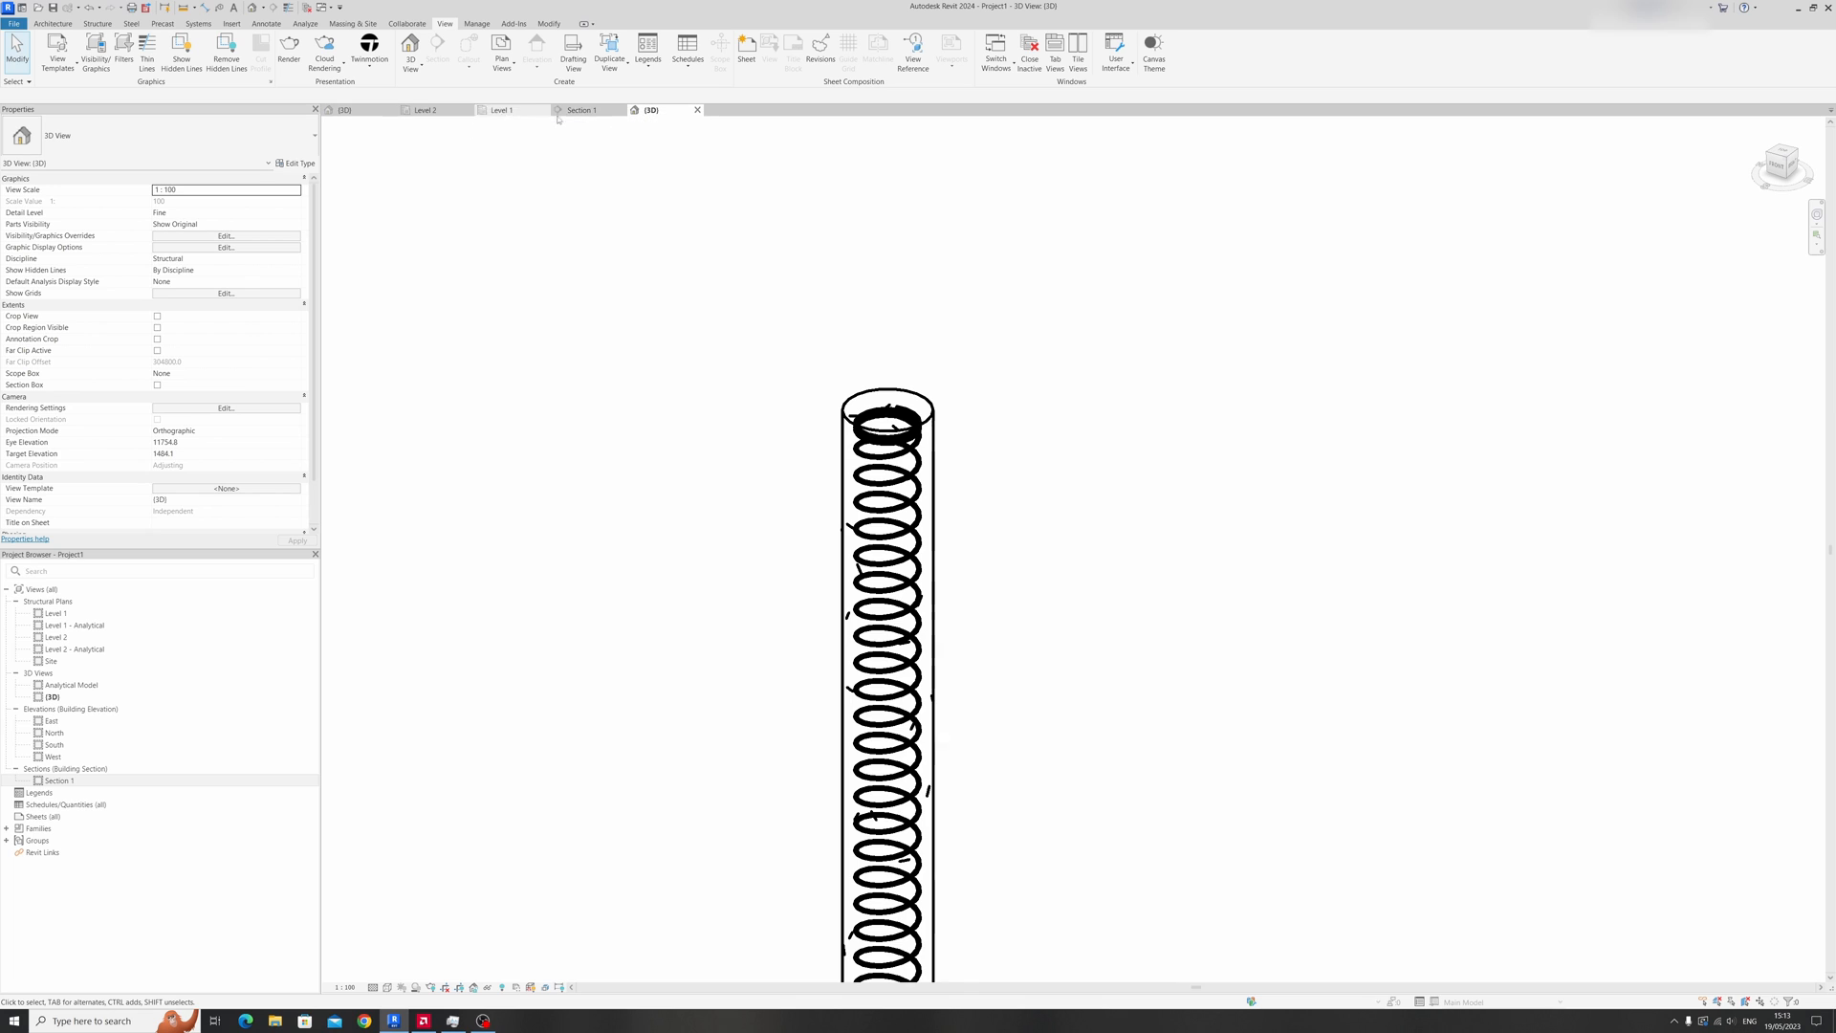
pyautogui.click(501, 110)
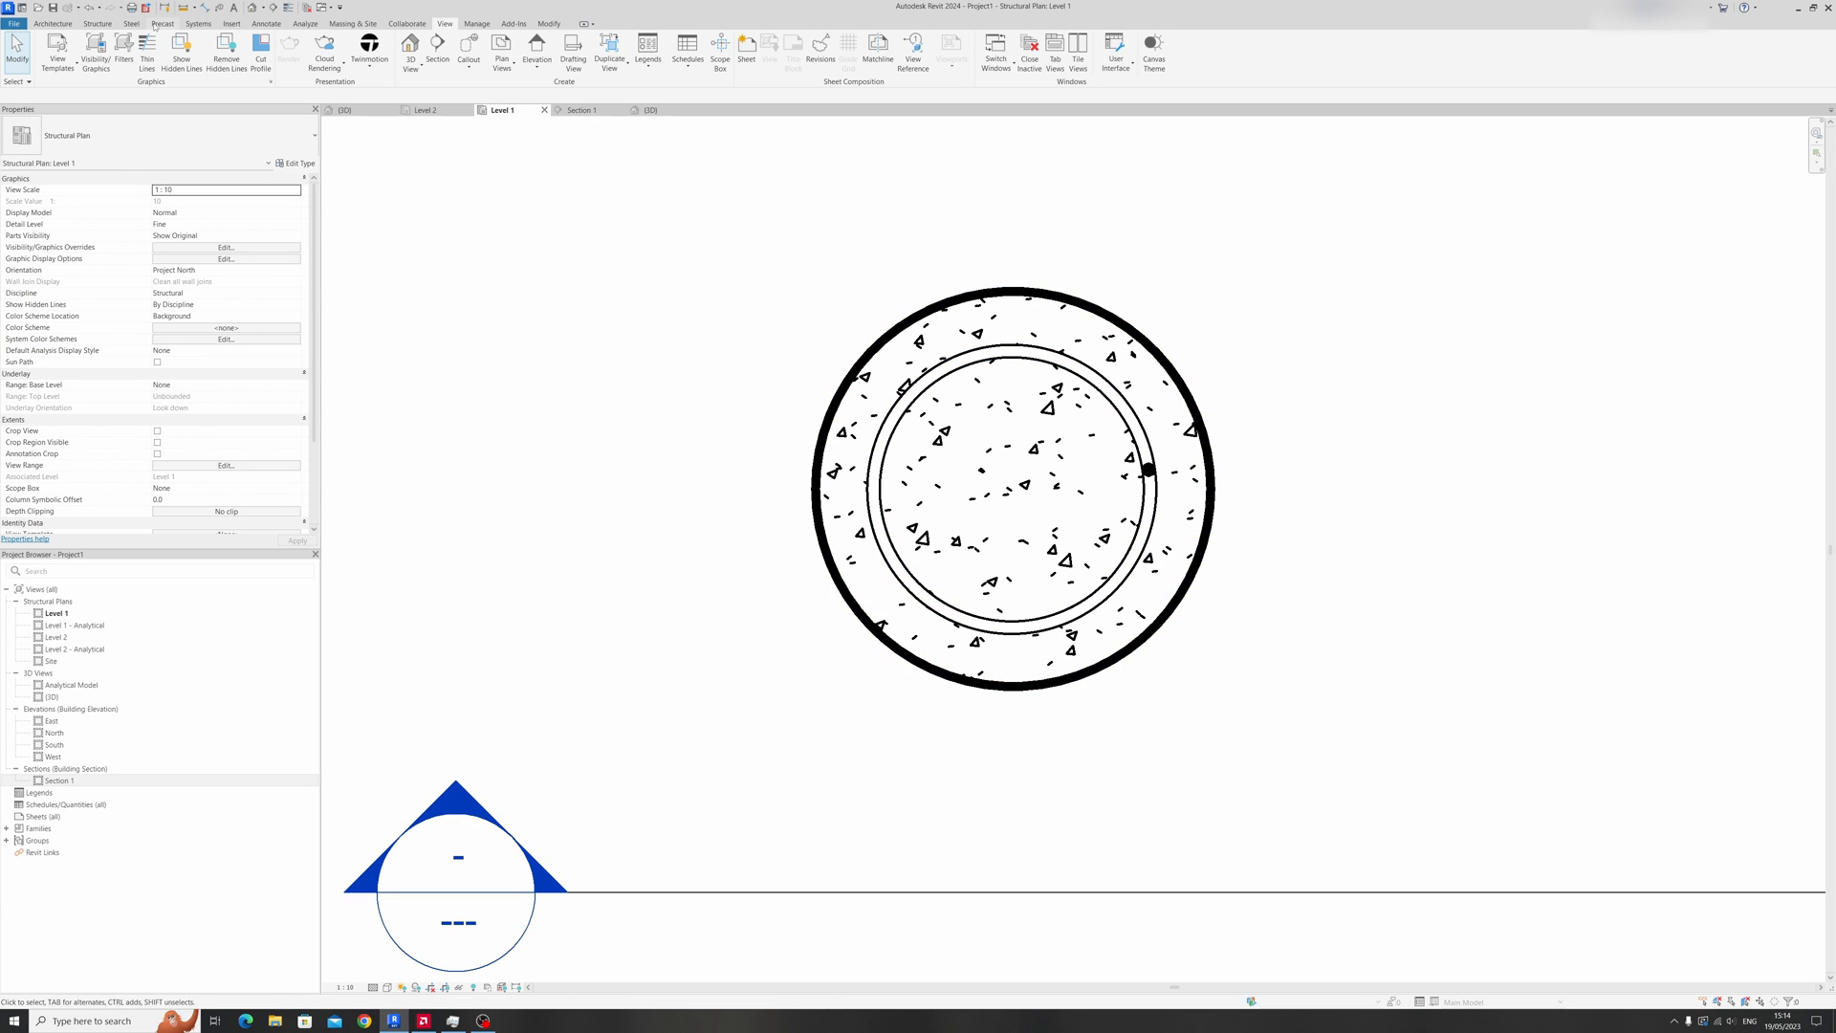
# Draw eight radial model lines at 45° through the column centre, then begin M_00 rebar placement.
pyautogui.click(53, 23)
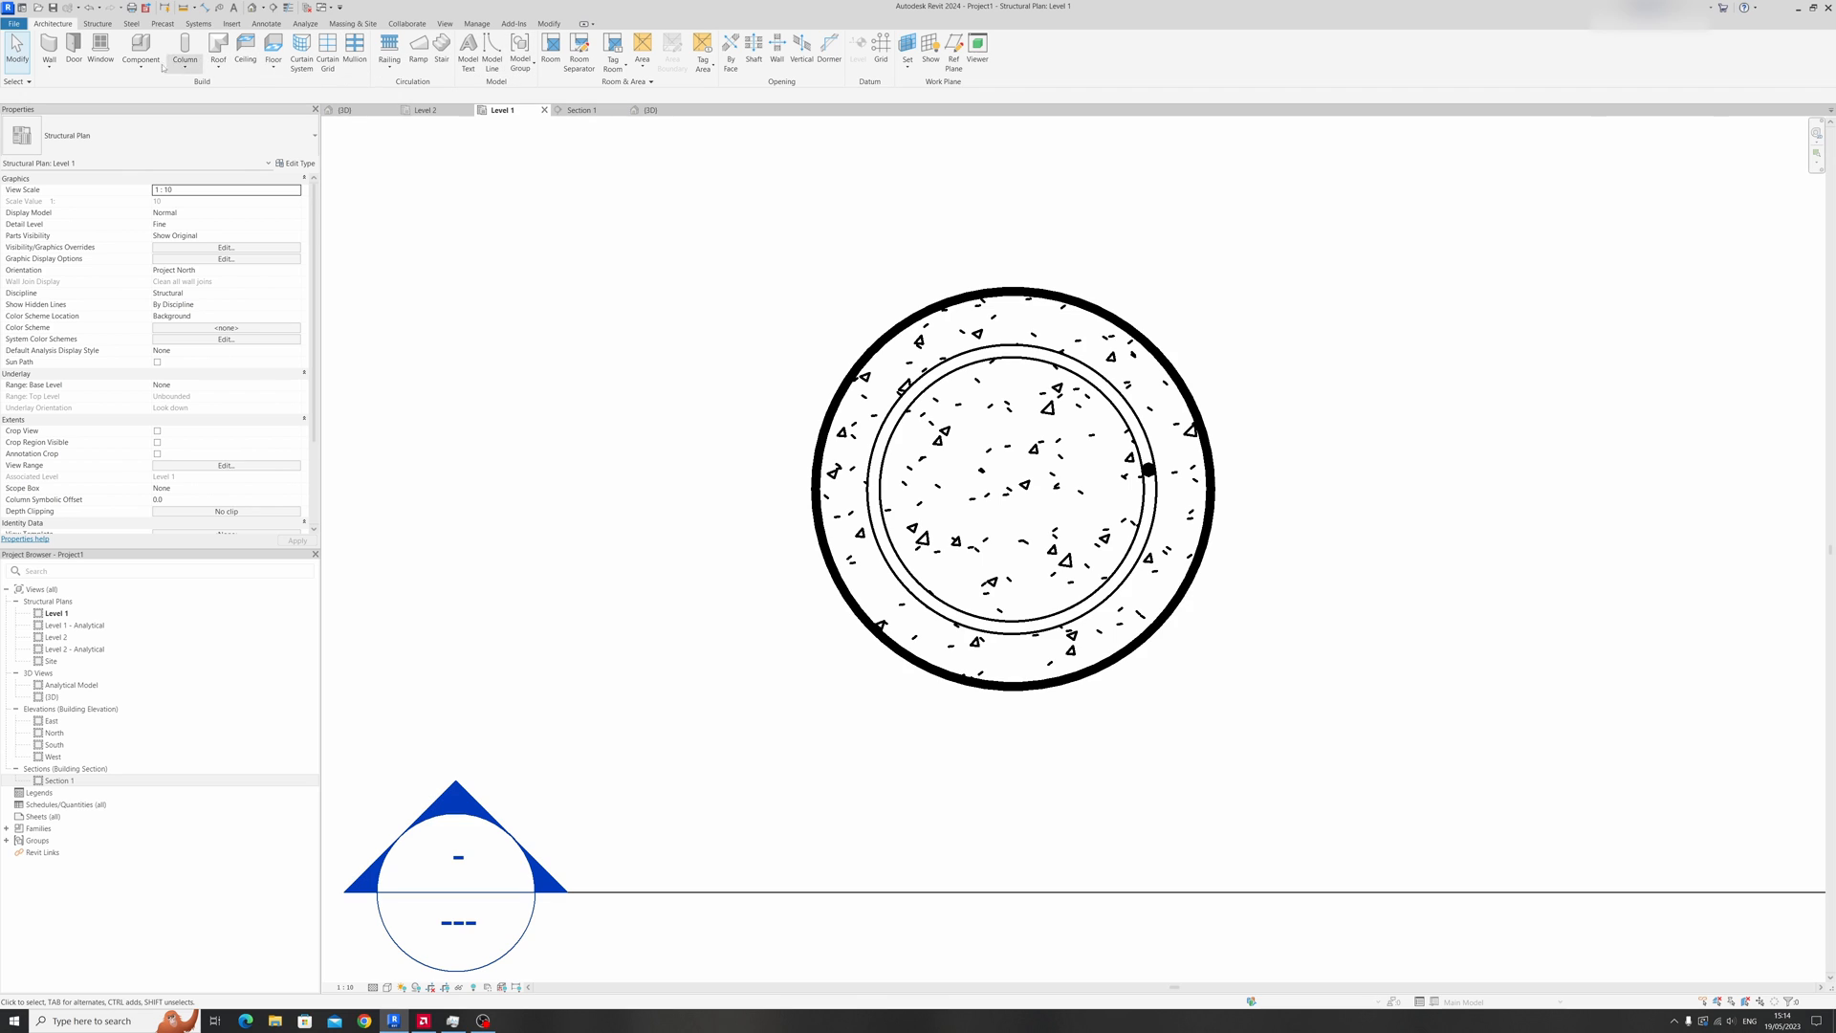
pyautogui.click(494, 58)
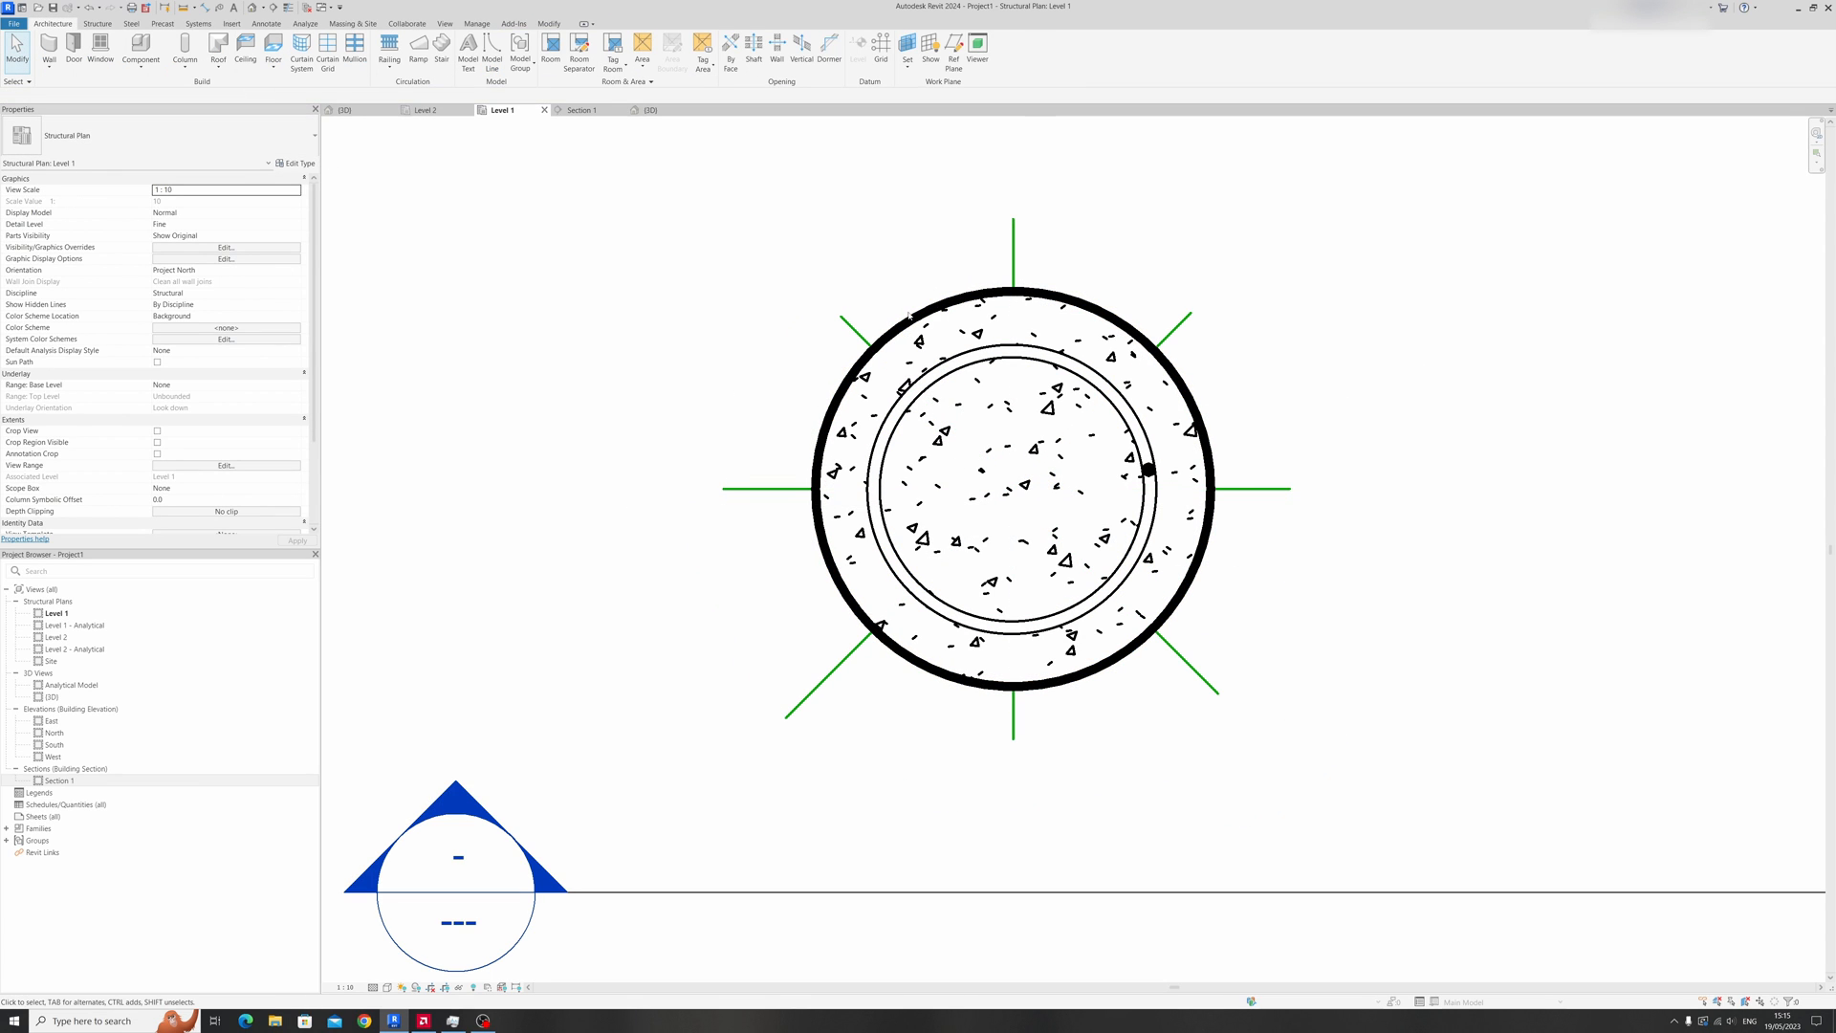
pyautogui.click(1773, 735)
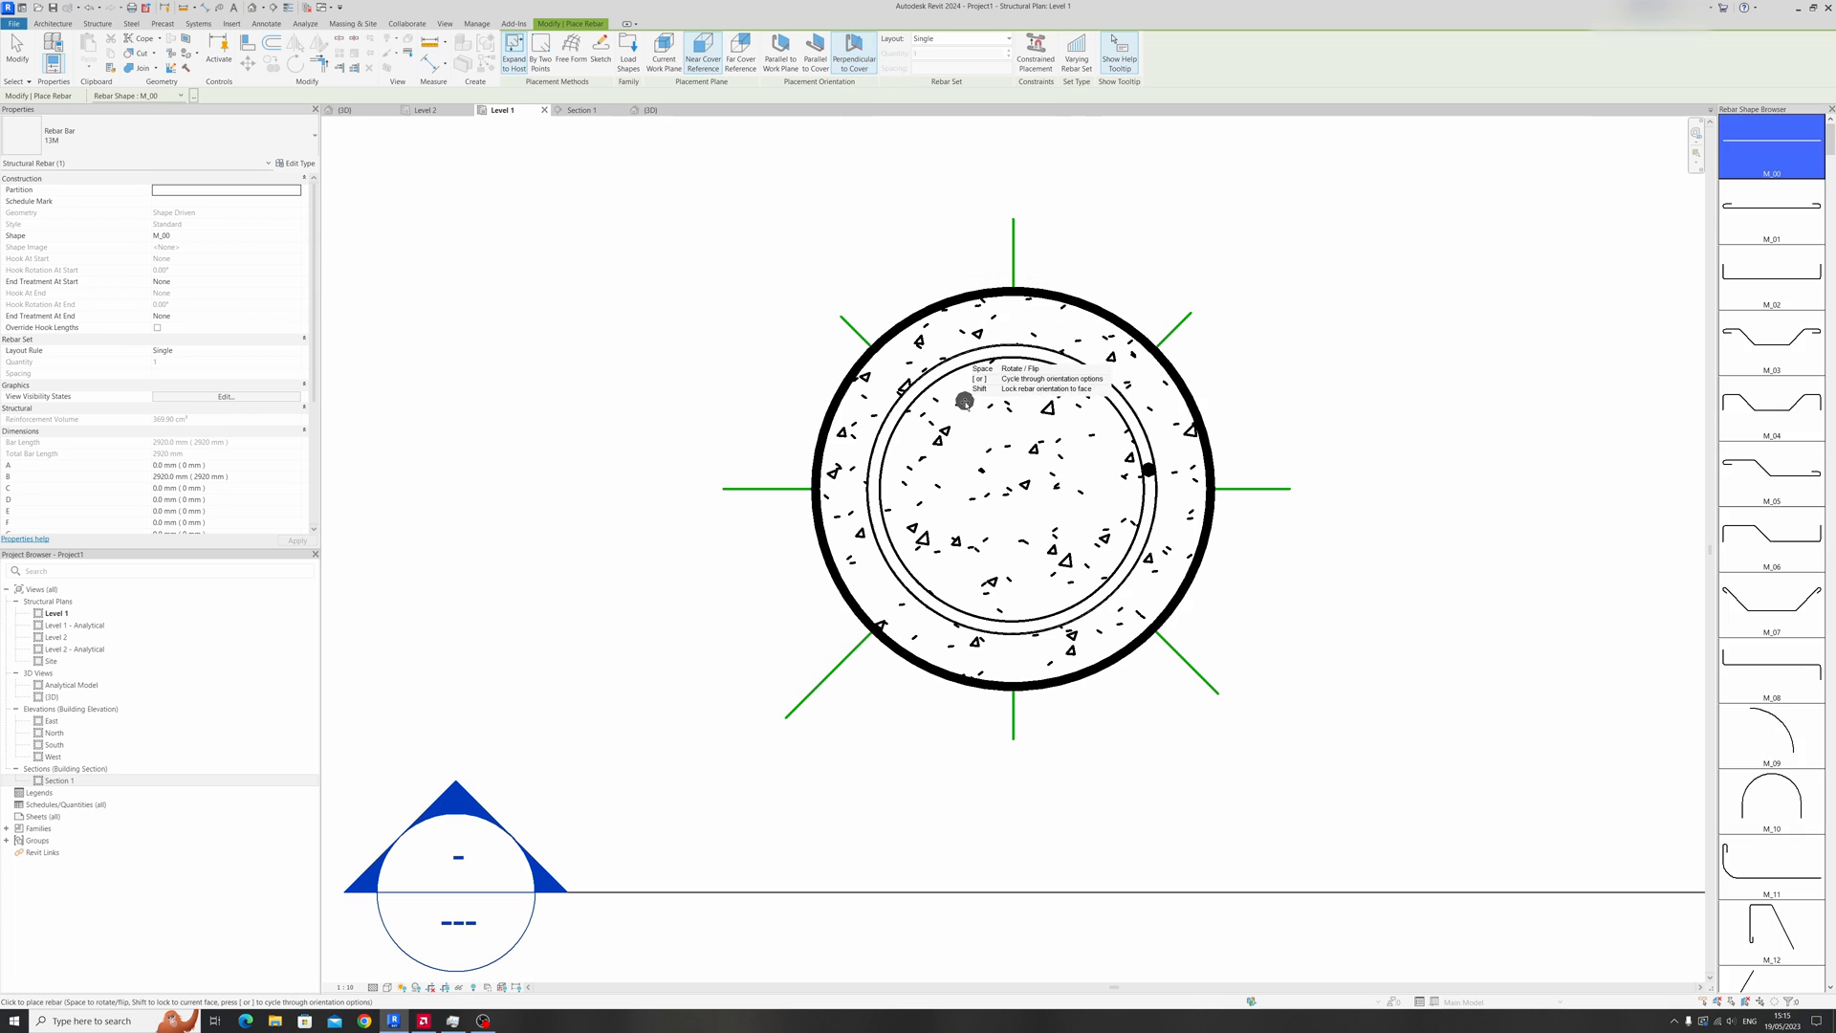
# Zoom in and back out on the Level 1 plan around the column's radial guide lines.
pyautogui.scroll(3)
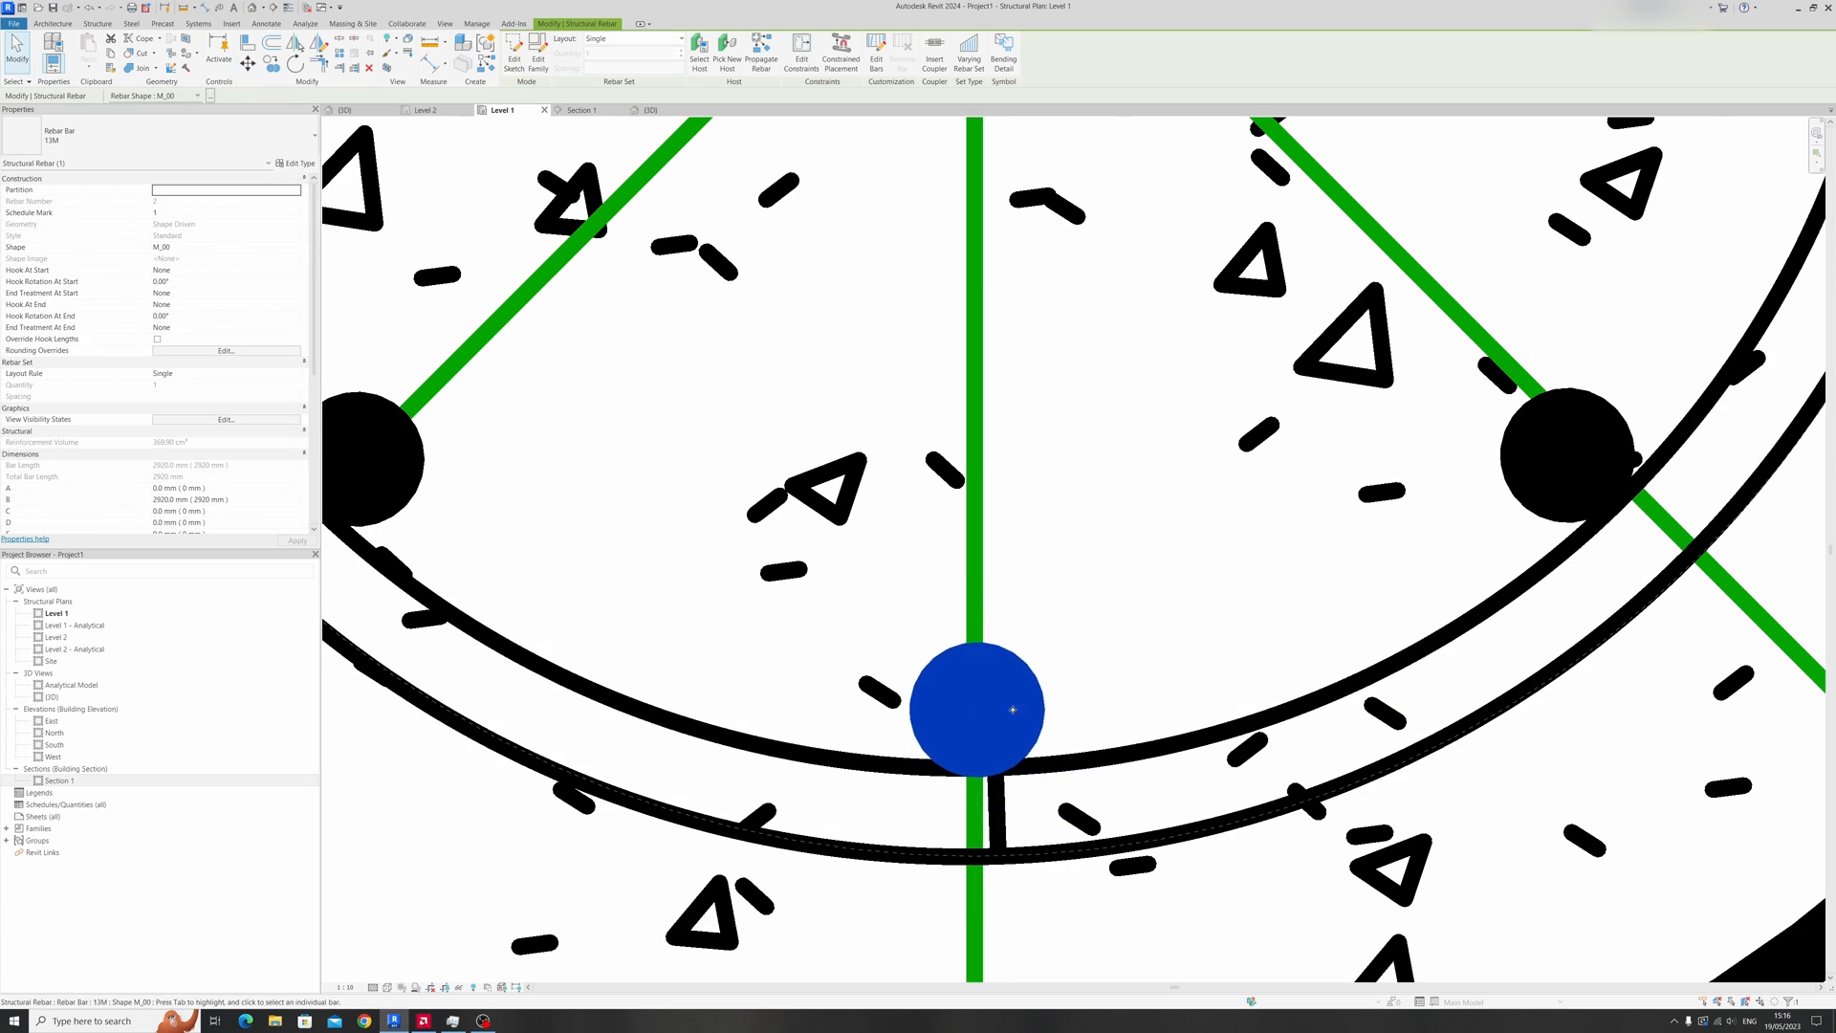
pyautogui.scroll(-3)
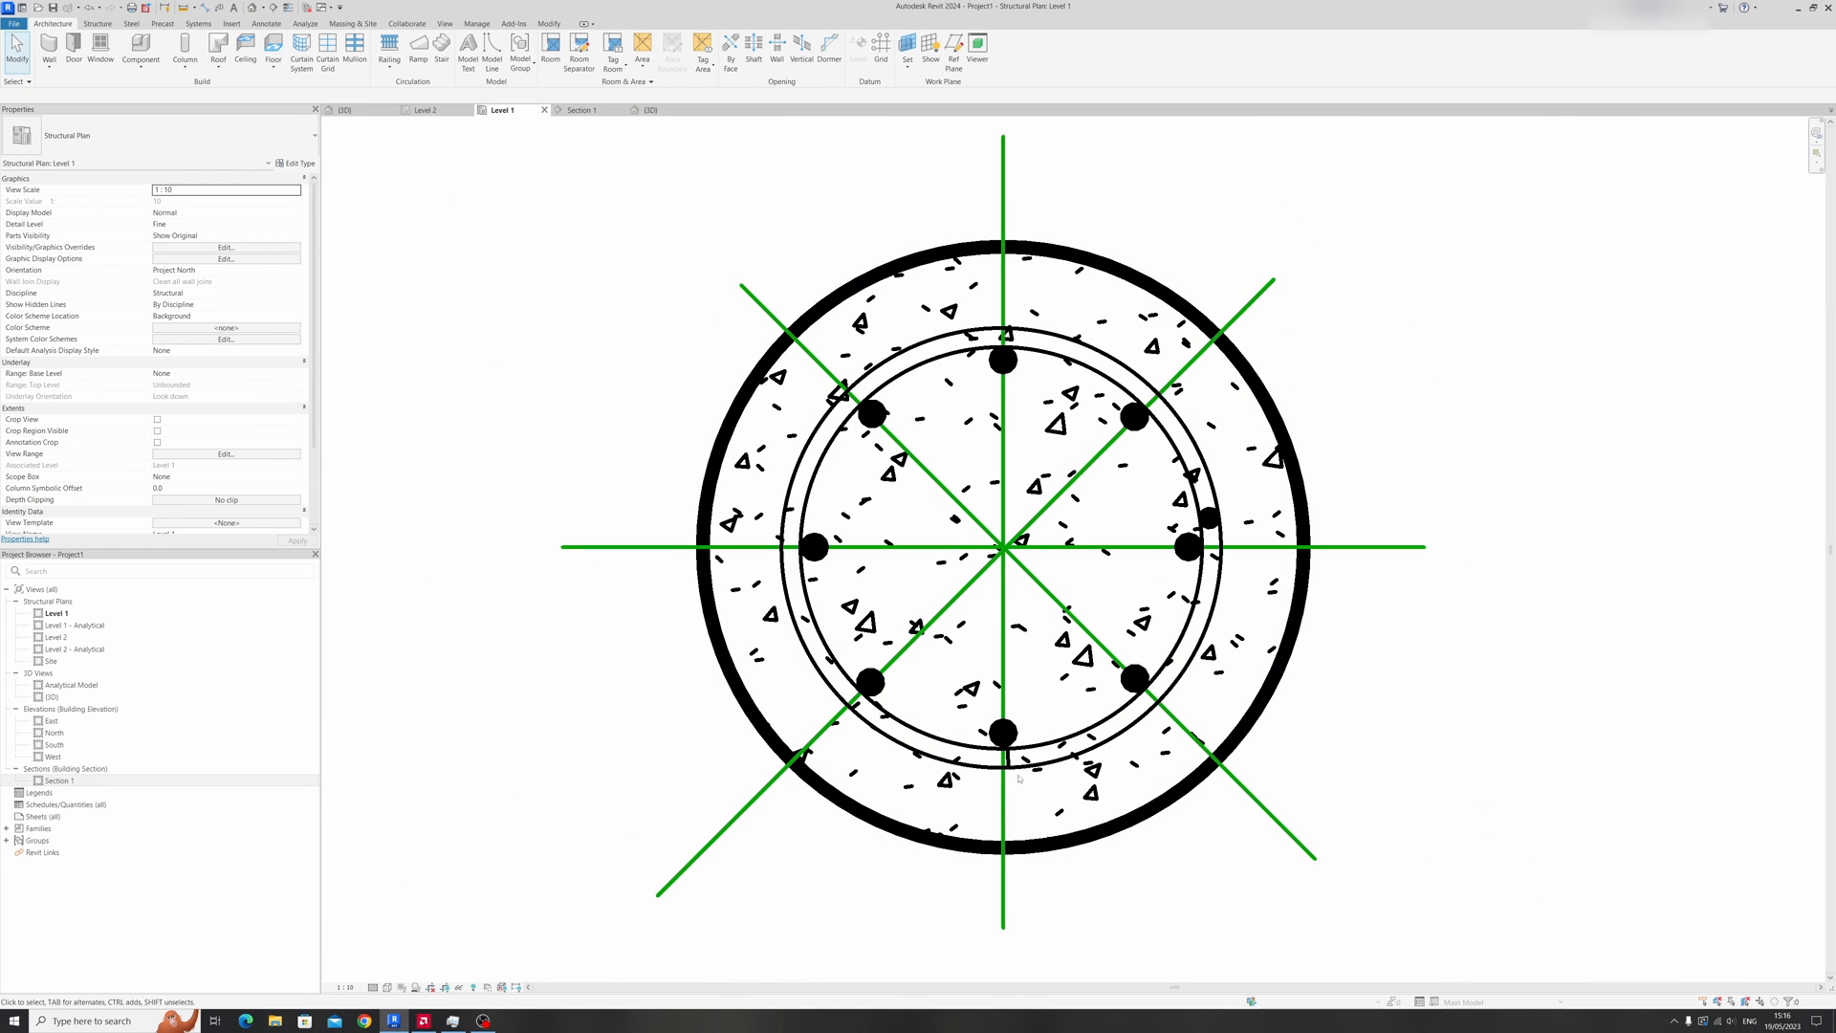
pyautogui.moveTo(1327, 778)
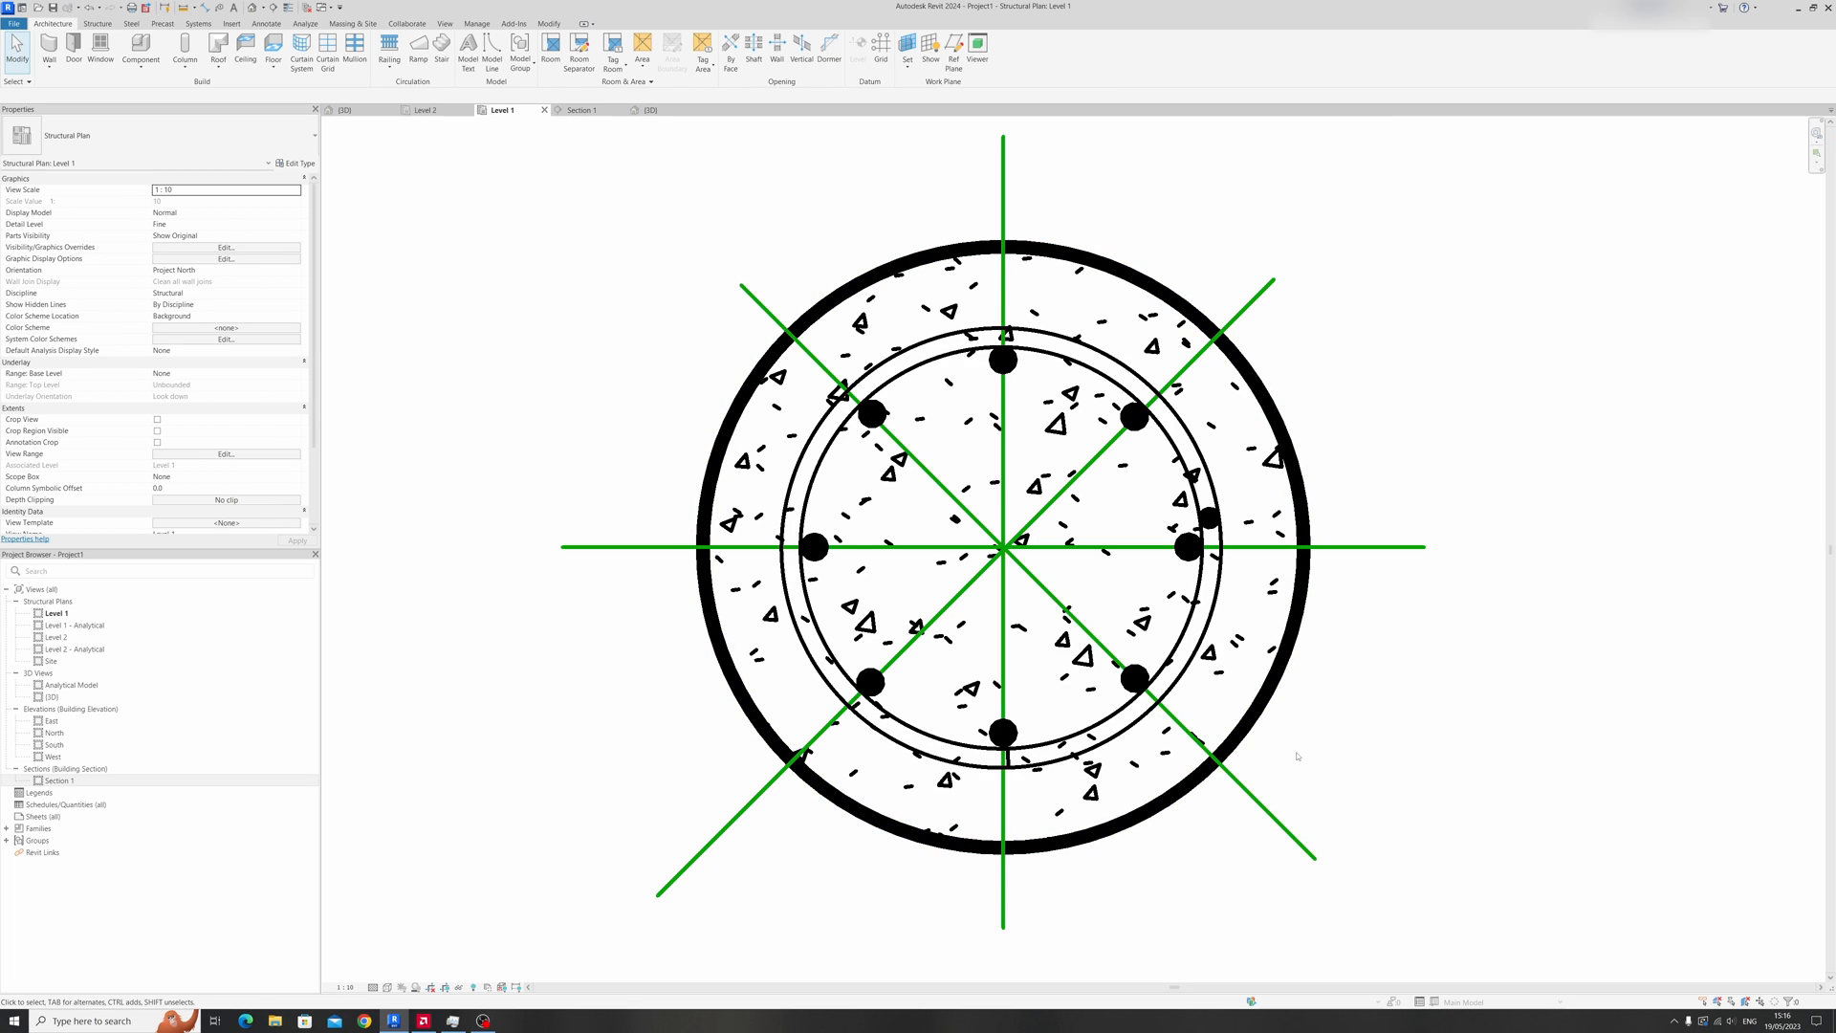
pyautogui.moveTo(775, 861)
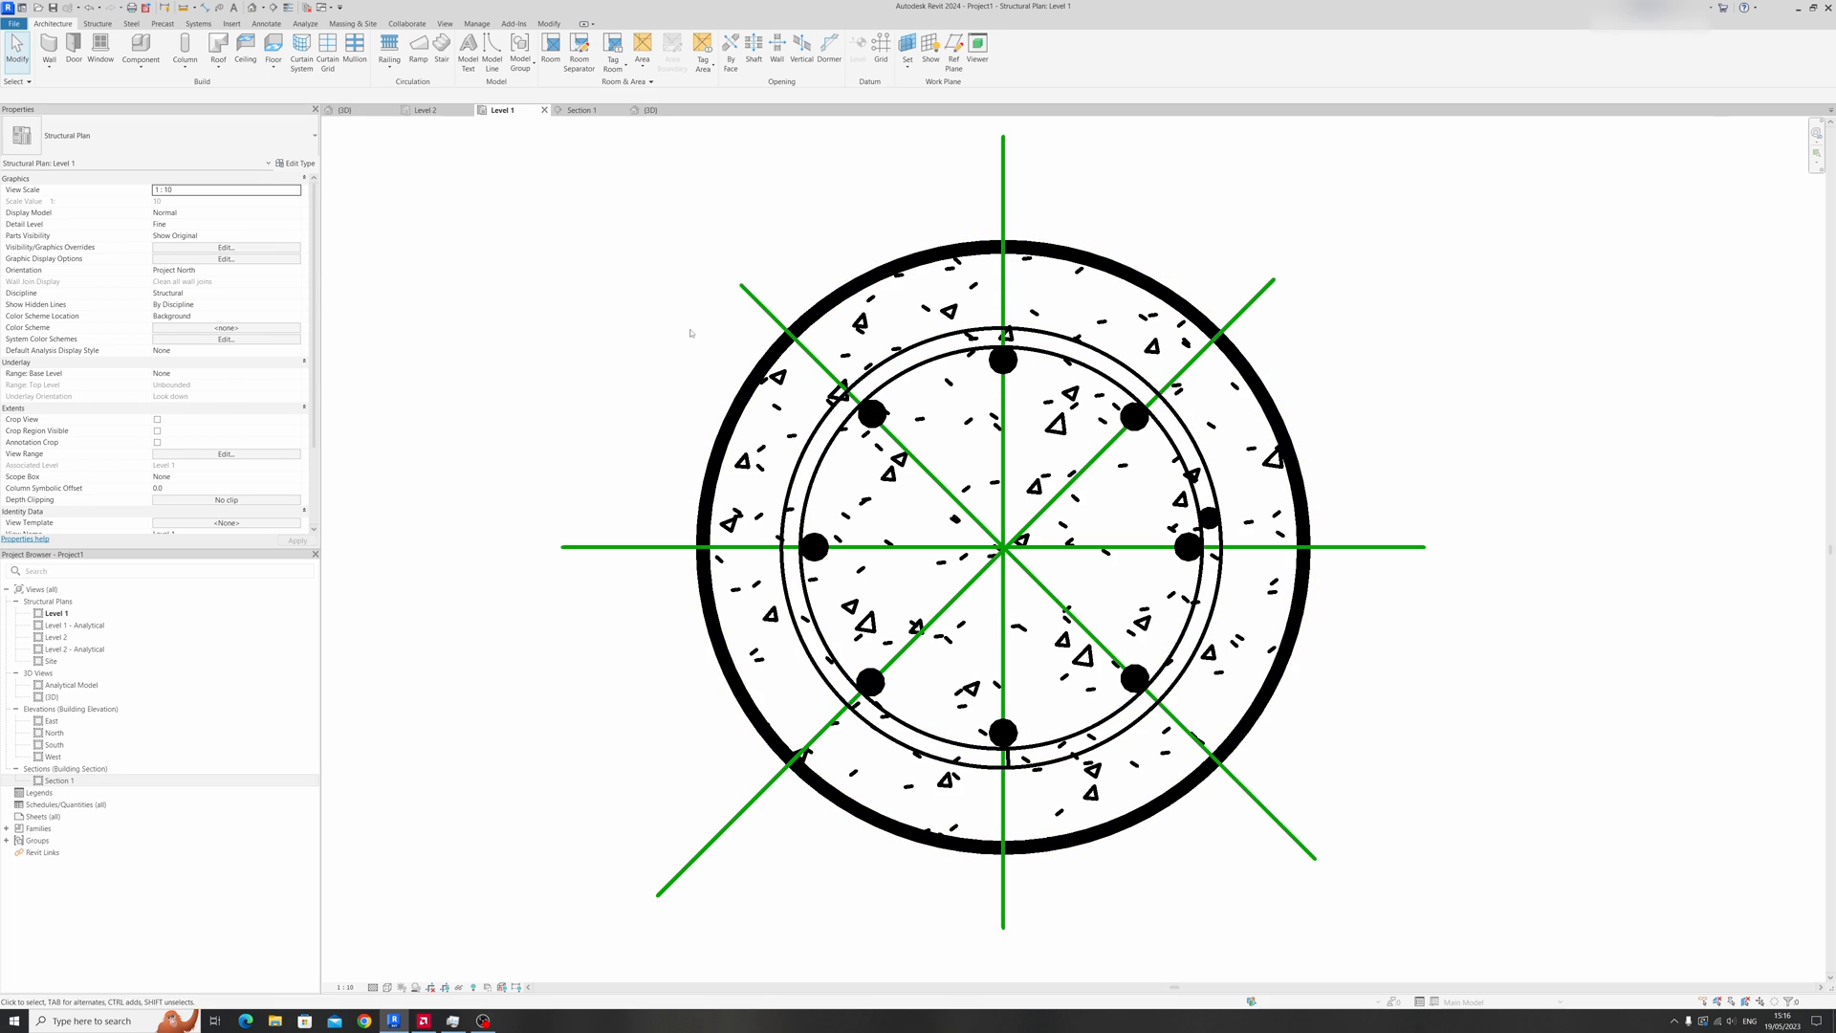
pyautogui.moveTo(1063, 657)
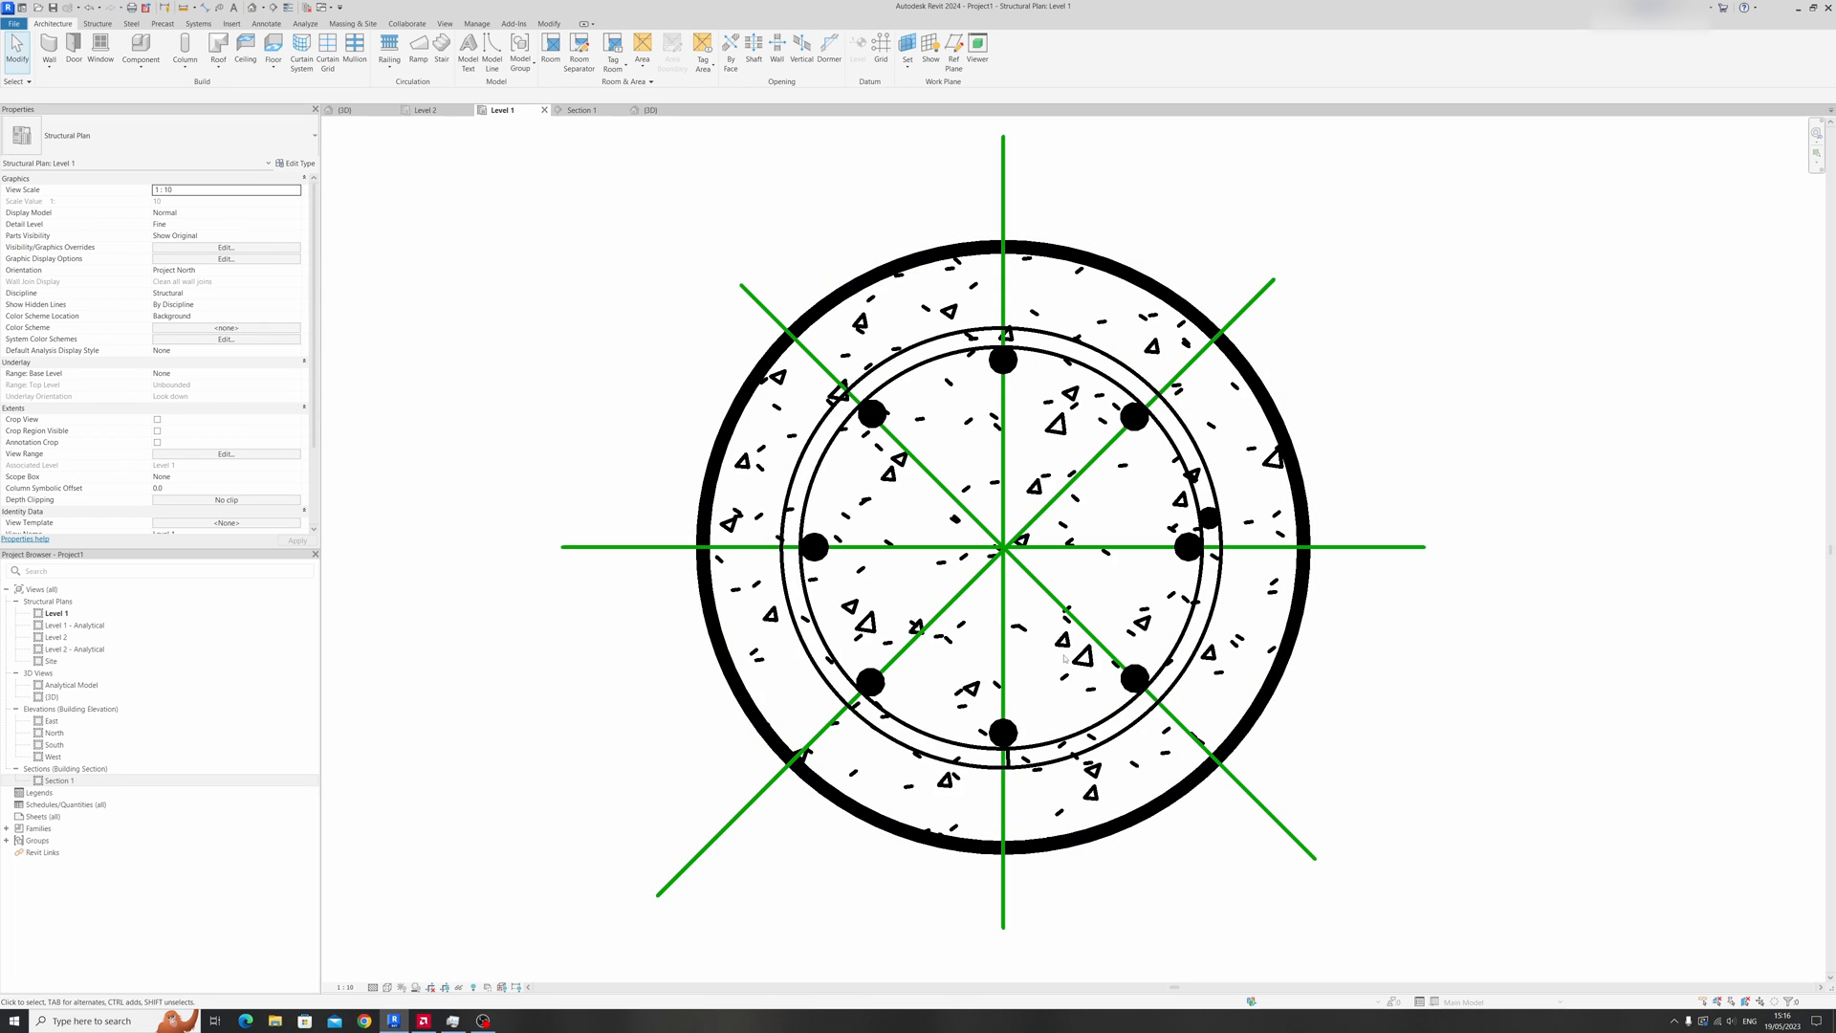